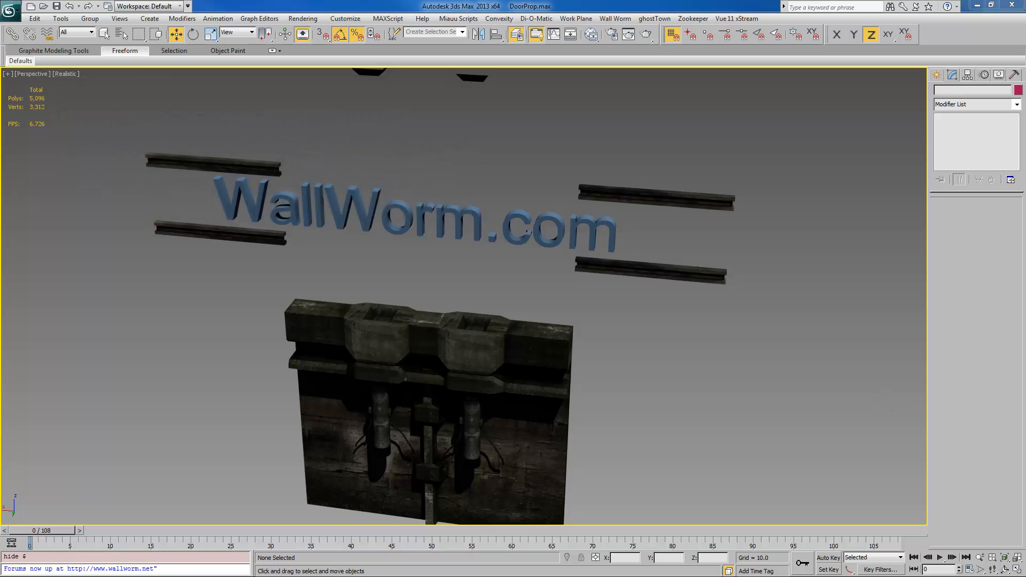
Play and scrub through the door opening animation, then return to the first frame
left_click(942, 558)
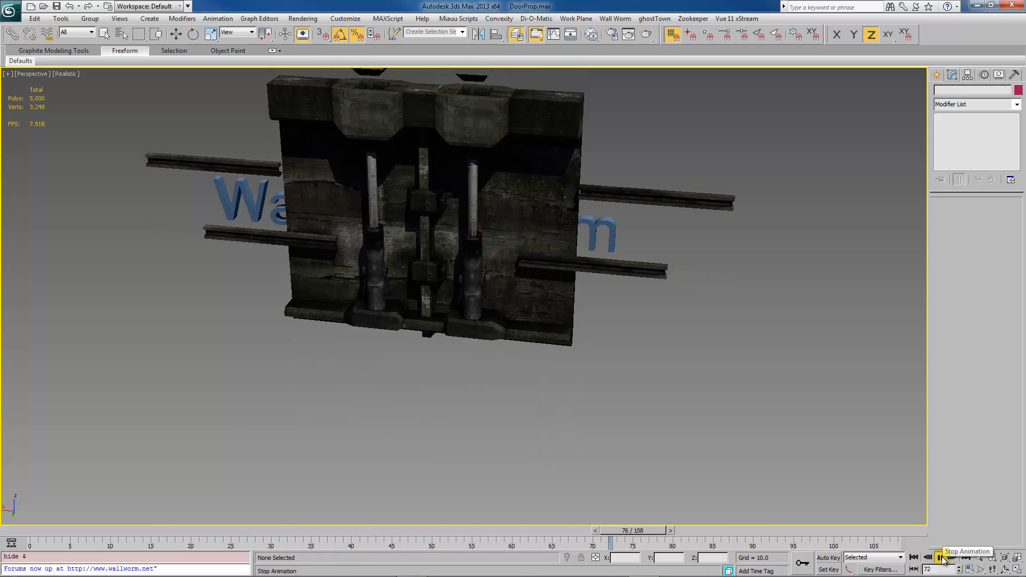
left_click(941, 557)
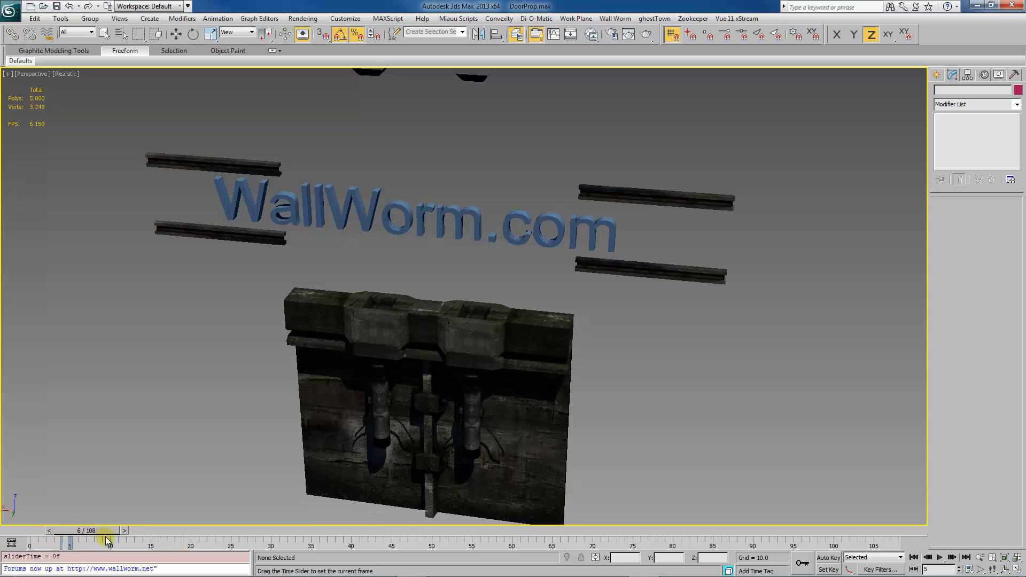
left_click_drag(105, 542, 334, 542)
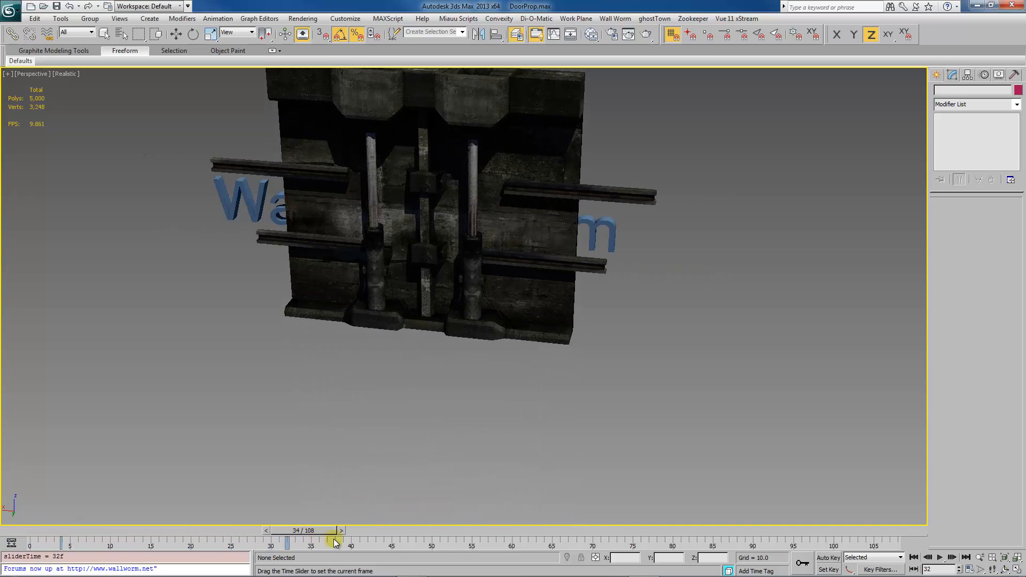
left_click_drag(333, 542, 723, 542)
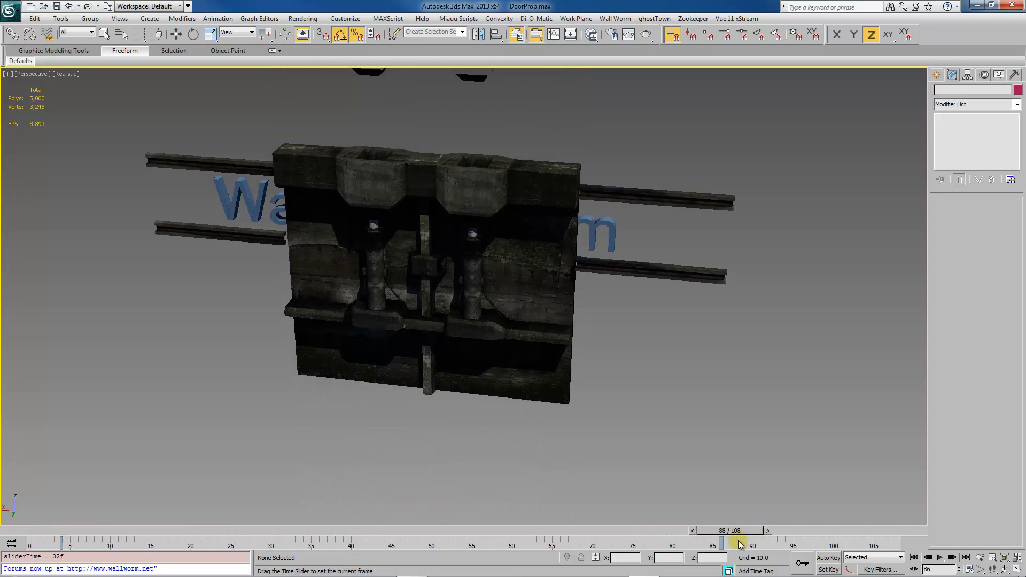
left_click(965, 558)
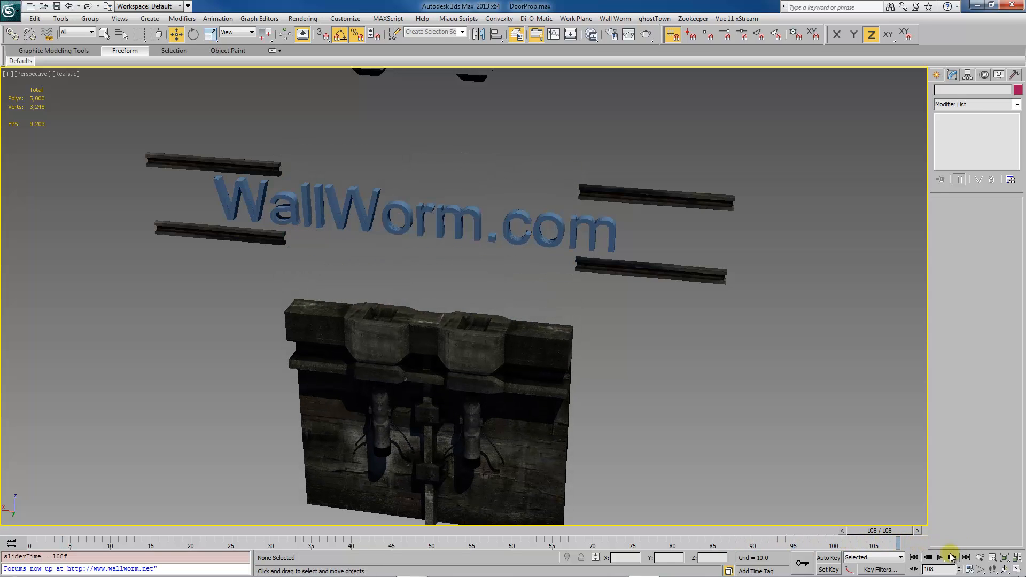
left_click(918, 557)
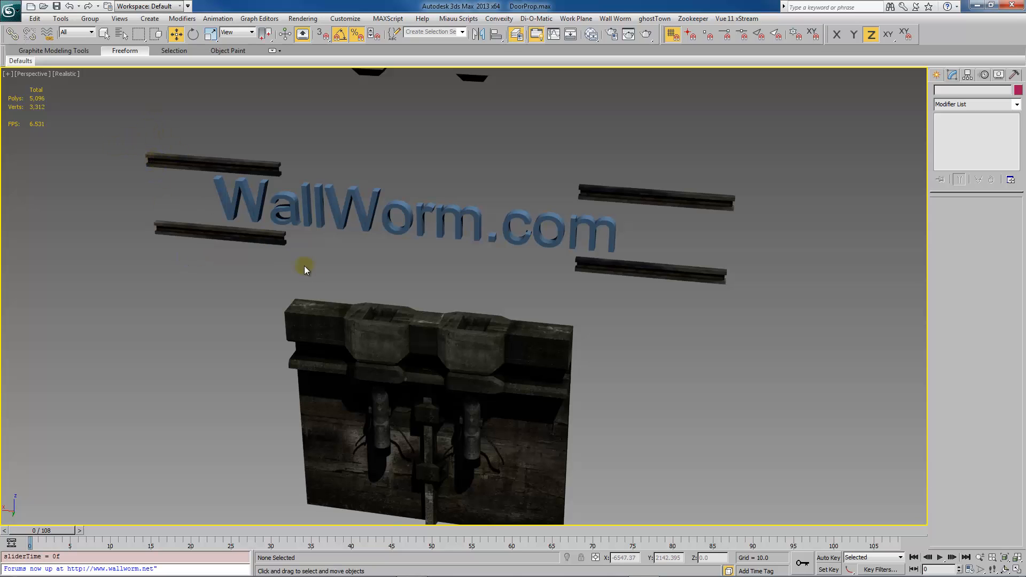
Select the top left, bottom right and top right door bars
left_click(210, 163)
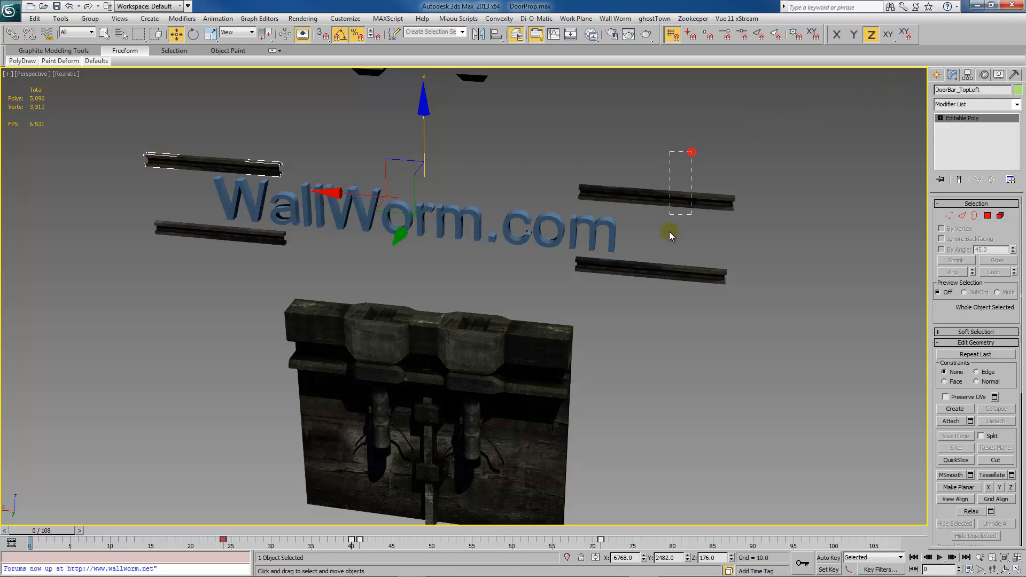
left_click(651, 269)
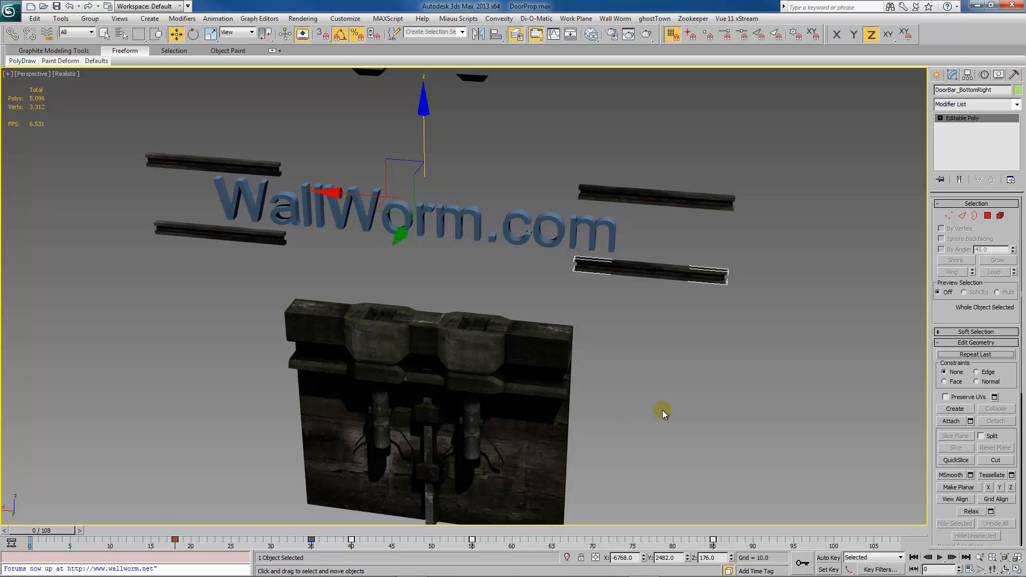
mouse_move(789, 162)
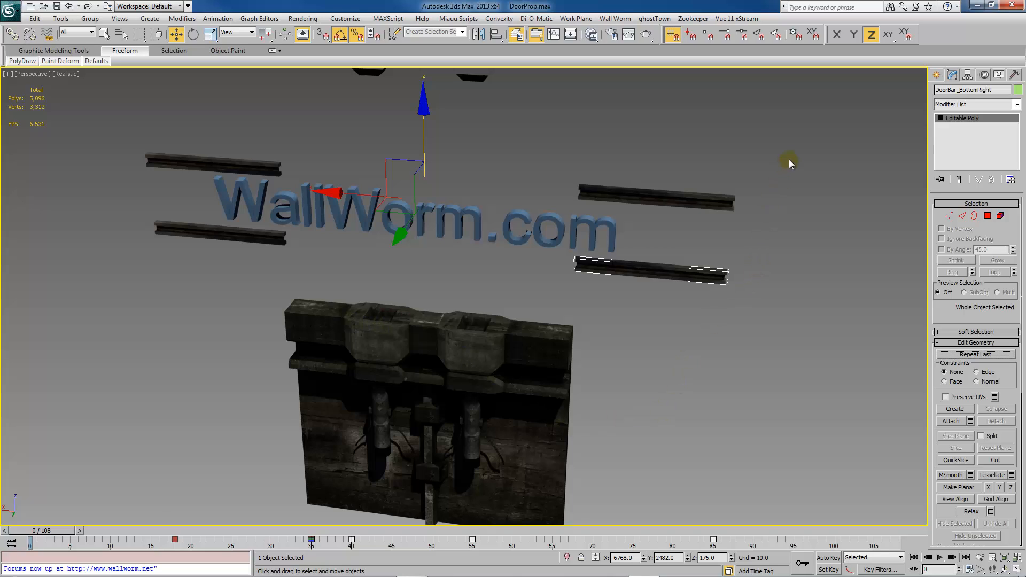
left_click(657, 198)
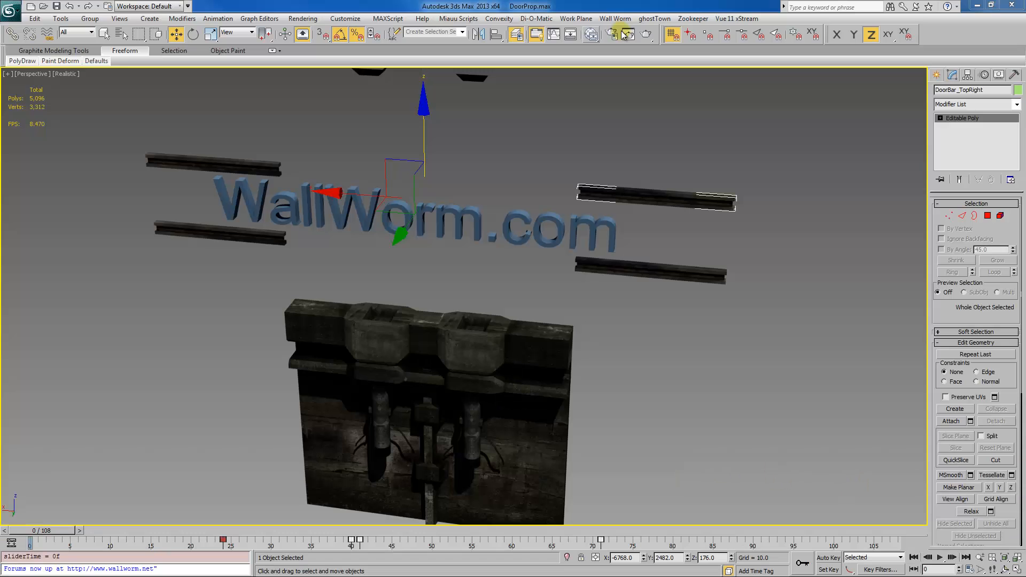
Pick the door as the Wall Worm model DoorMain and move and rotate its helper text beside the door
left_click(615, 18)
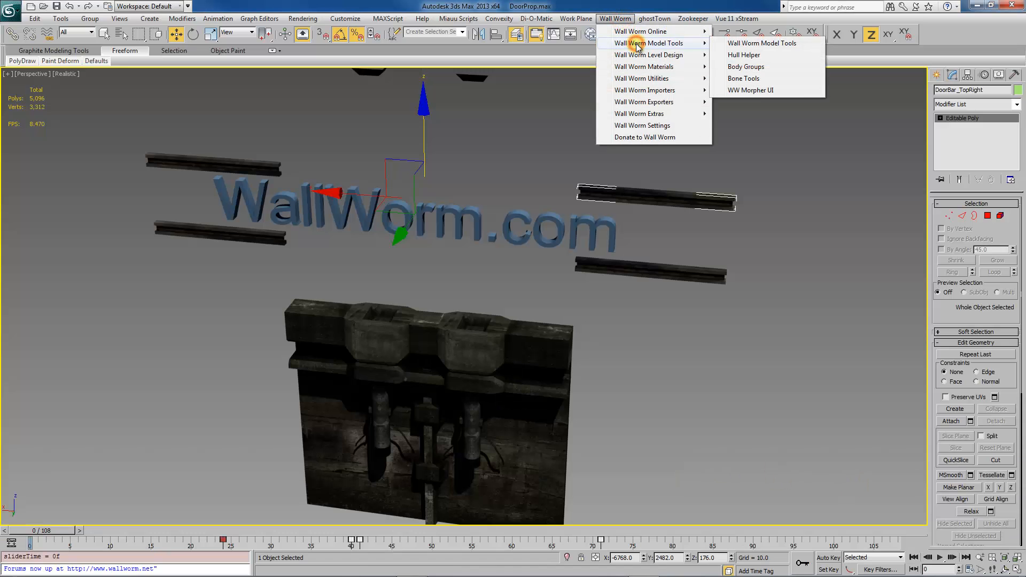
left_click(761, 42)
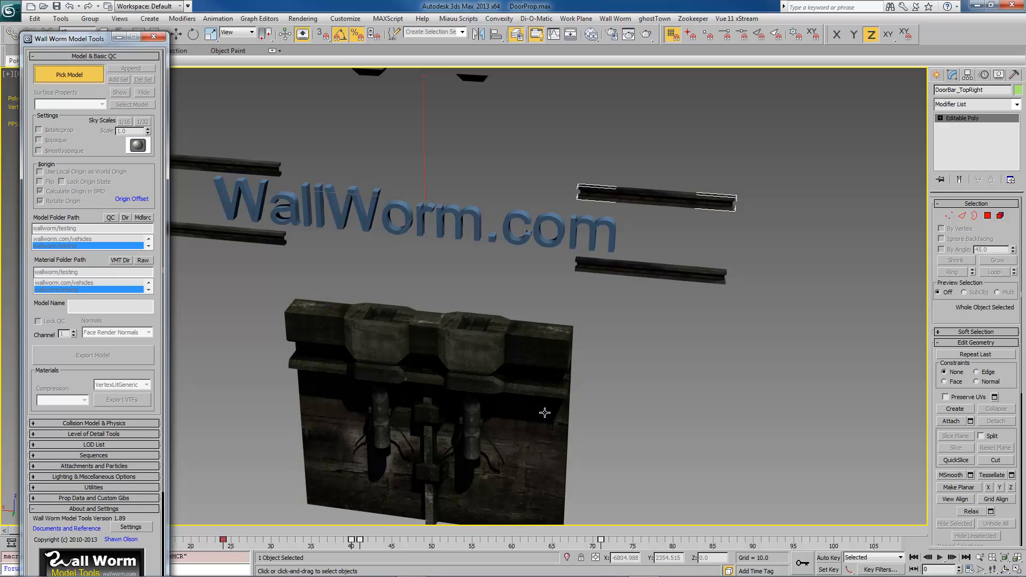
left_click(69, 74)
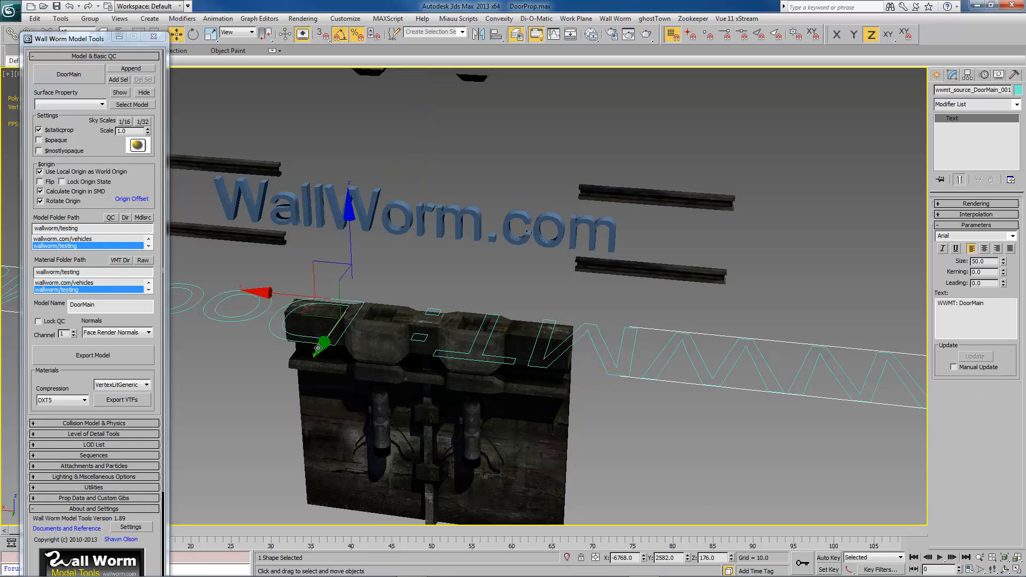
left_click_drag(321, 343, 350, 302)
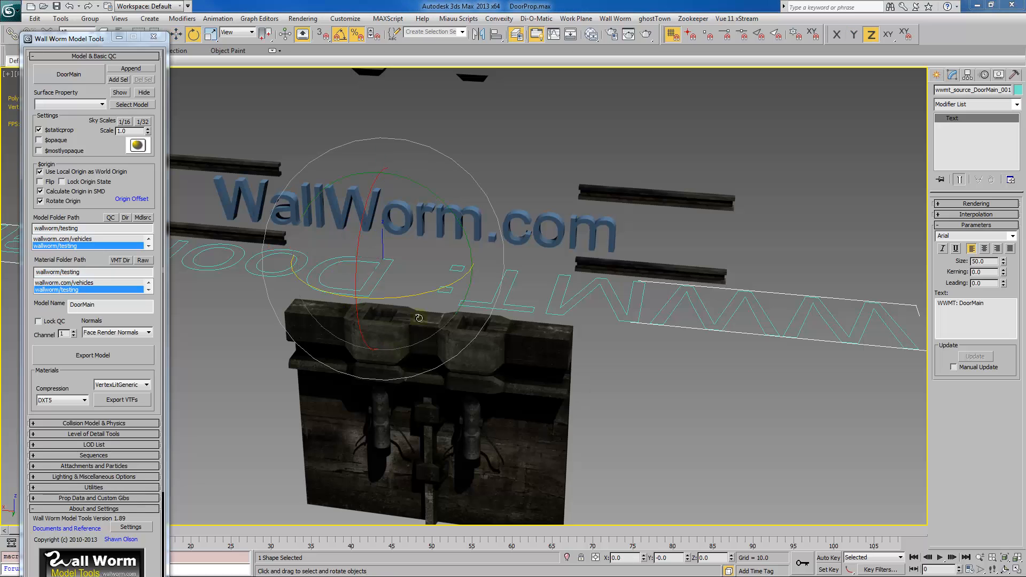
left_click_drag(419, 318, 317, 293)
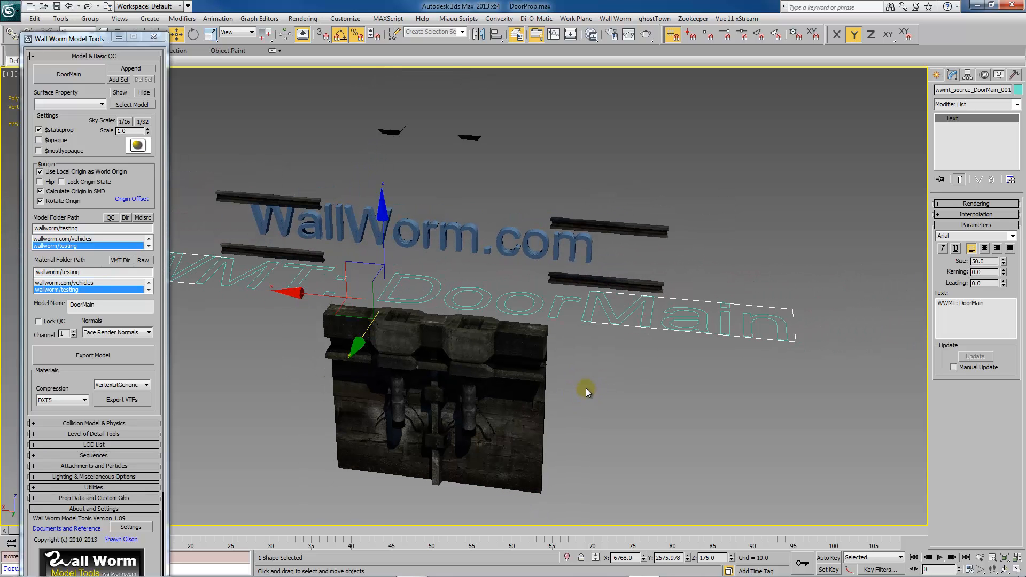
mouse_move(425, 334)
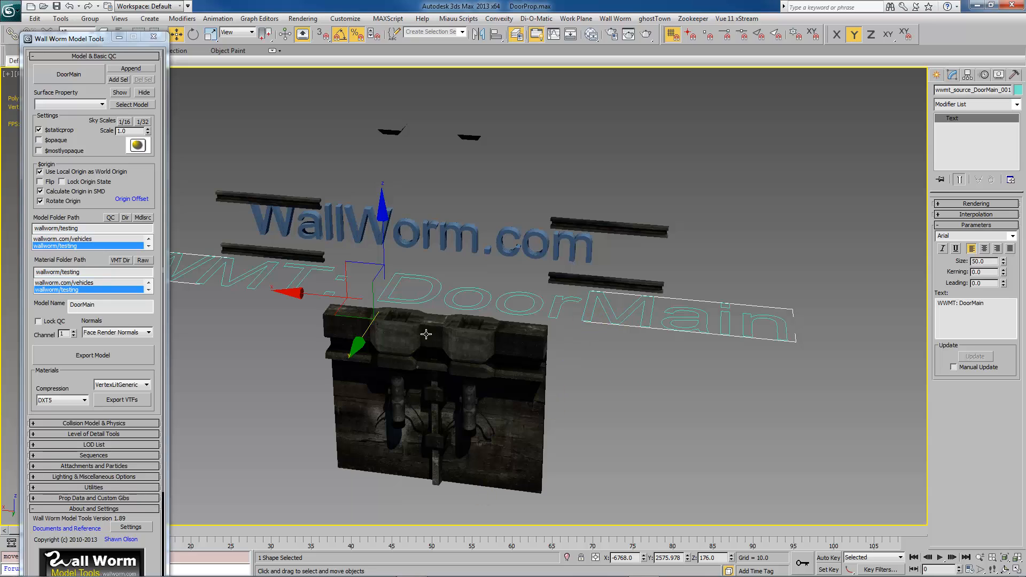
mouse_move(651, 312)
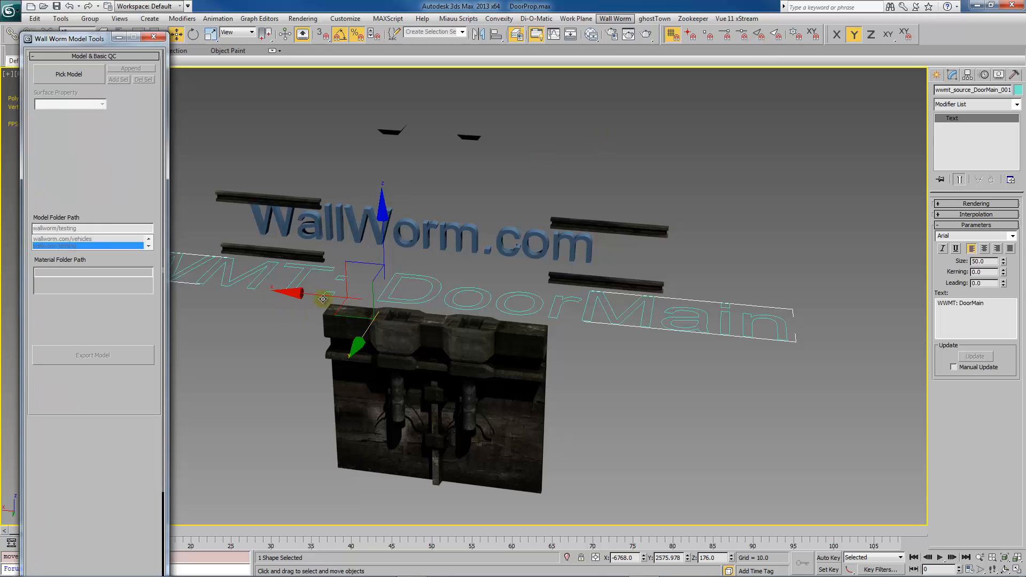
Deselect everything, reopen Wall Worm Model Tools and pick the door as the model again
left_click(68, 74)
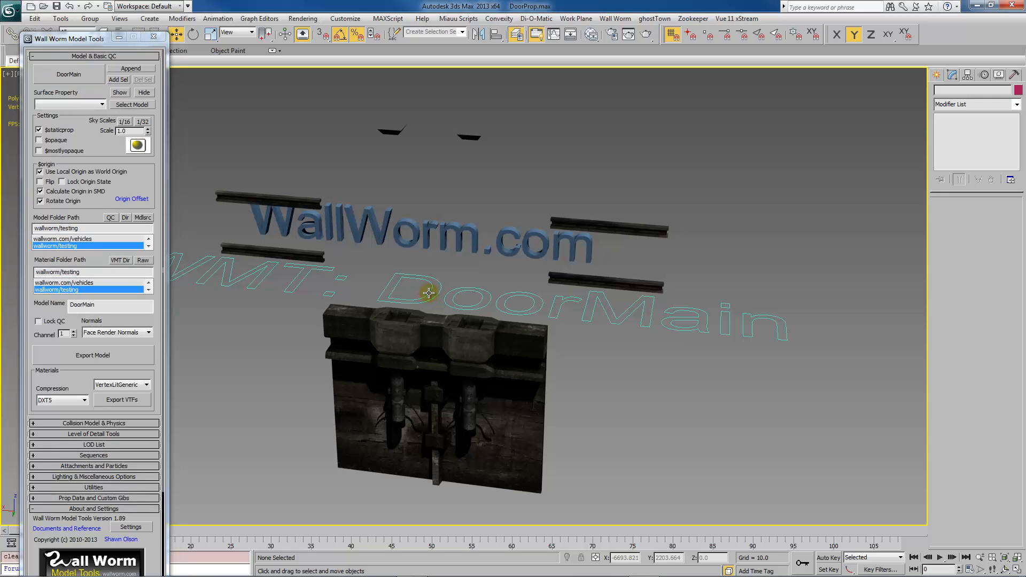
mouse_move(562, 312)
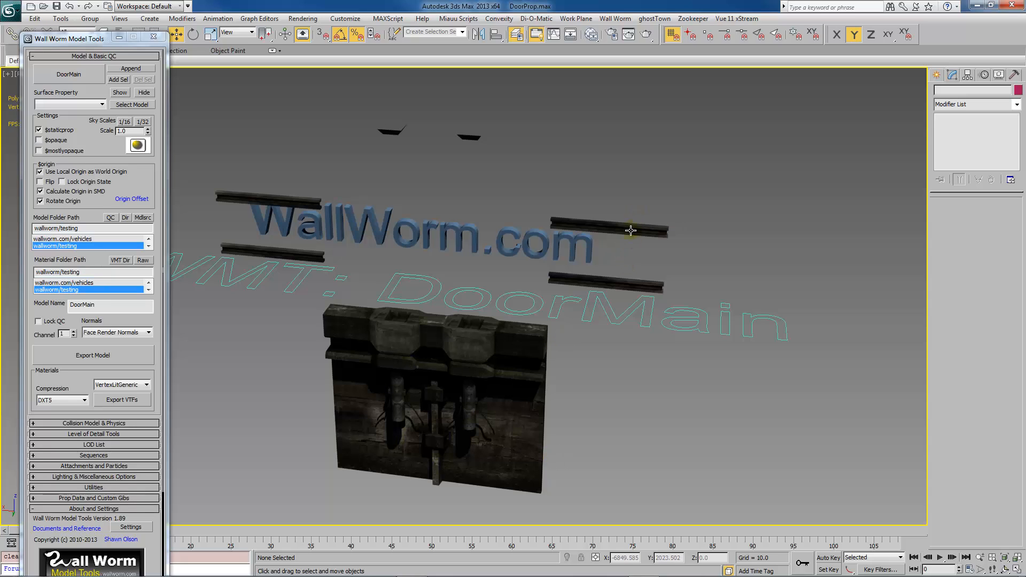
mouse_move(384, 295)
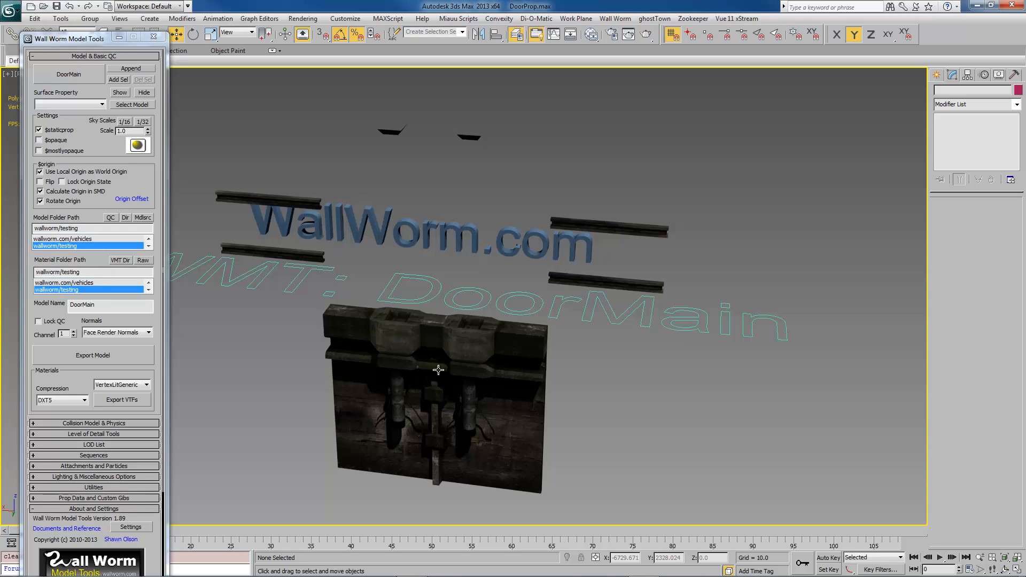
mouse_move(501, 498)
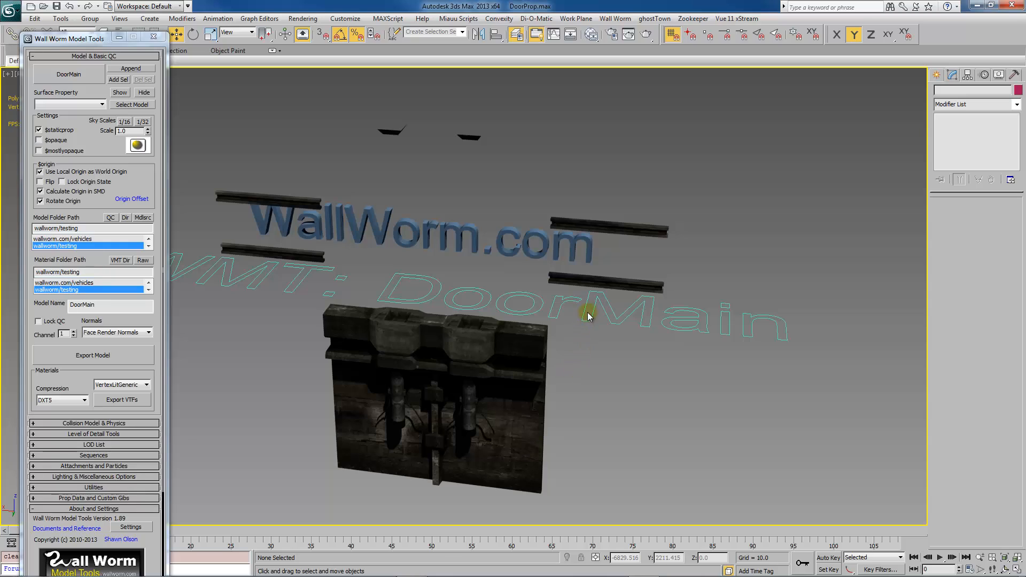
mouse_move(576, 320)
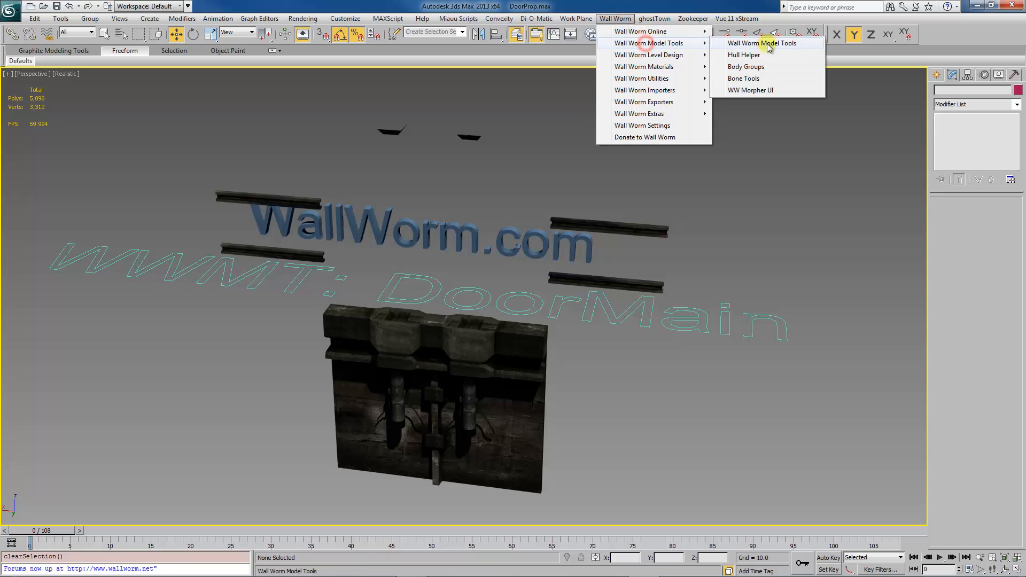
left_click(770, 42)
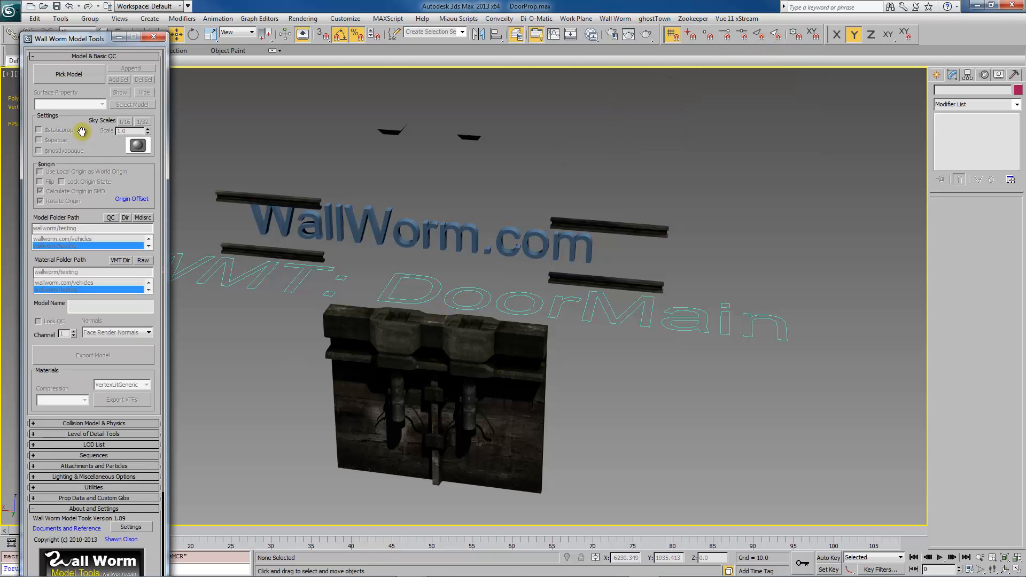
left_click(68, 74)
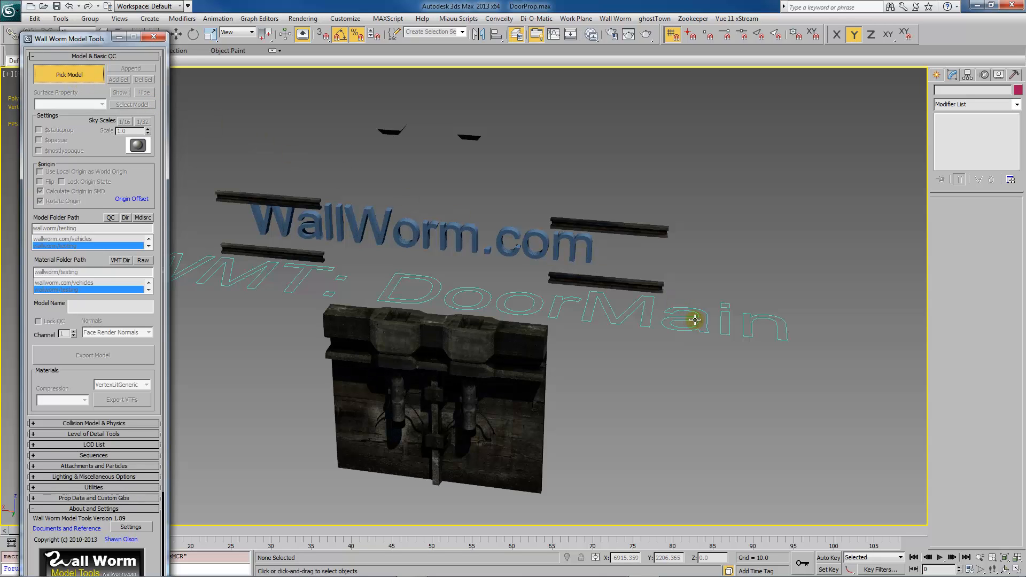
left_click(68, 73)
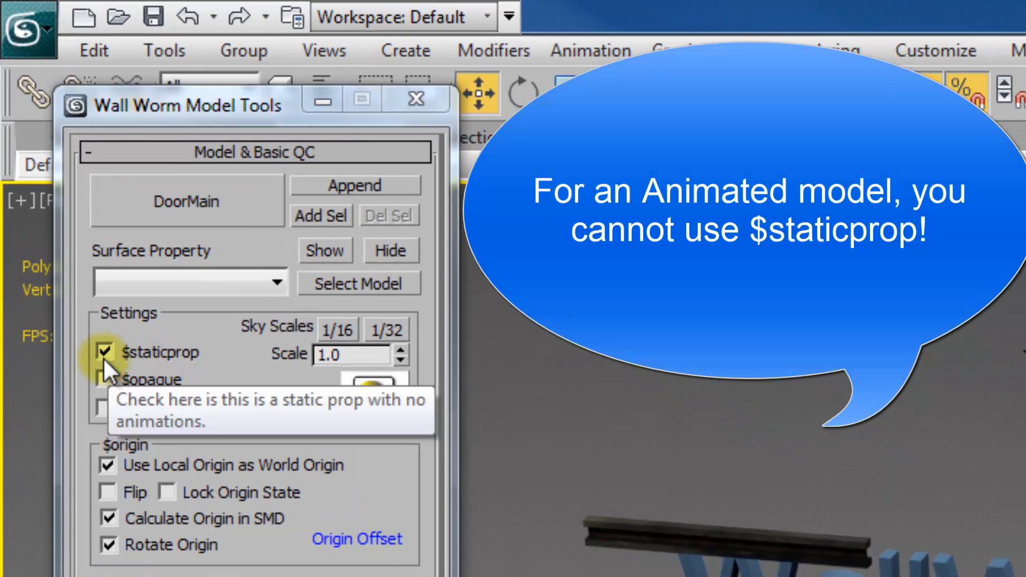
Turn off $staticprop and Rotate Origin for DoorMain and enable $opaque
left_click(106, 353)
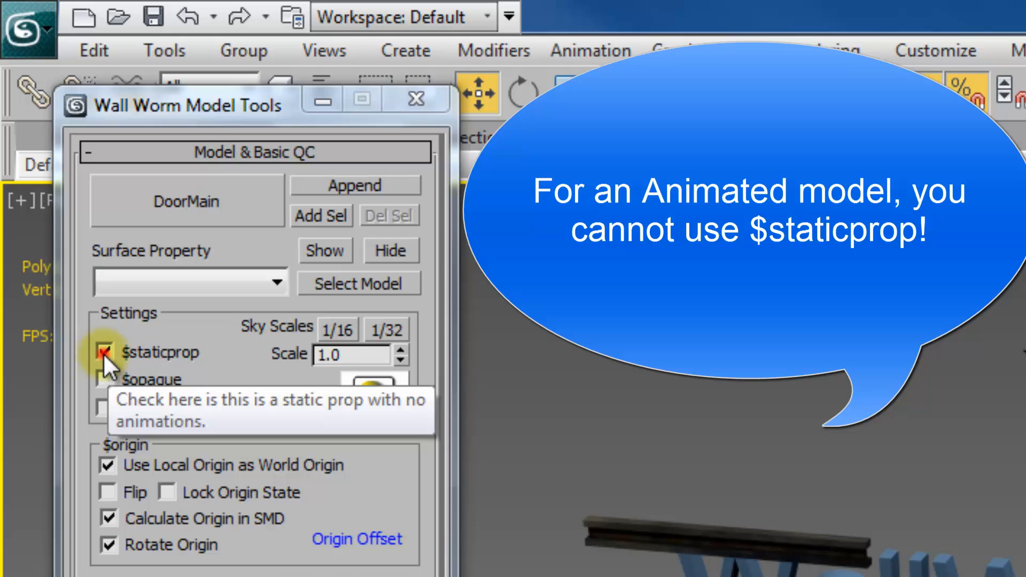
left_click(106, 352)
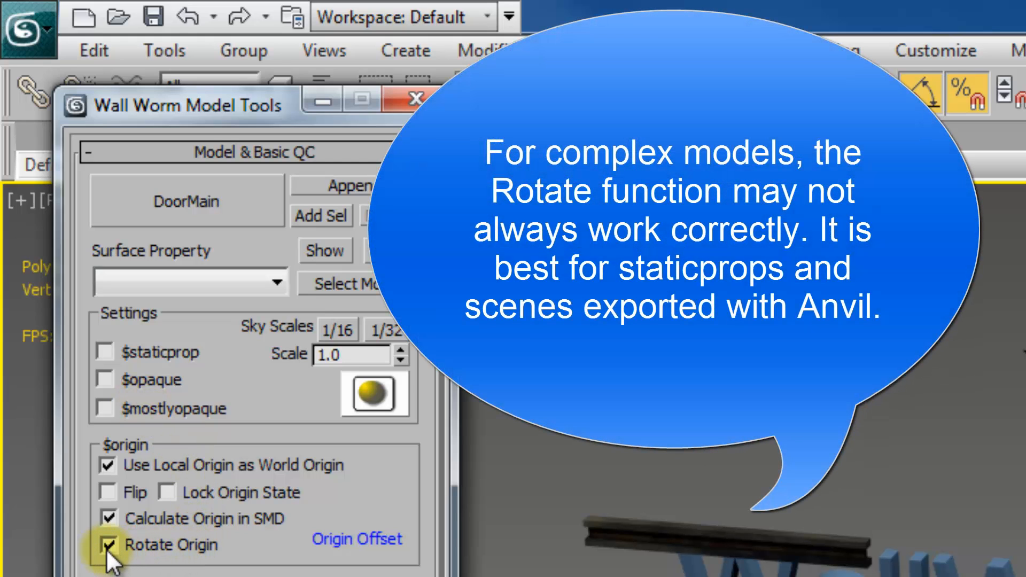
left_click(107, 545)
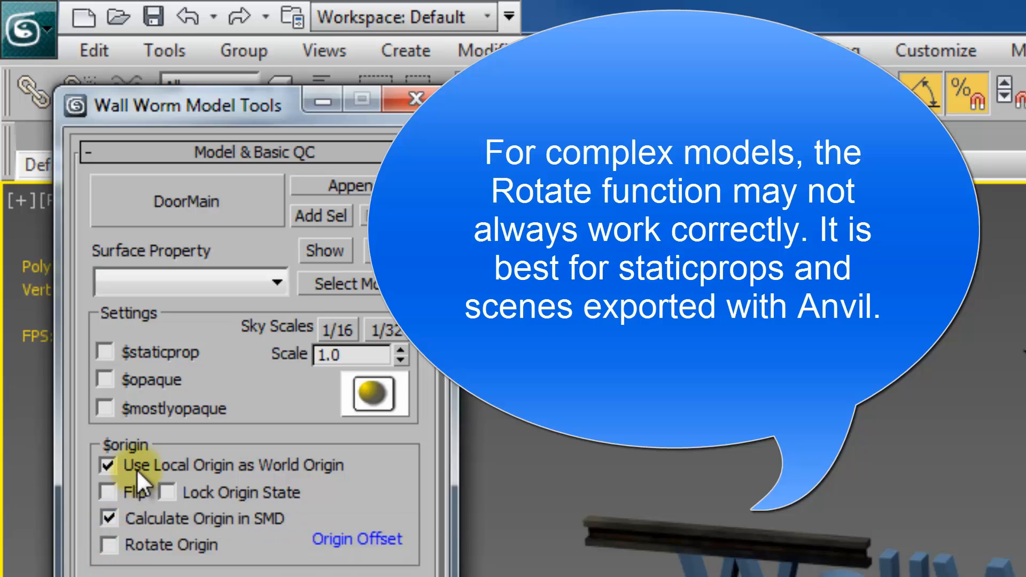
mouse_move(261, 496)
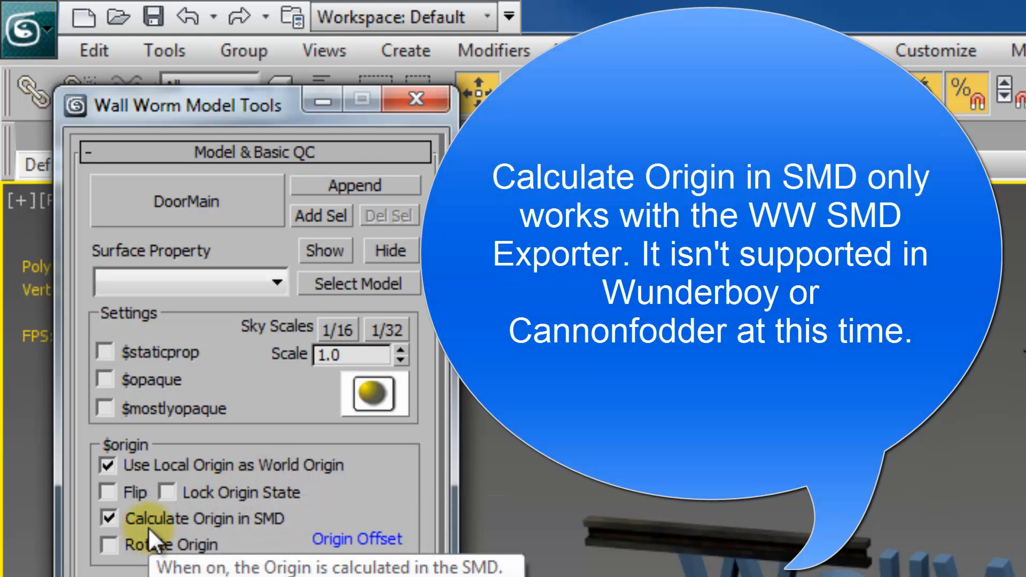
mouse_move(234, 544)
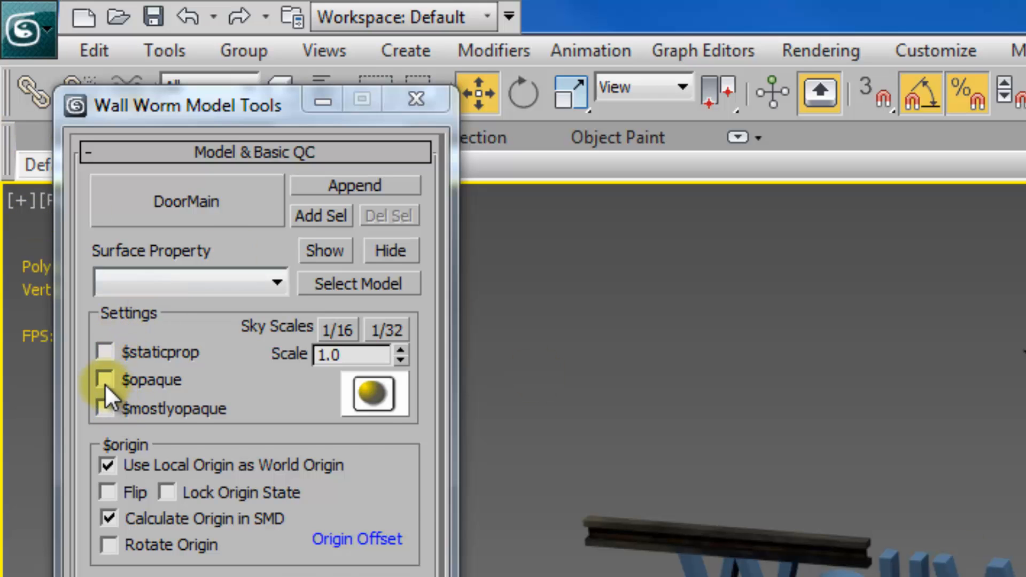
mouse_move(107, 385)
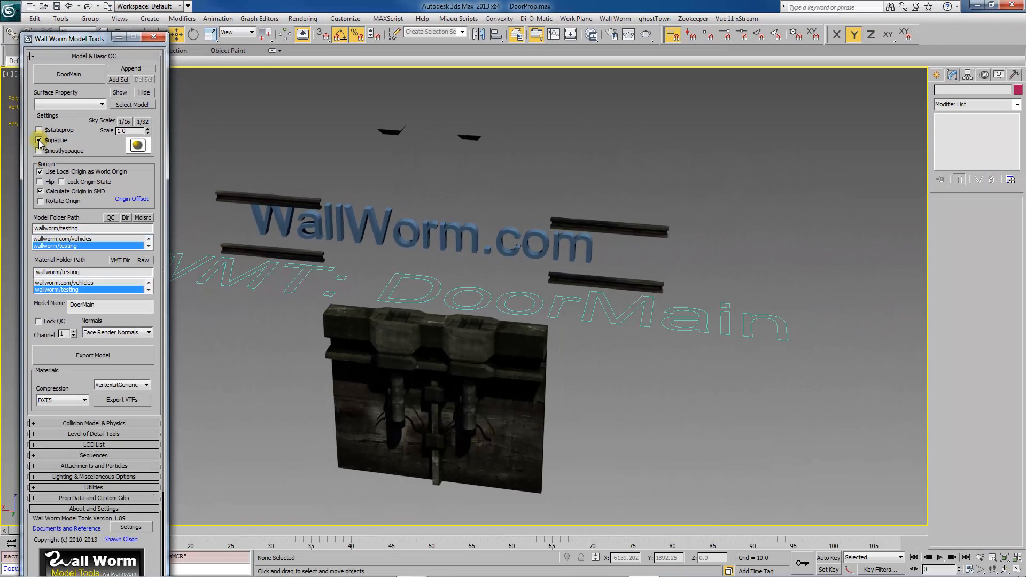
left_click(39, 140)
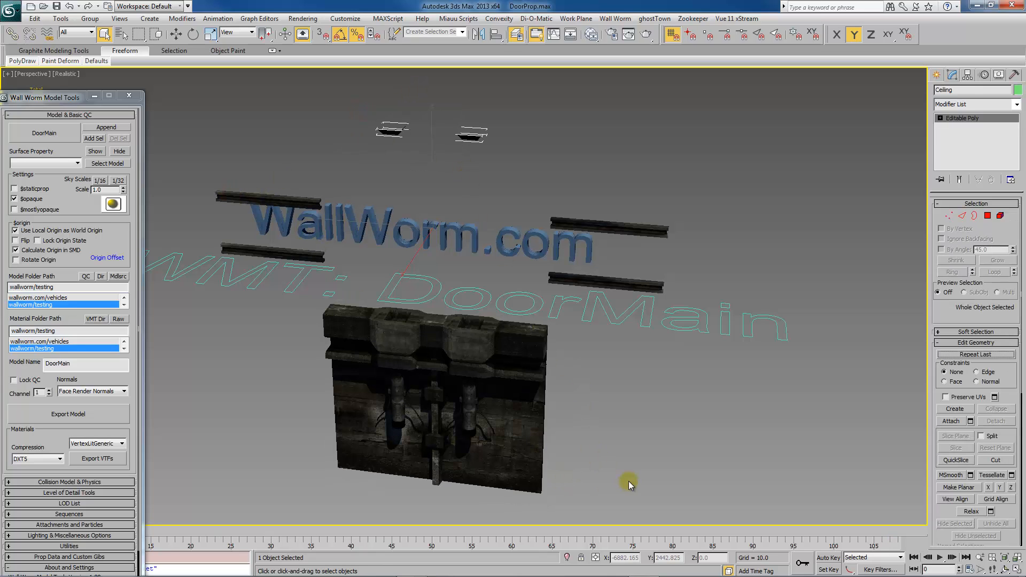
Select the eight door prop pieces, removing the helper objects from the selection
left_click(574, 434)
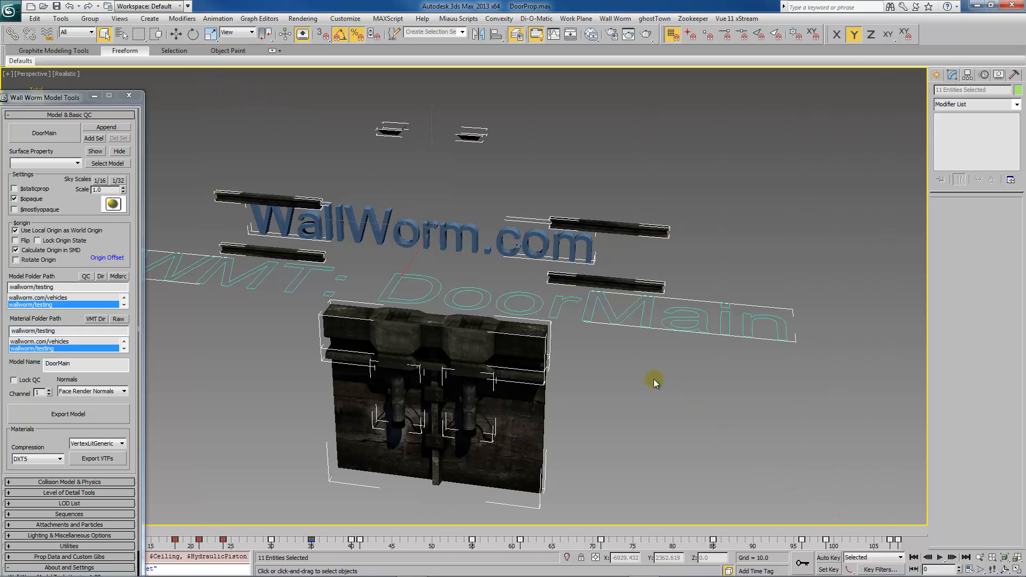
mouse_move(737, 383)
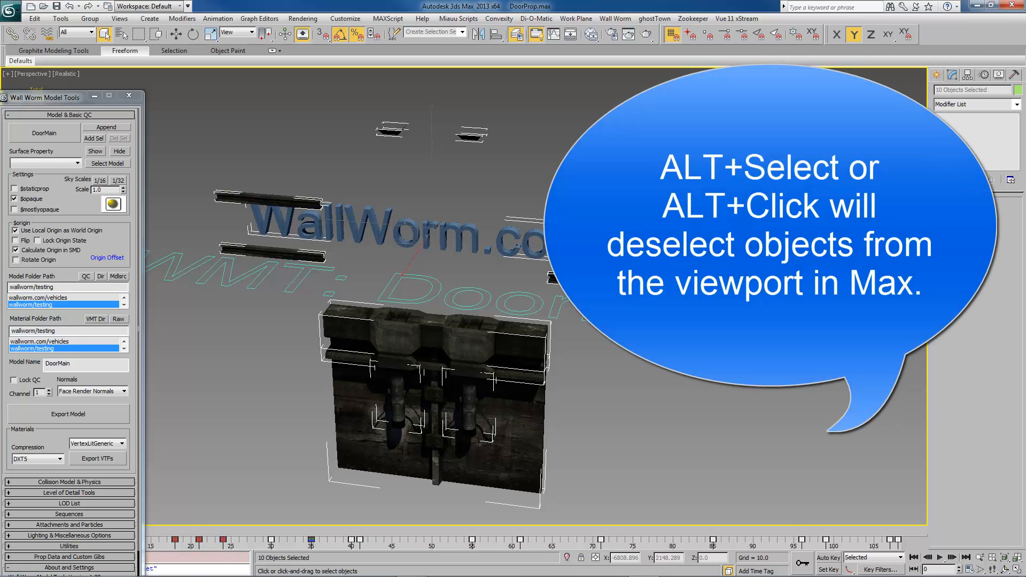
left_click(525, 449)
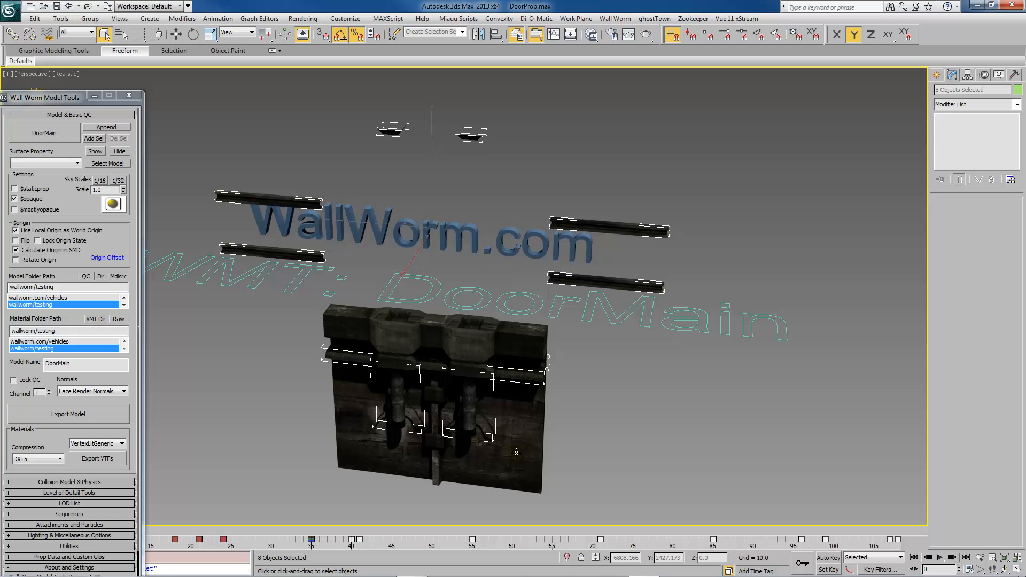
mouse_move(516, 466)
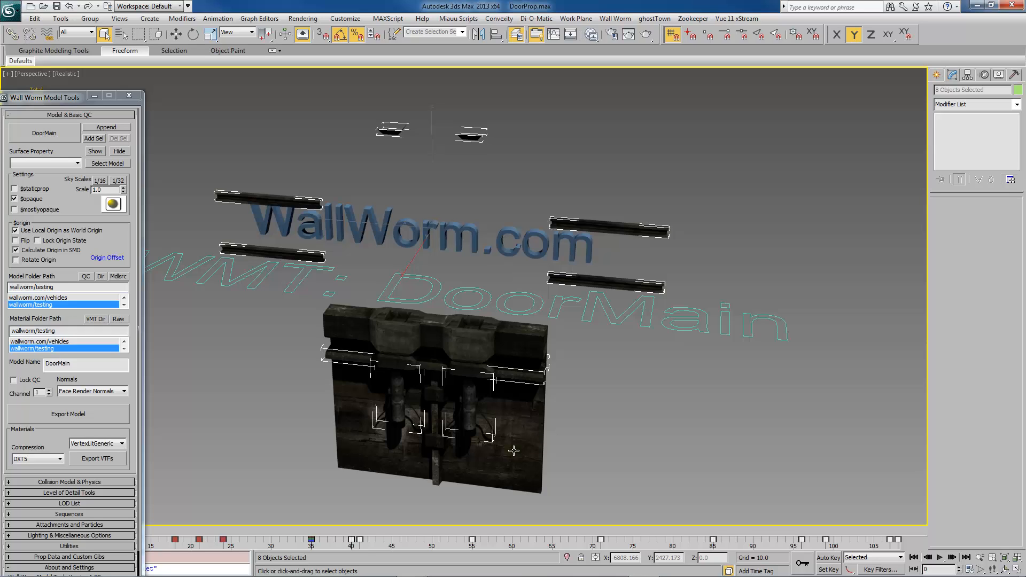
left_click_drag(43, 97, 99, 90)
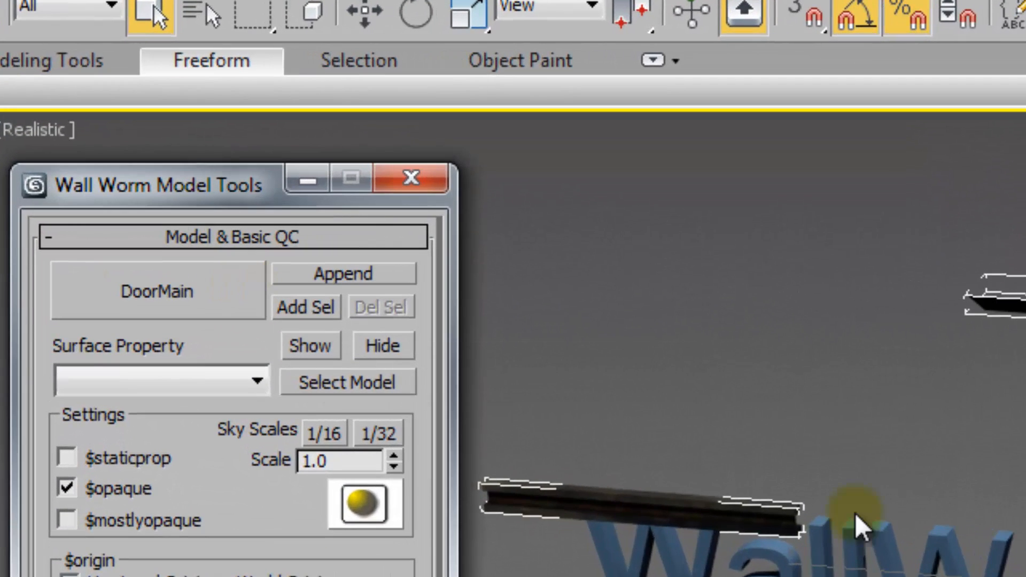
mouse_move(319, 323)
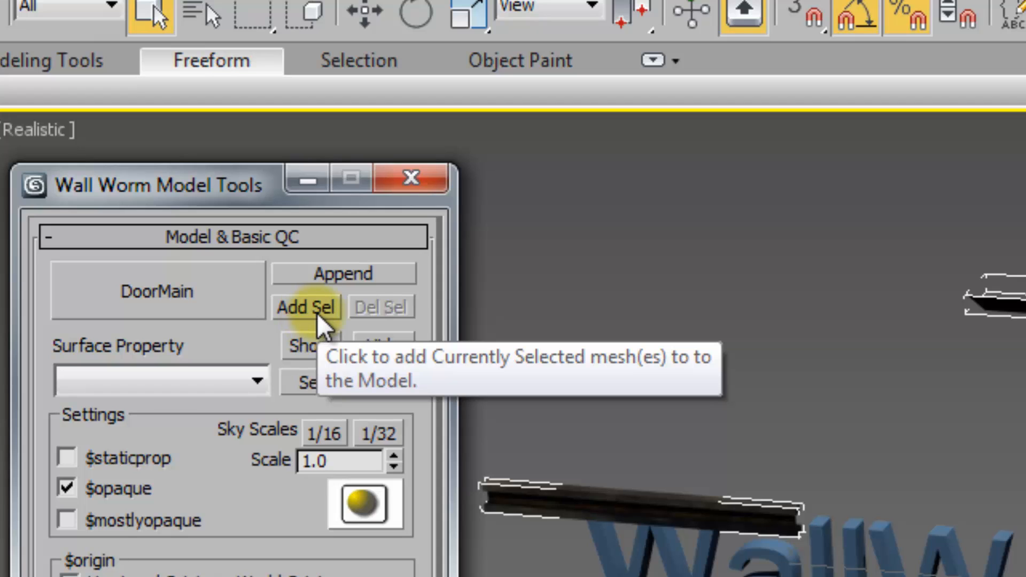
mouse_move(307, 329)
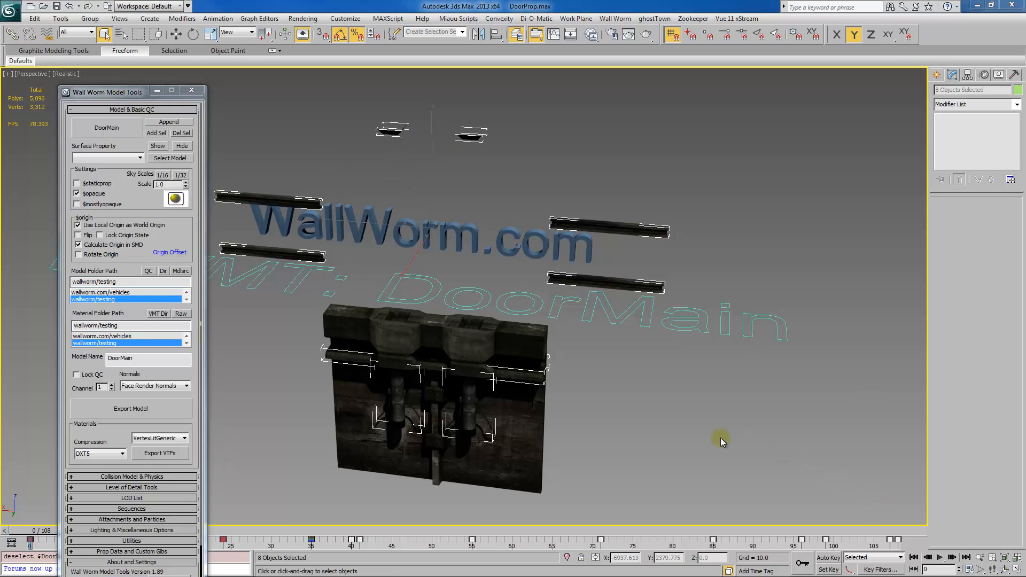
mouse_move(264, 302)
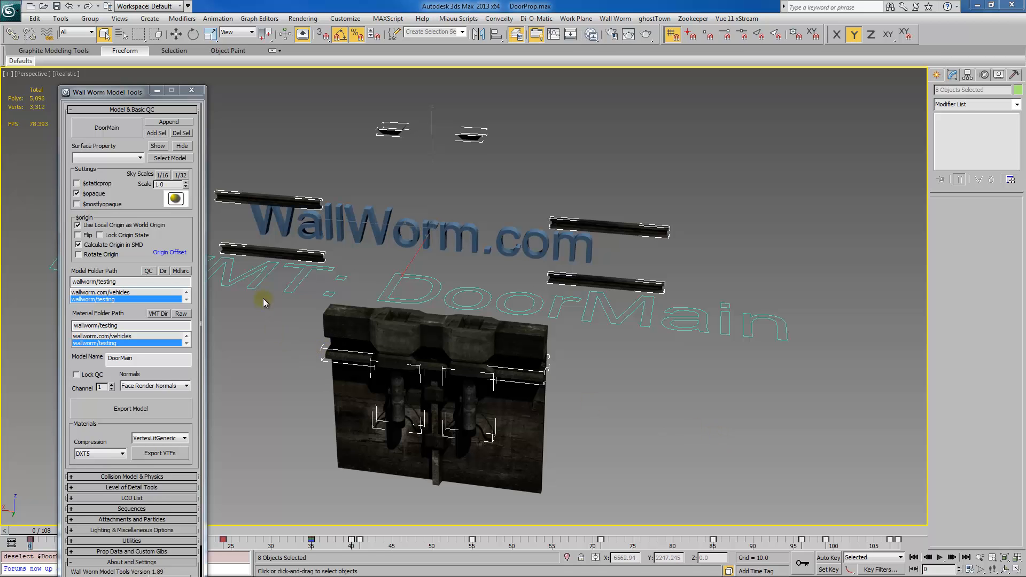
mouse_move(620, 411)
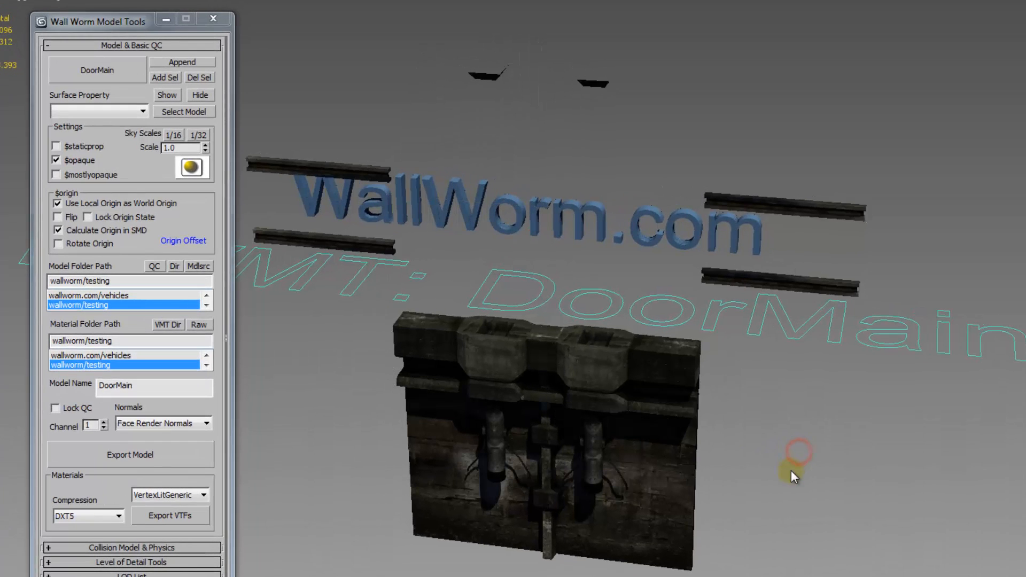
mouse_move(183, 129)
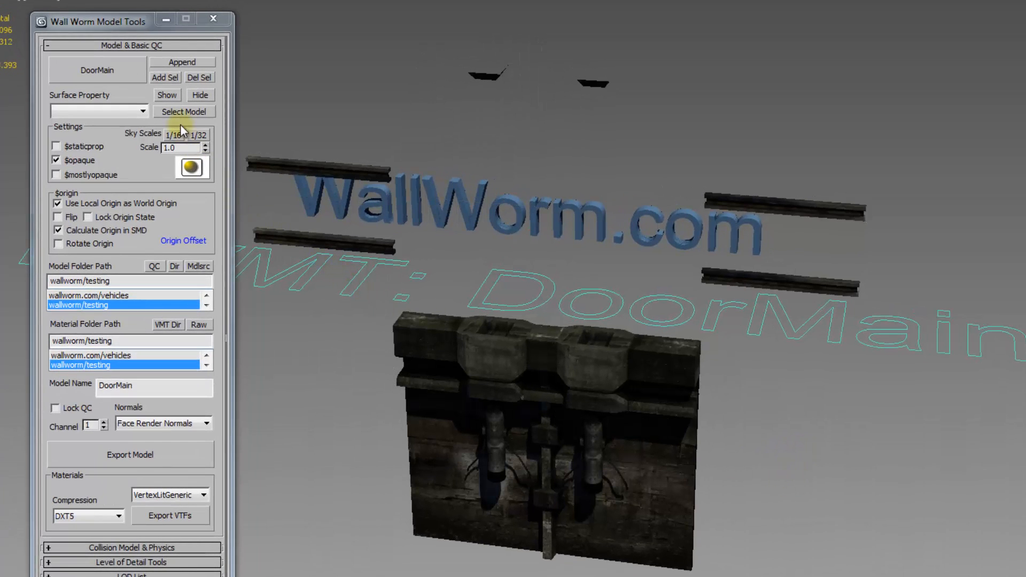
Select all nine objects belonging to the DoorMain model via Select Model
left_click(184, 111)
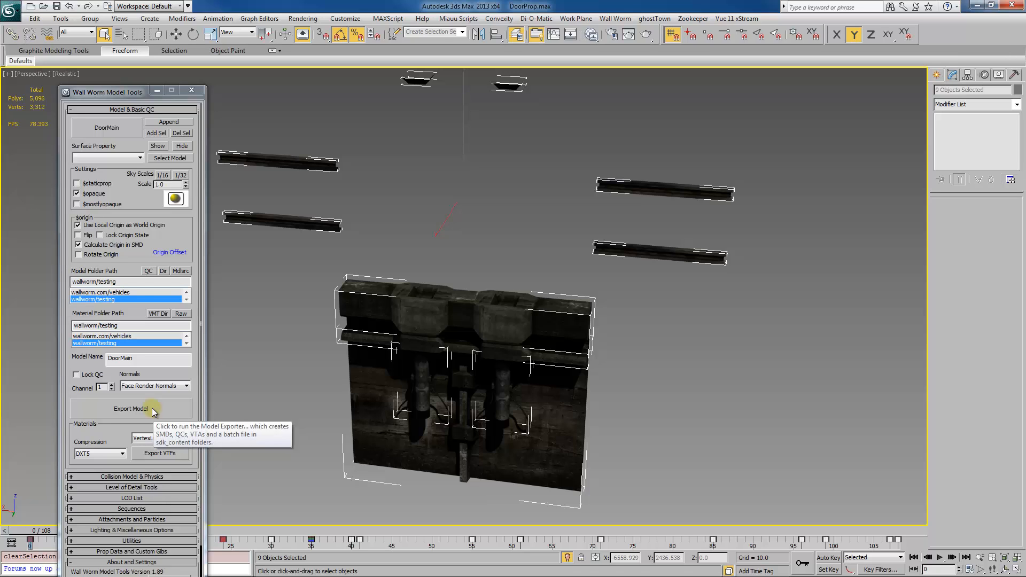
Export and compile DoorMain, then rotate it in HLMV and check its sequence list shows only idle
left_click(131, 408)
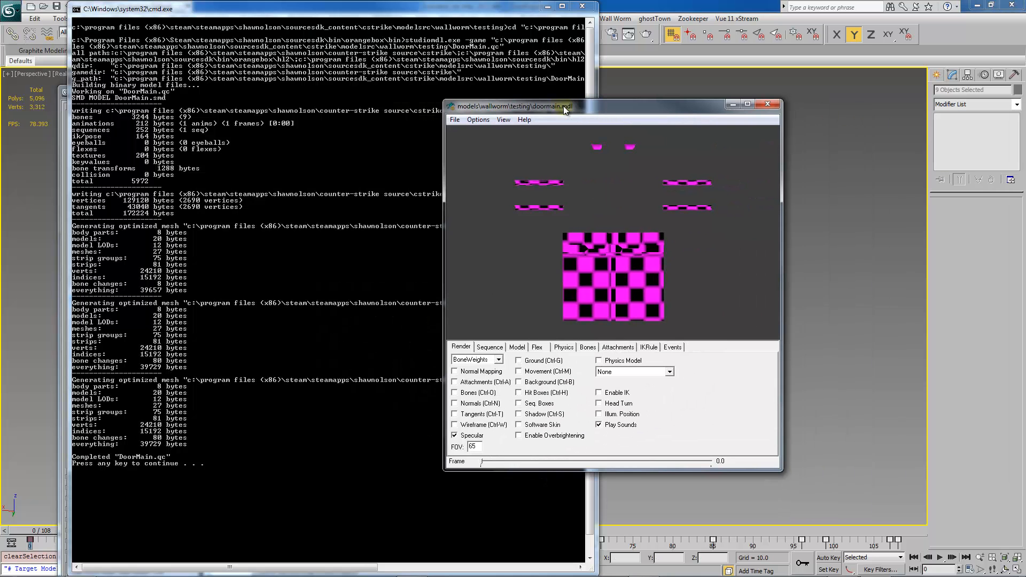
left_click_drag(611, 275, 687, 250)
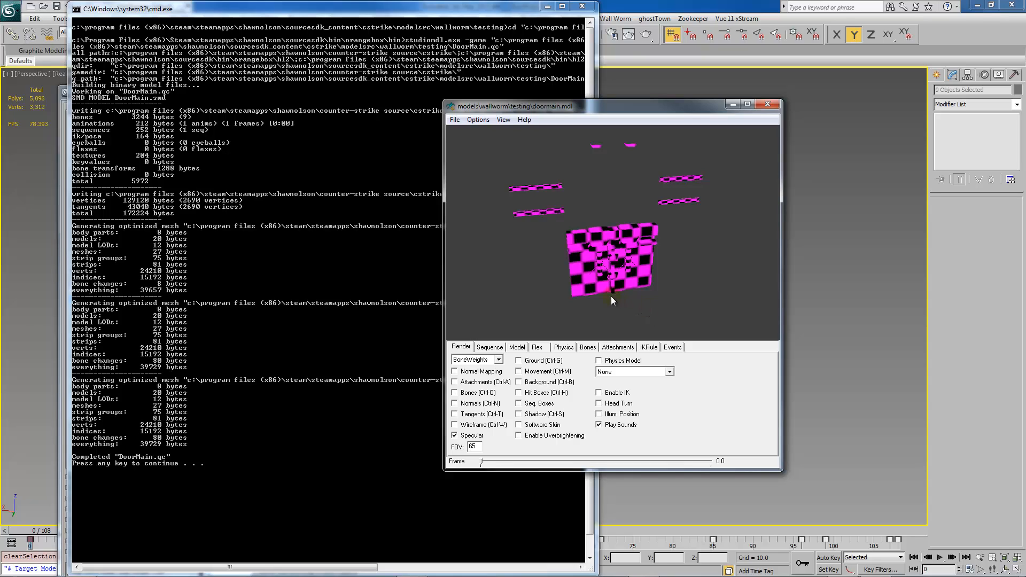
left_click(490, 346)
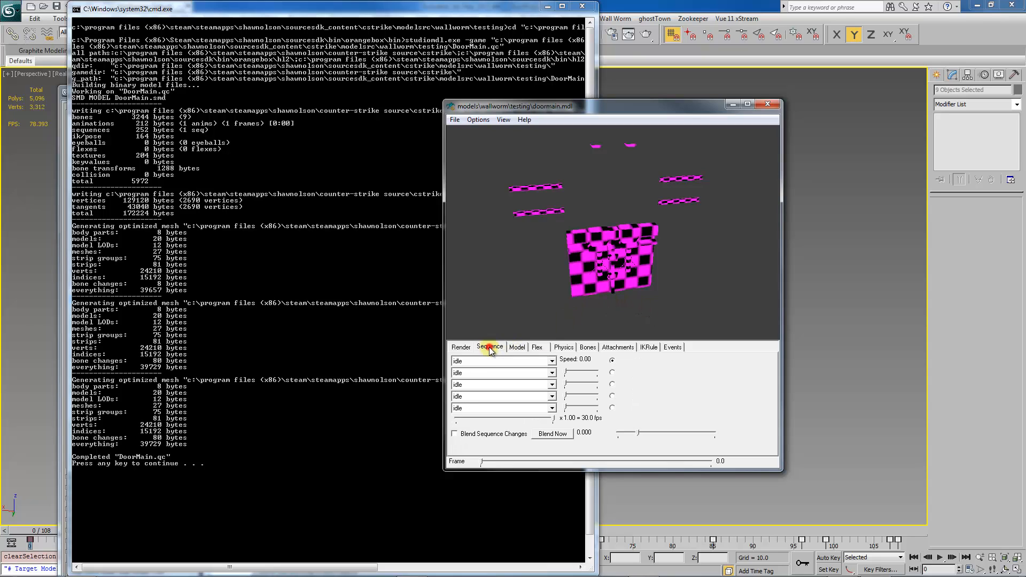
left_click(500, 371)
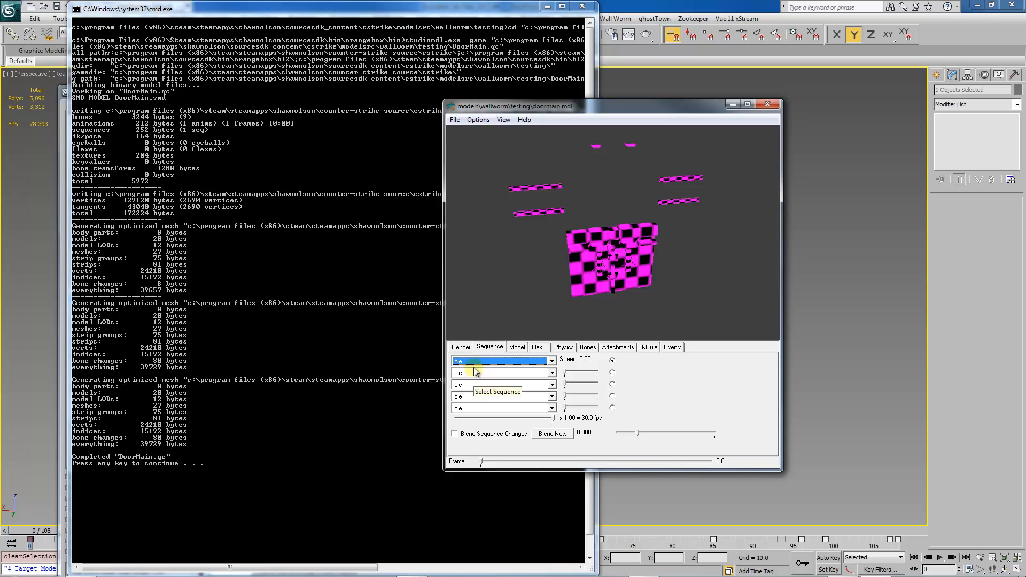
Toggle the Physics Model display on the Render tab, then close HLMV
left_click(462, 346)
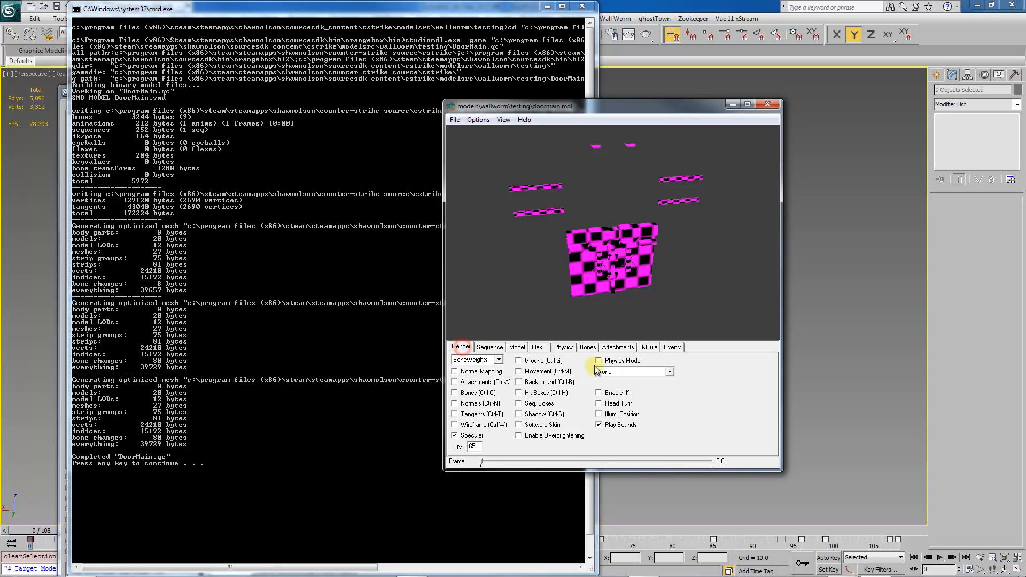
left_click(598, 362)
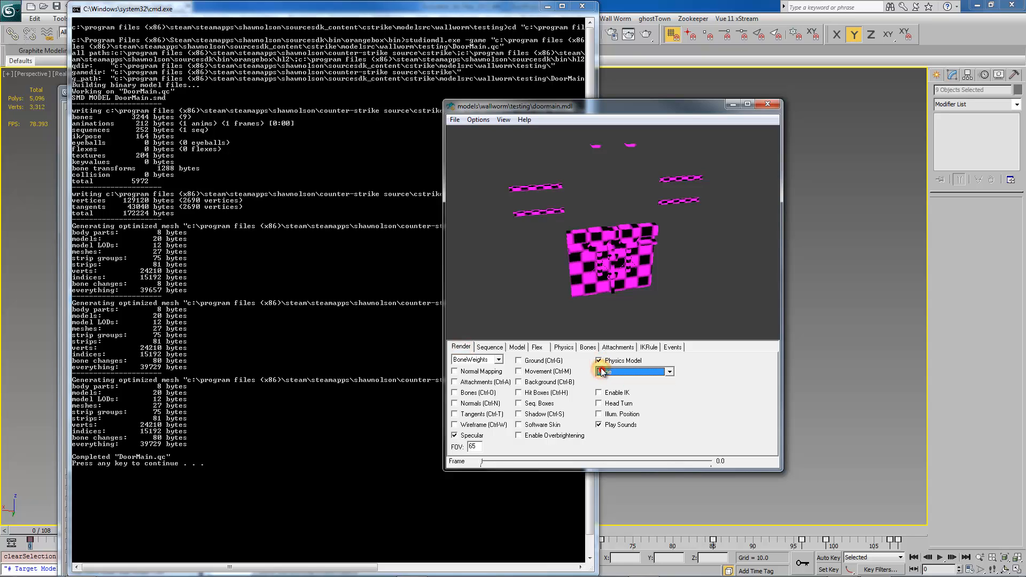
left_click(599, 362)
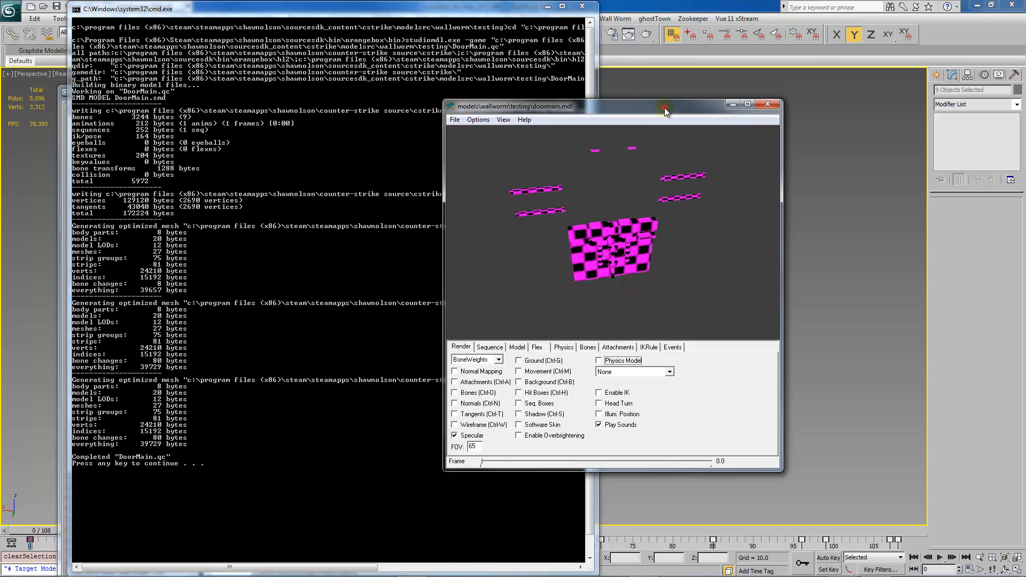
left_click_drag(663, 106, 644, 126)
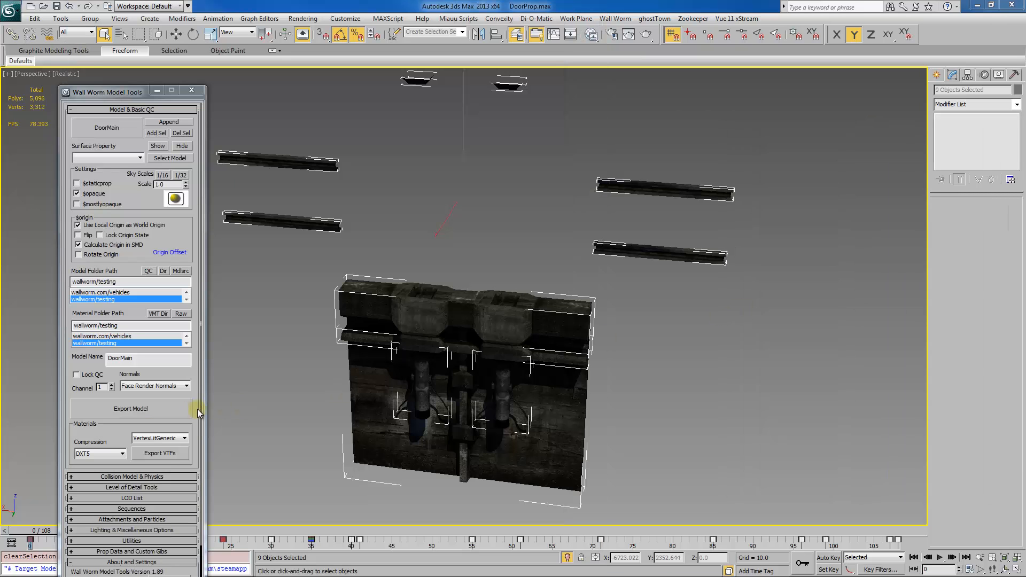
mouse_move(167, 456)
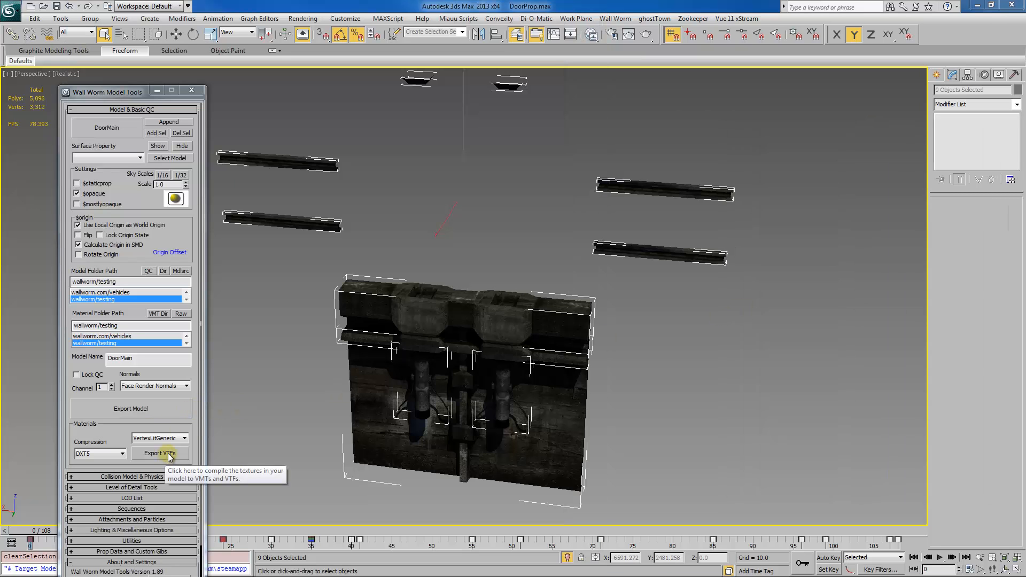
Export the DoorMain, Bar and HydraulicPiston material textures and confirm the Materials Exported message
left_click(160, 453)
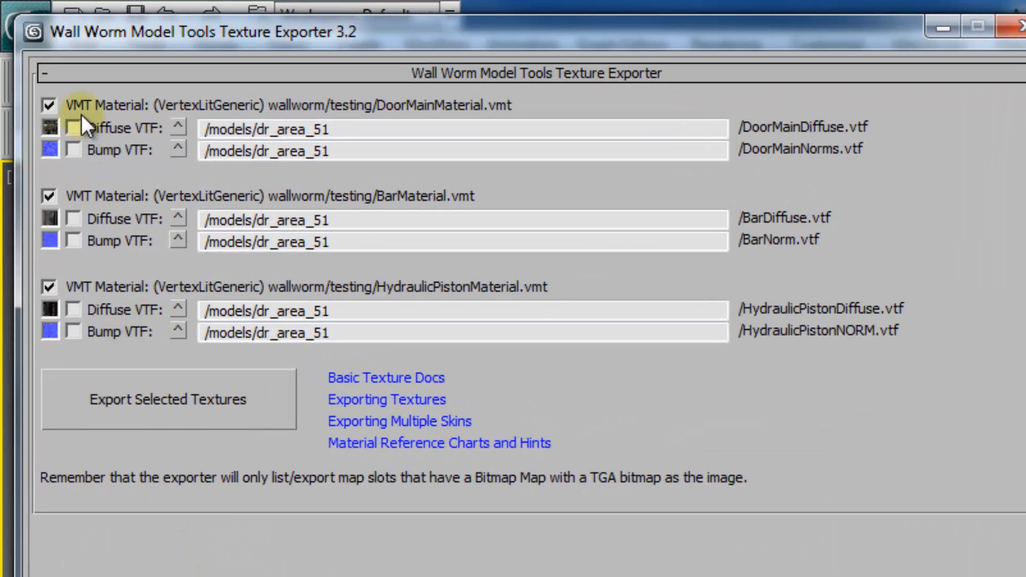
mouse_move(265, 122)
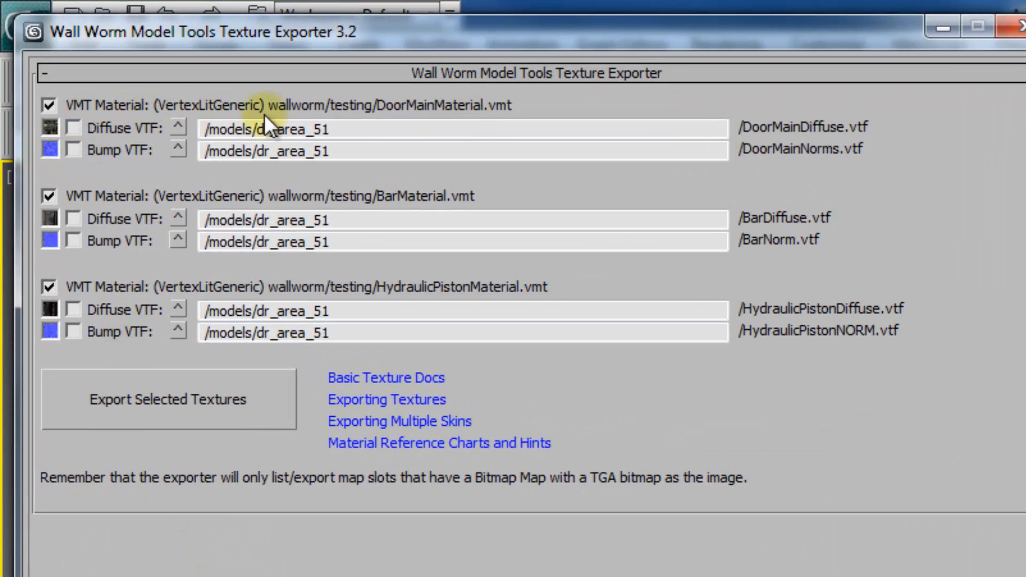
mouse_move(74, 219)
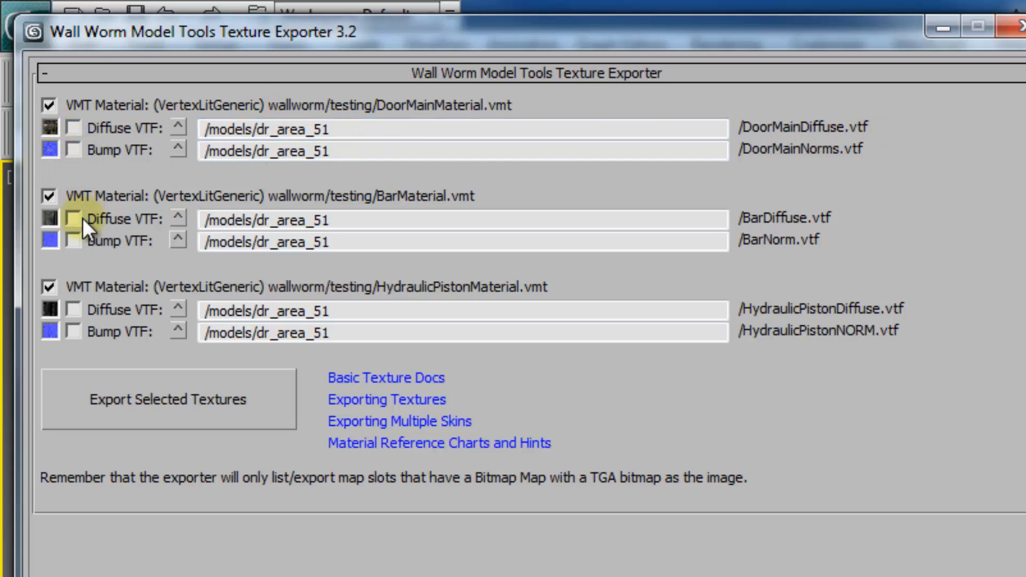
mouse_move(351, 276)
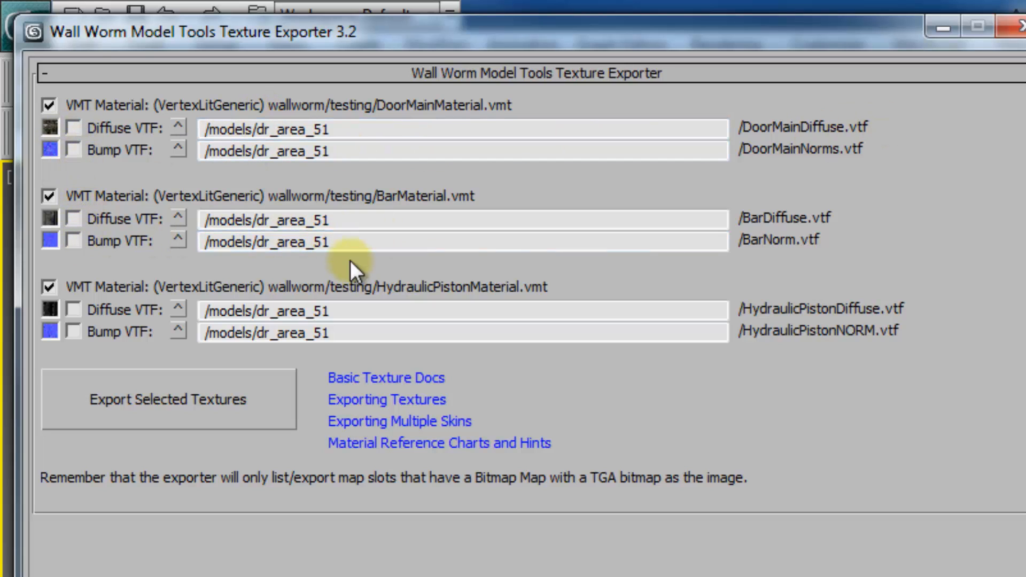
mouse_move(49, 103)
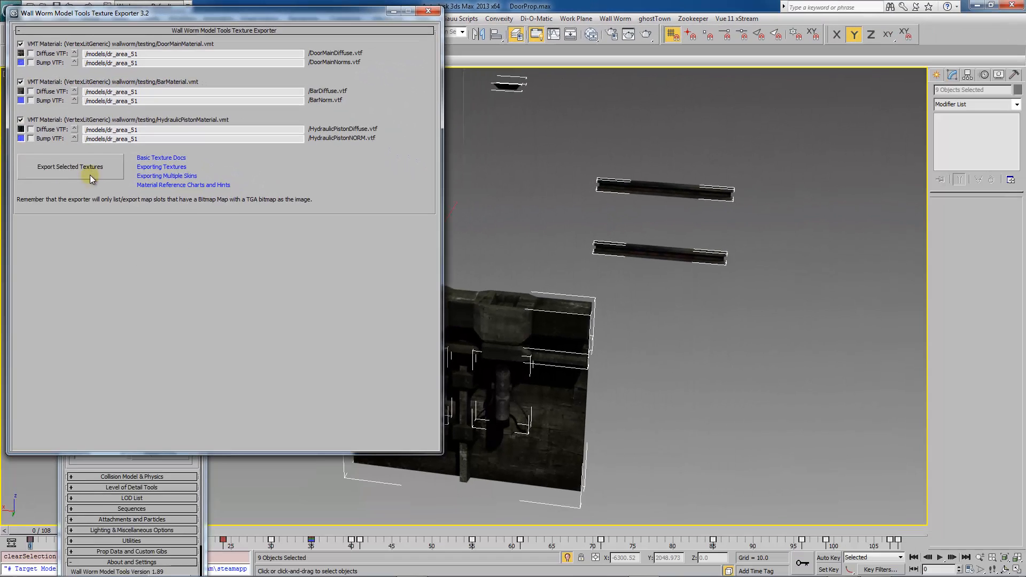
left_click(70, 166)
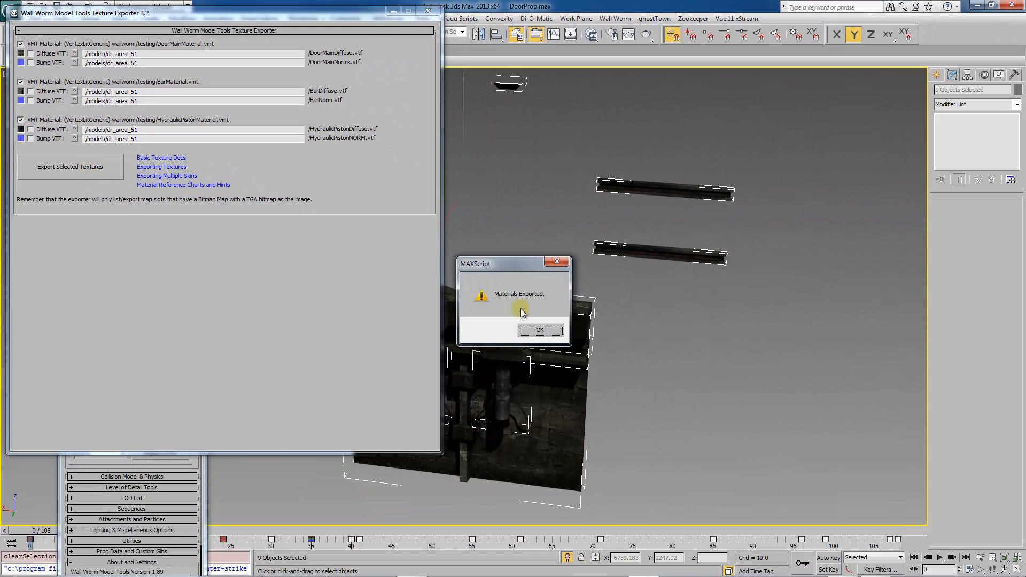
left_click(540, 329)
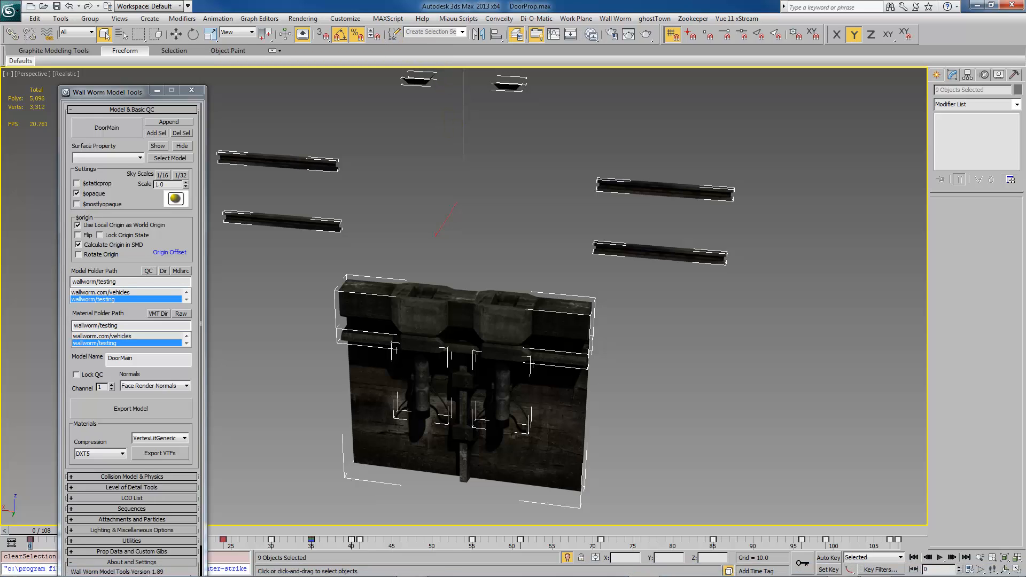
Refresh doormain in HLMV so its real textures show, then close the viewer
left_click(389, 125)
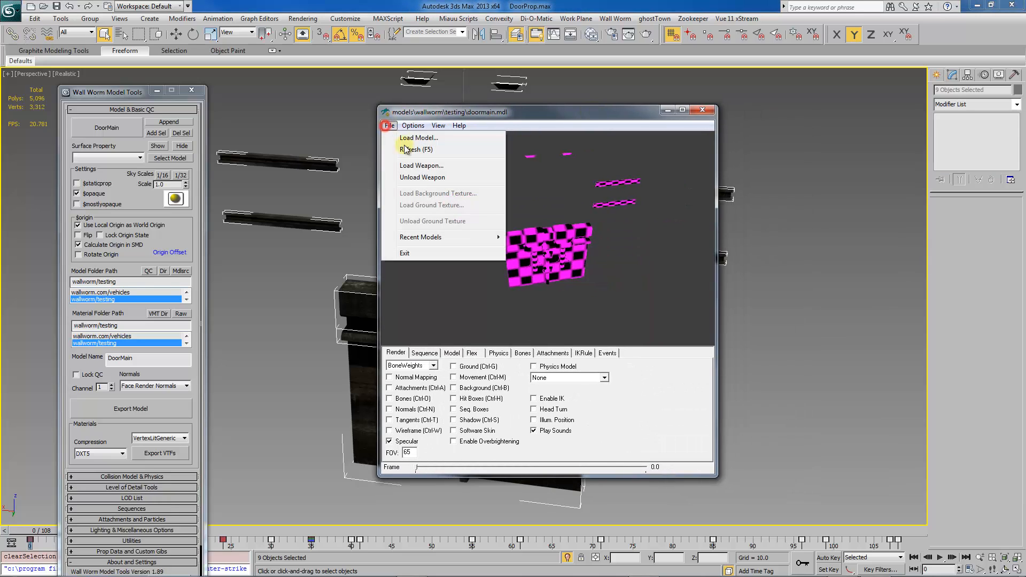
left_click(411, 149)
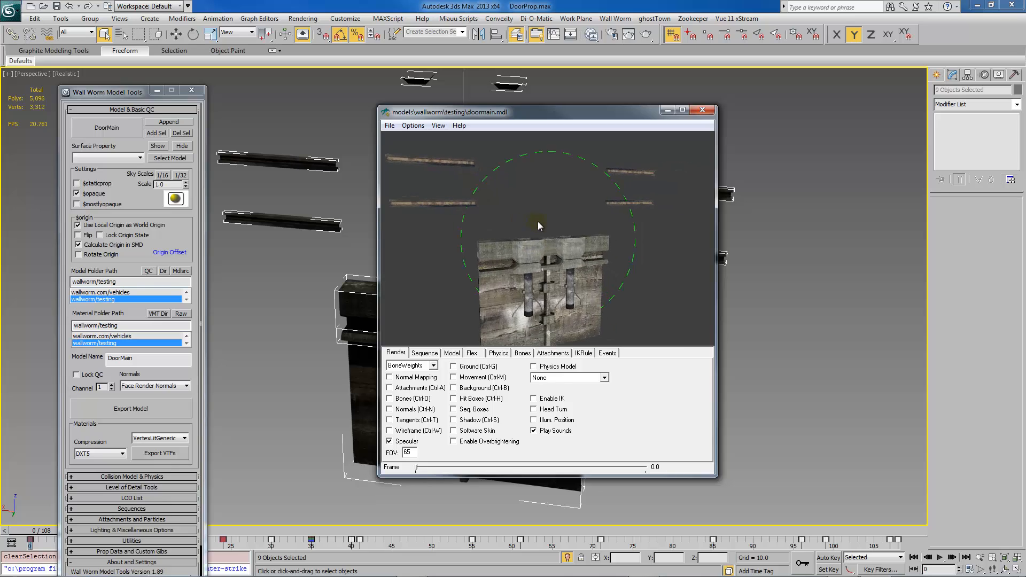
left_click(704, 109)
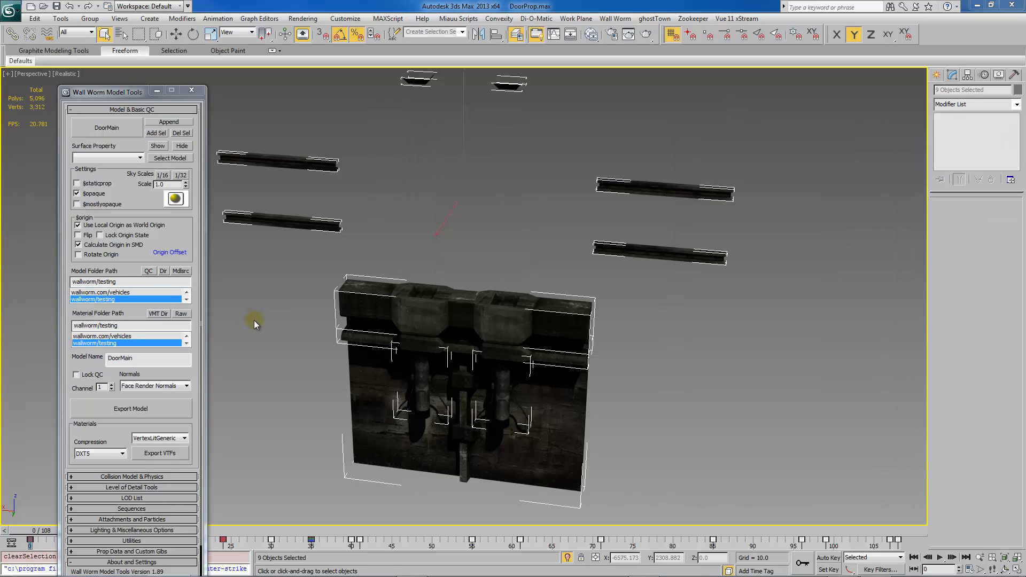
Add a close sequence ending at frame 41 after scrubbing to where the door shuts
left_click(131, 562)
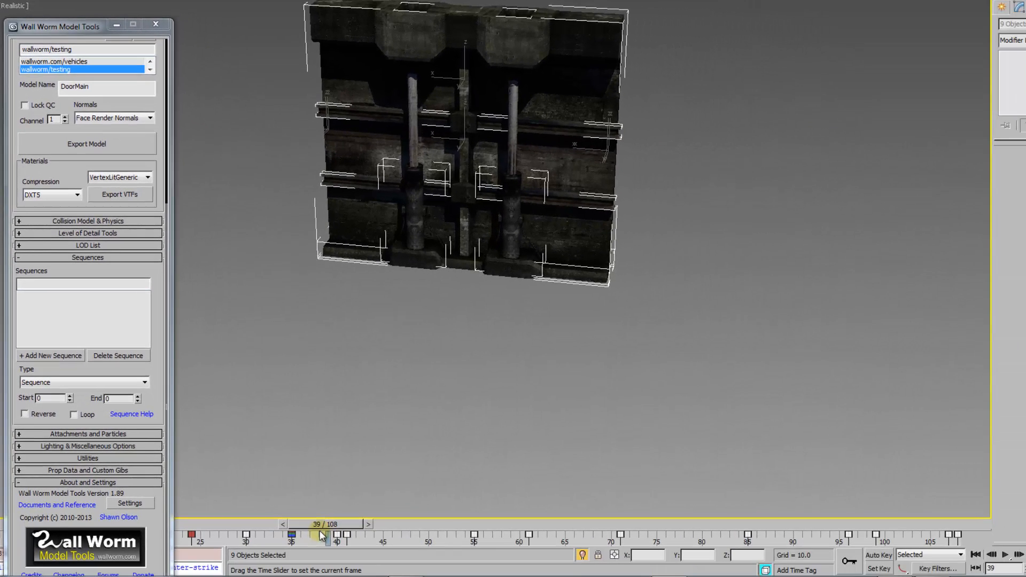
left_click_drag(321, 533, 355, 533)
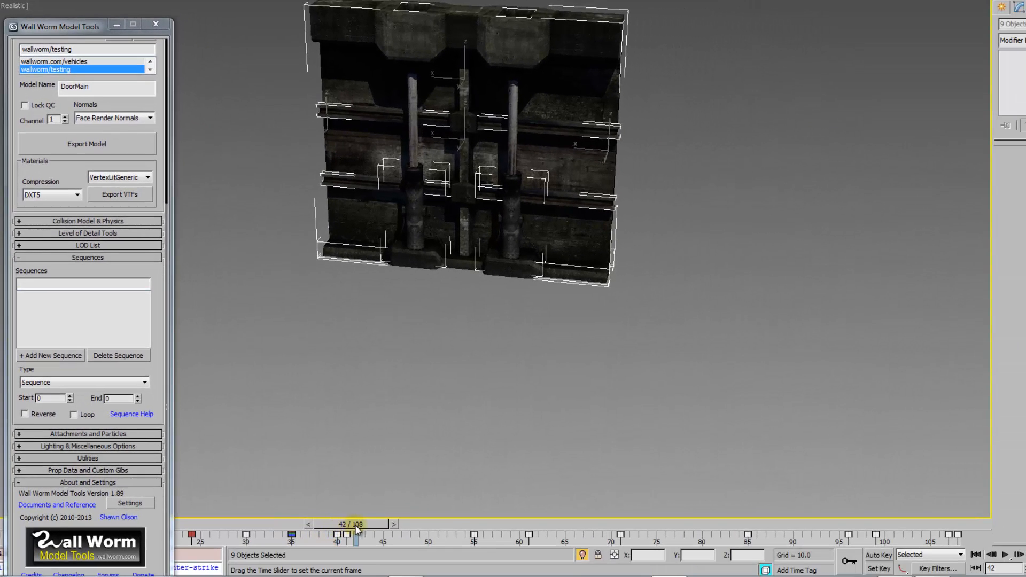
left_click_drag(357, 534, 337, 533)
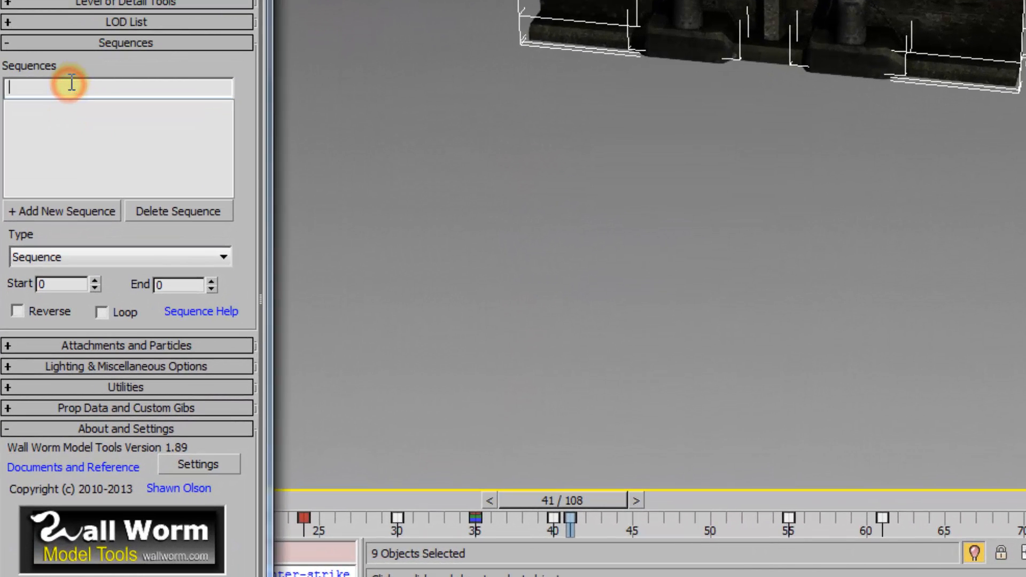
type("close")
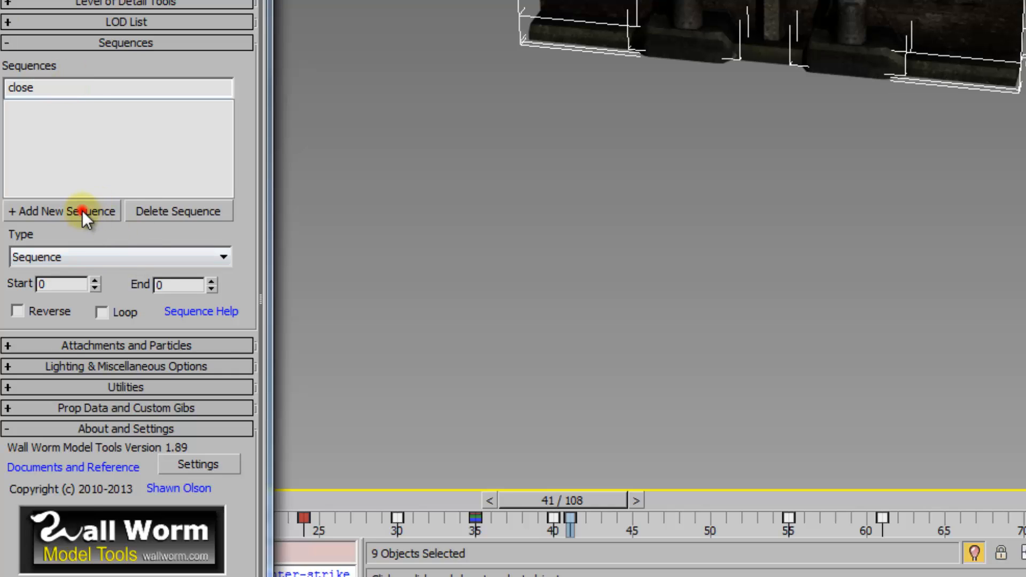
left_click(62, 211)
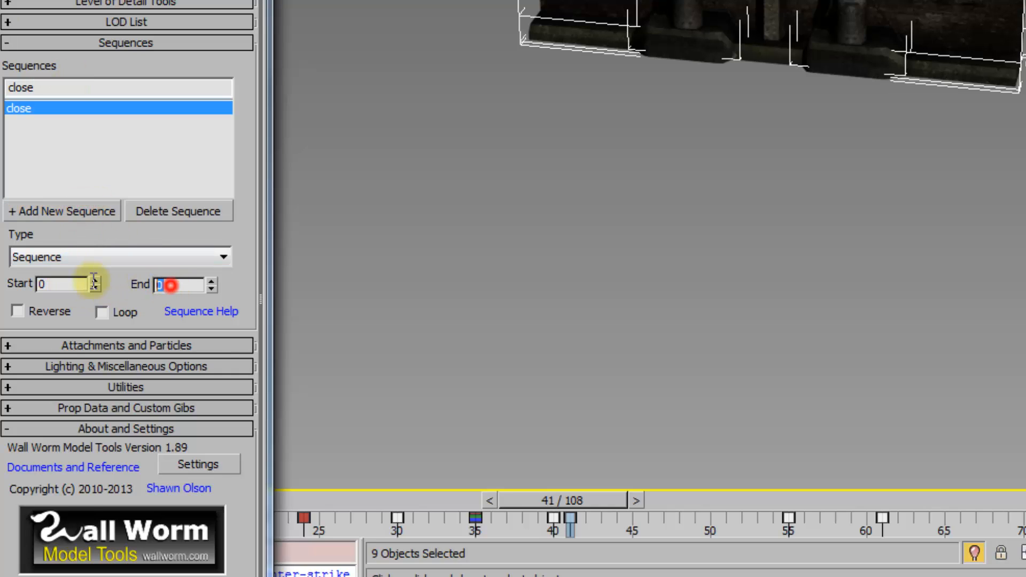
type("41")
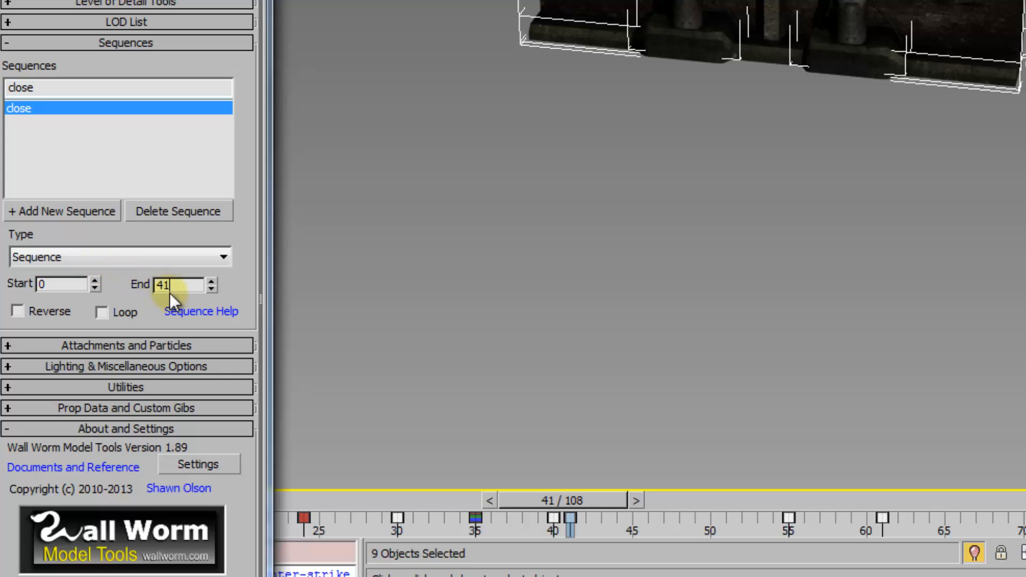
mouse_move(45, 219)
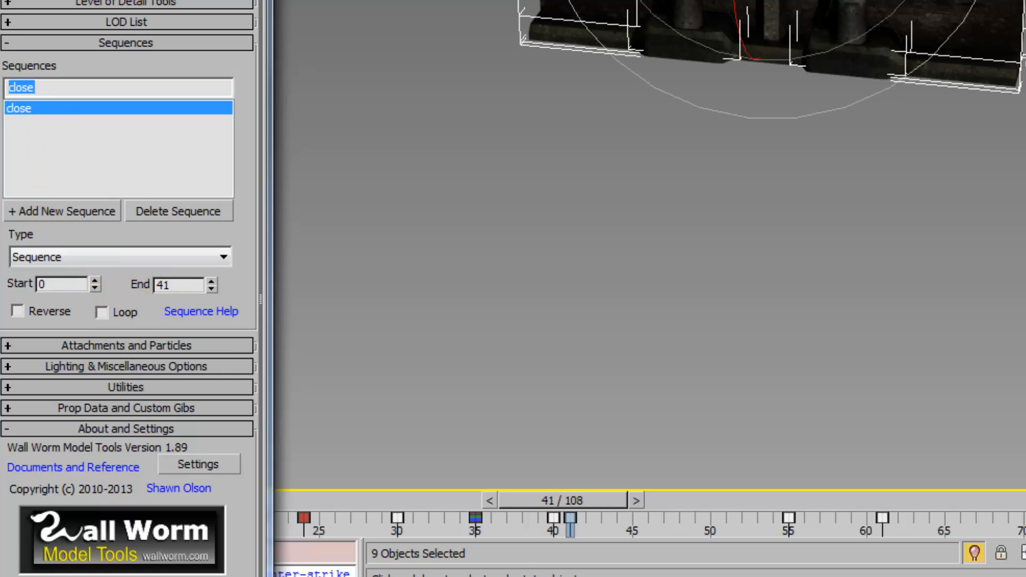
Add an open sequence covering frames 41 to 108
type("open")
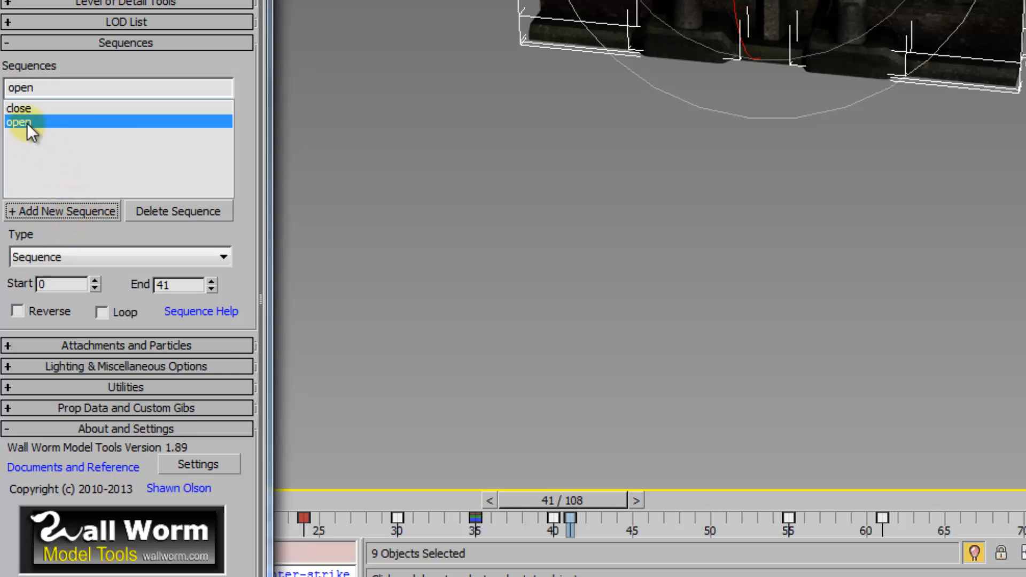
left_click(59, 284)
type("41")
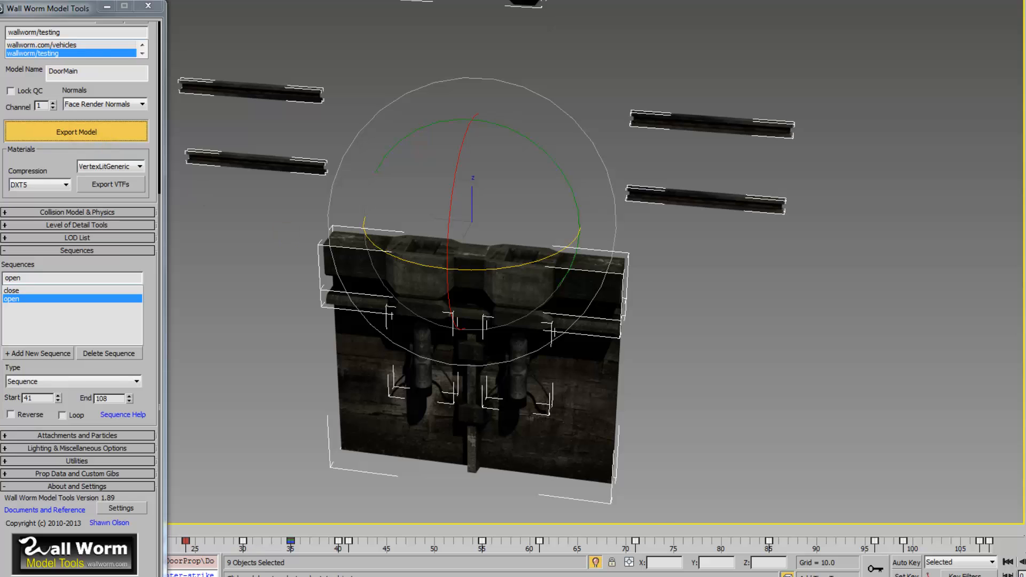
Recompile DoorMain and preview the close sequence in HLMV's Sequence tab with its slider
left_click(77, 132)
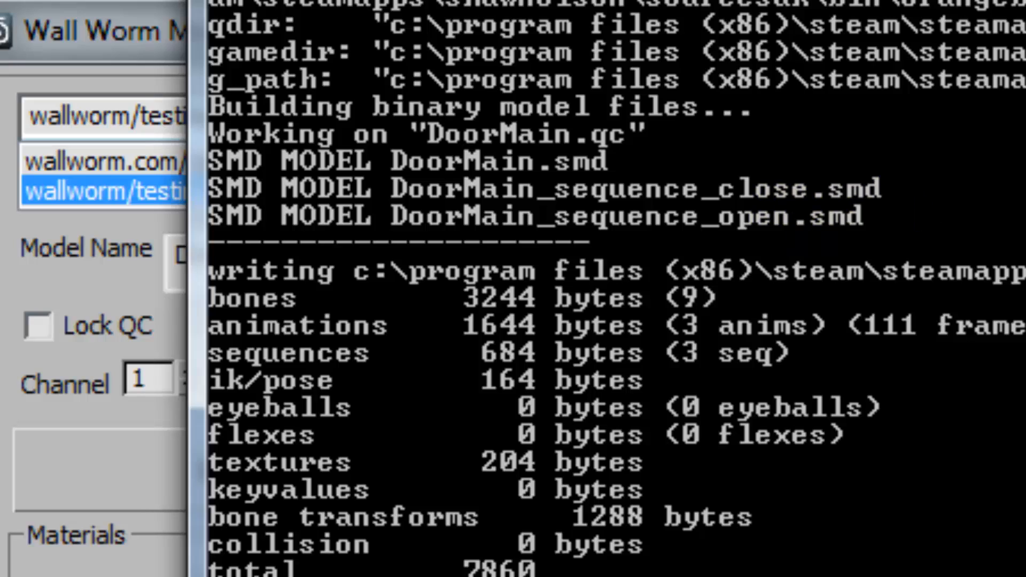
left_click(652, 62)
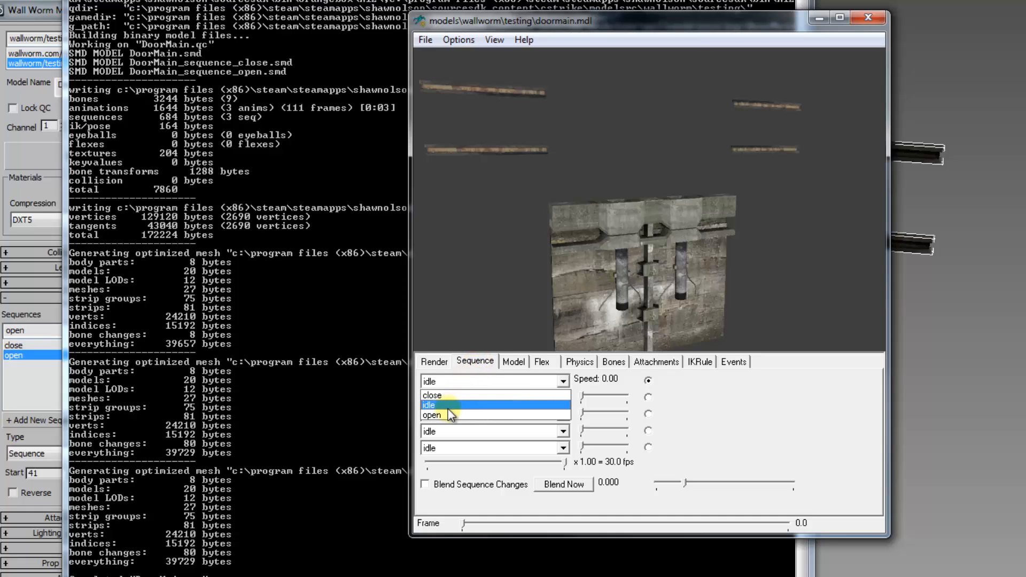
left_click(443, 405)
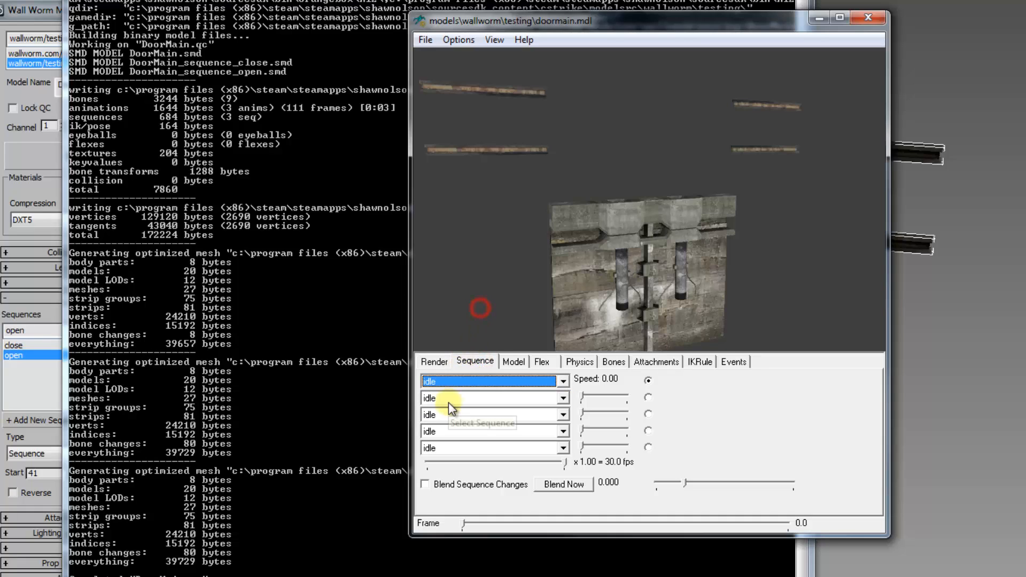
left_click(491, 398)
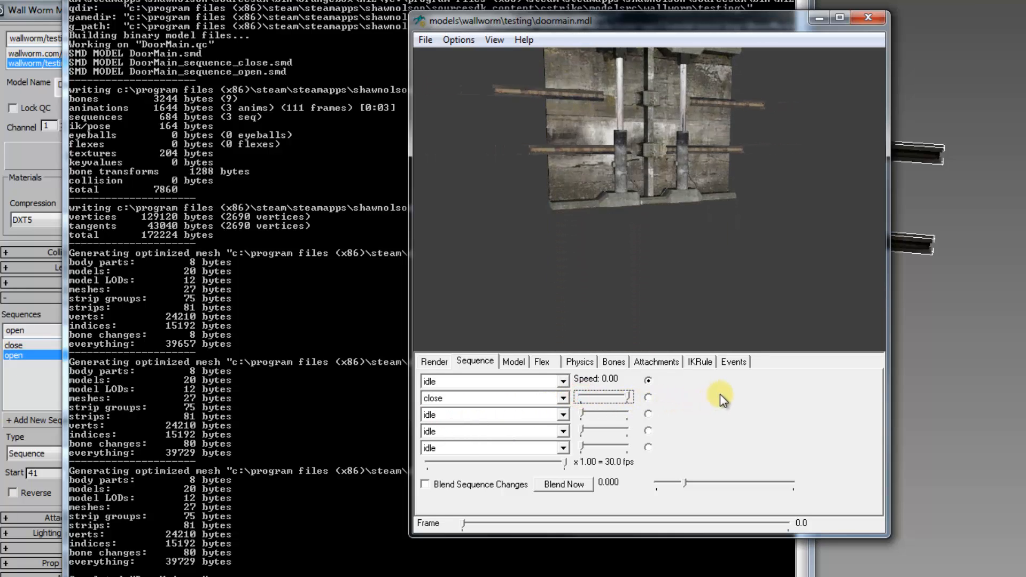
left_click_drag(719, 396, 687, 255)
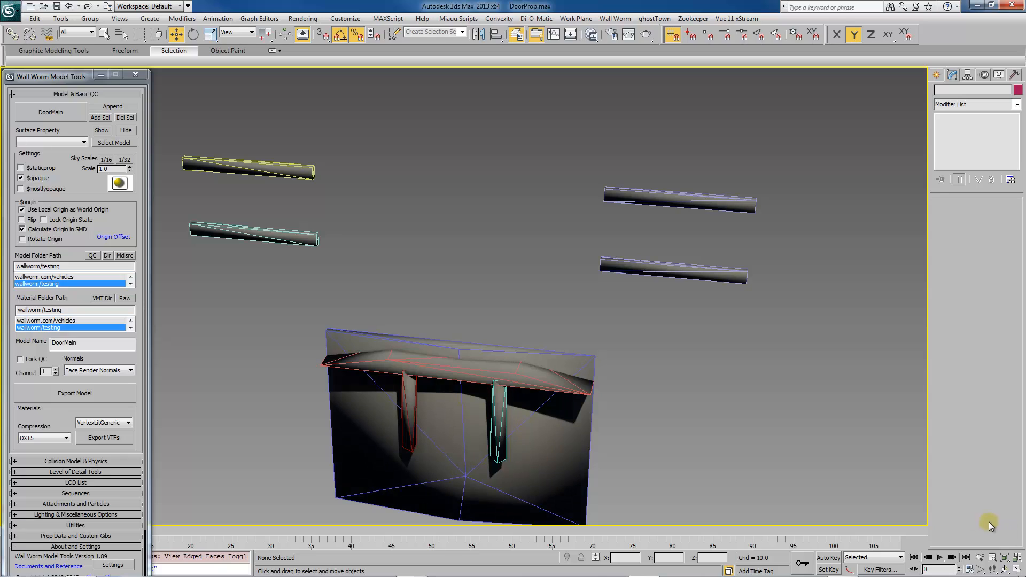
Play the door animation with the hull pieces visible, then stop playback
left_click(942, 556)
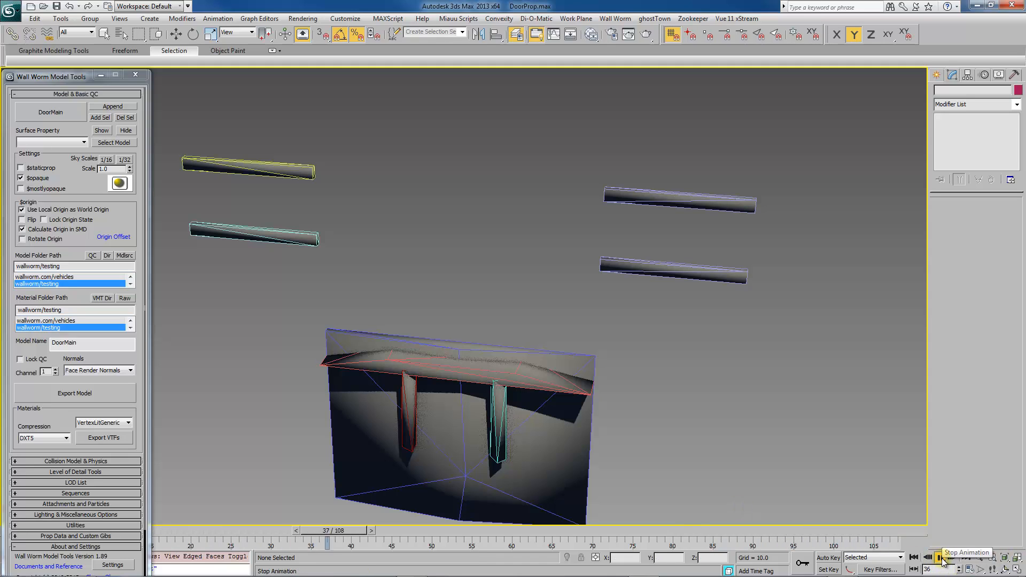
left_click(939, 562)
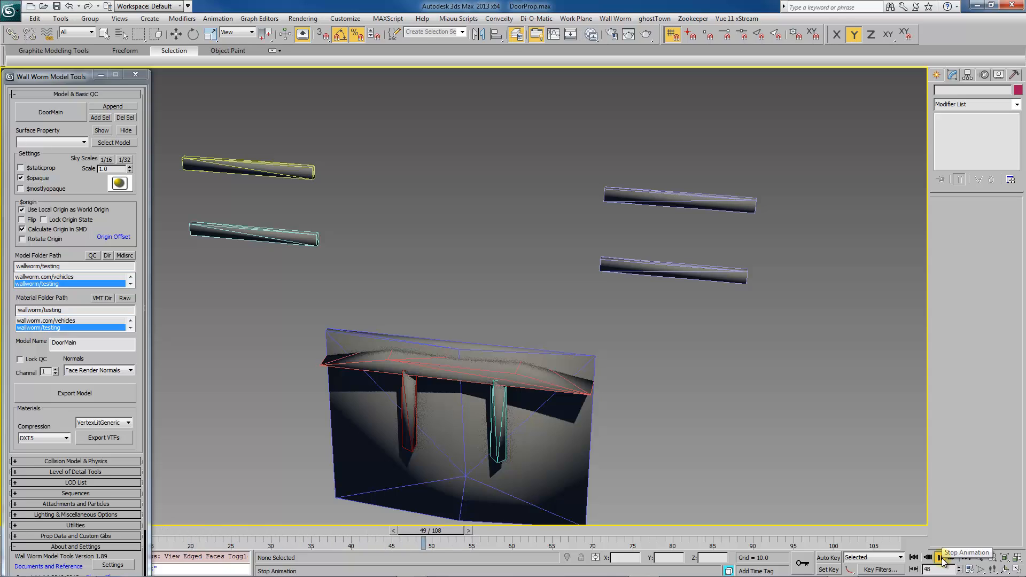
left_click(941, 558)
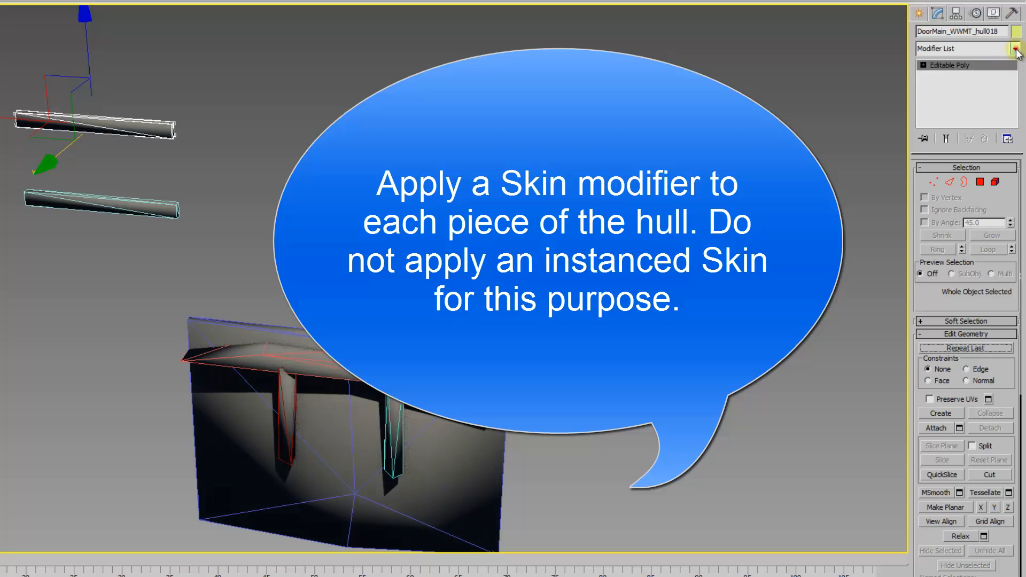
Add a separate, non-instanced Skin modifier to each hull piece, including hull017
left_click(1013, 49)
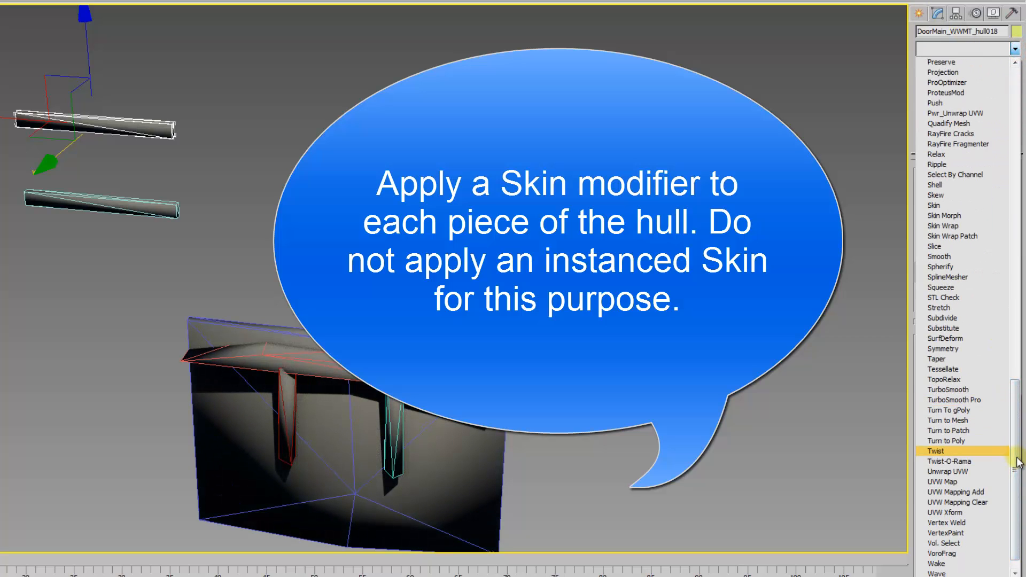
mouse_move(947, 206)
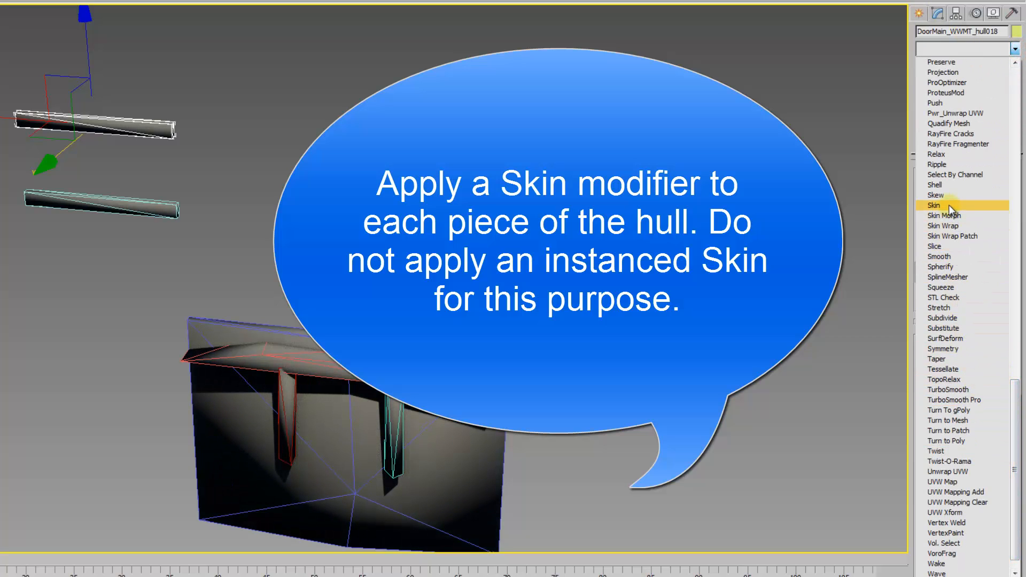
left_click(935, 205)
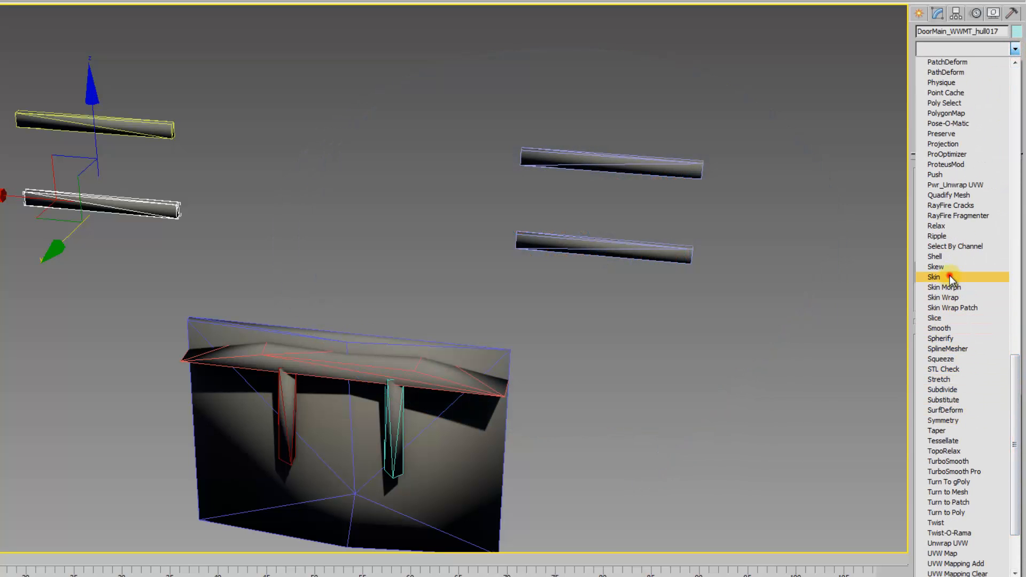
left_click(934, 276)
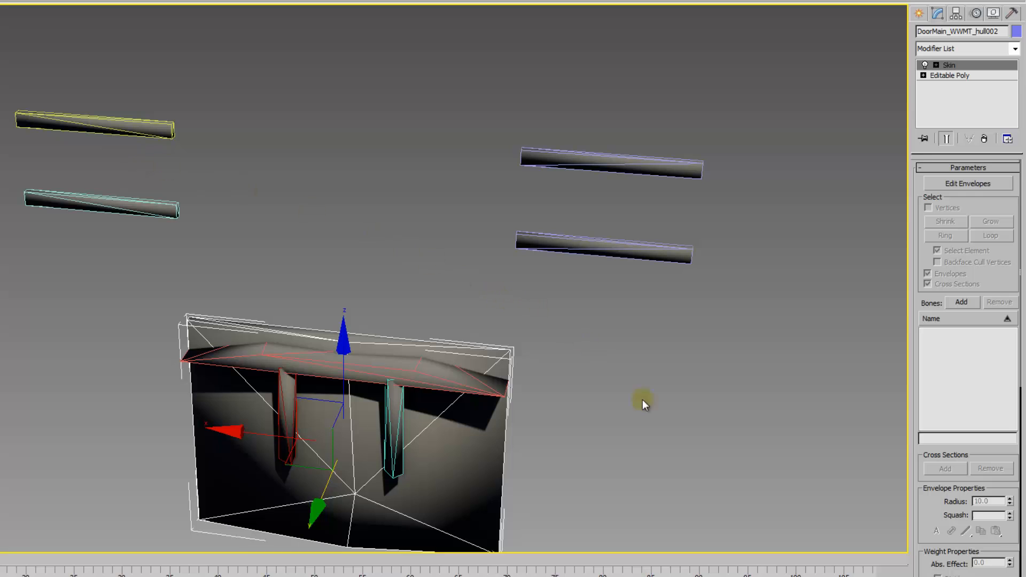
mouse_move(583, 410)
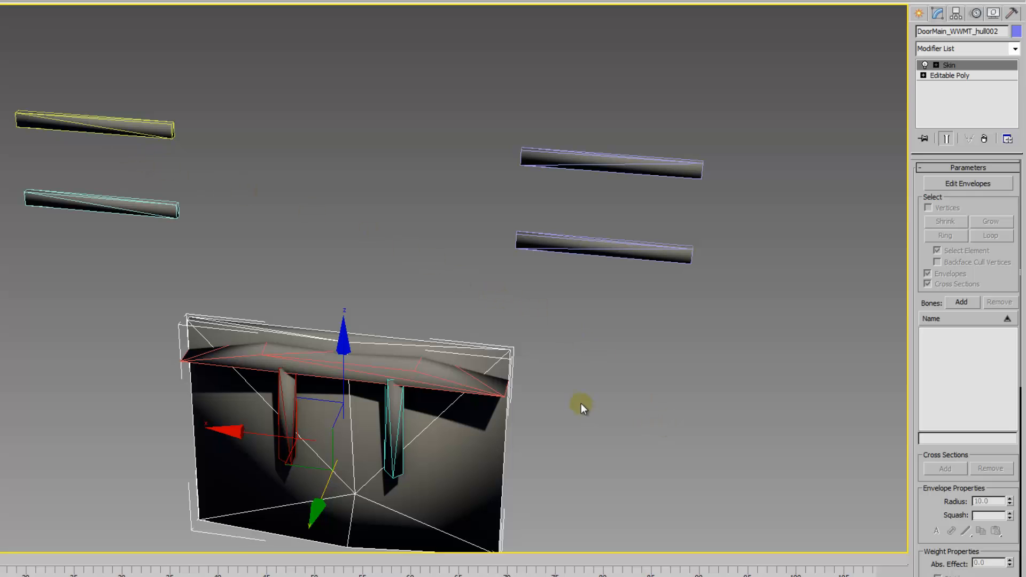
left_click(611, 163)
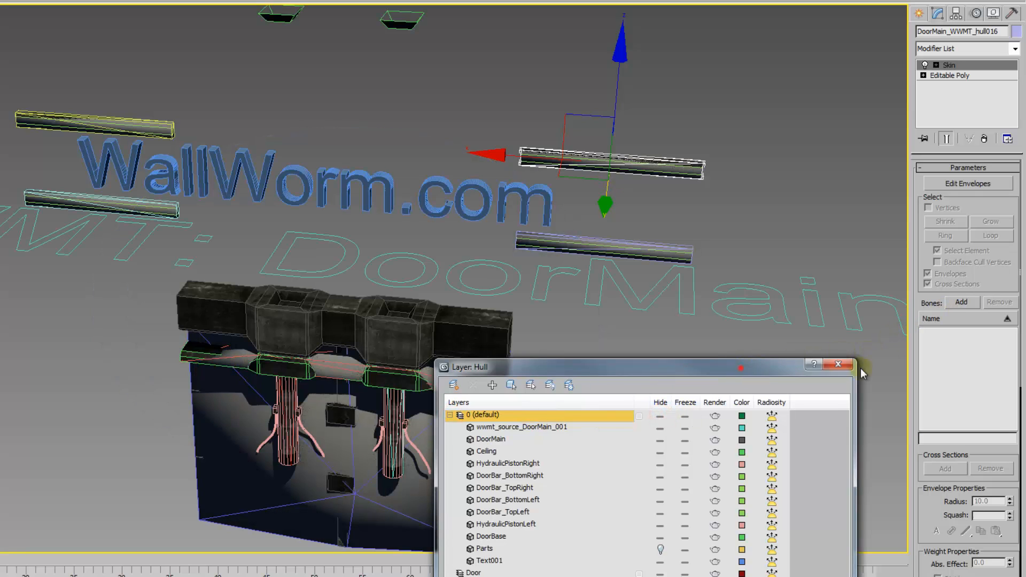
Hide the Hull layer to identify the door bar underneath, then show it again
left_click(838, 364)
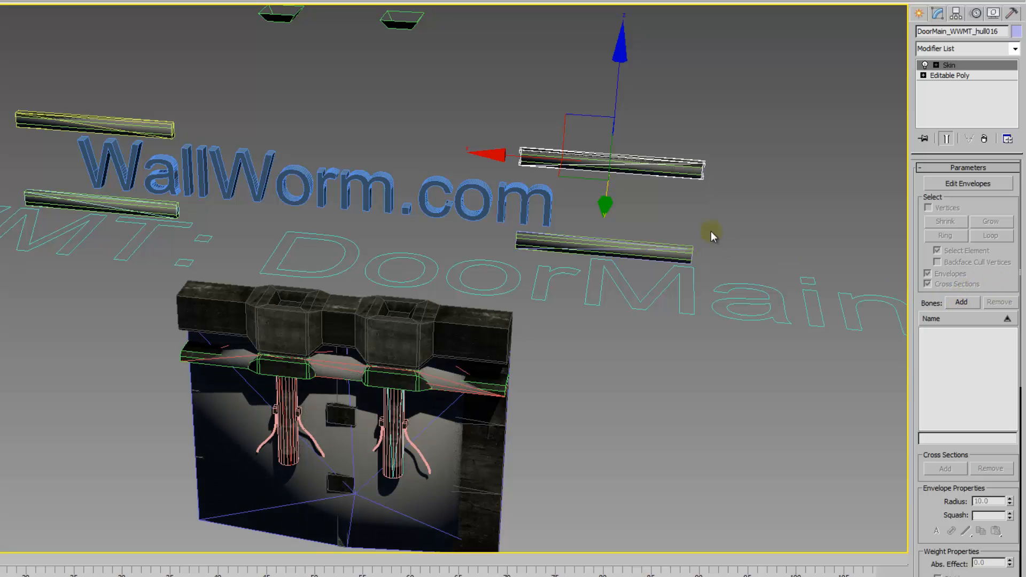
mouse_move(751, 165)
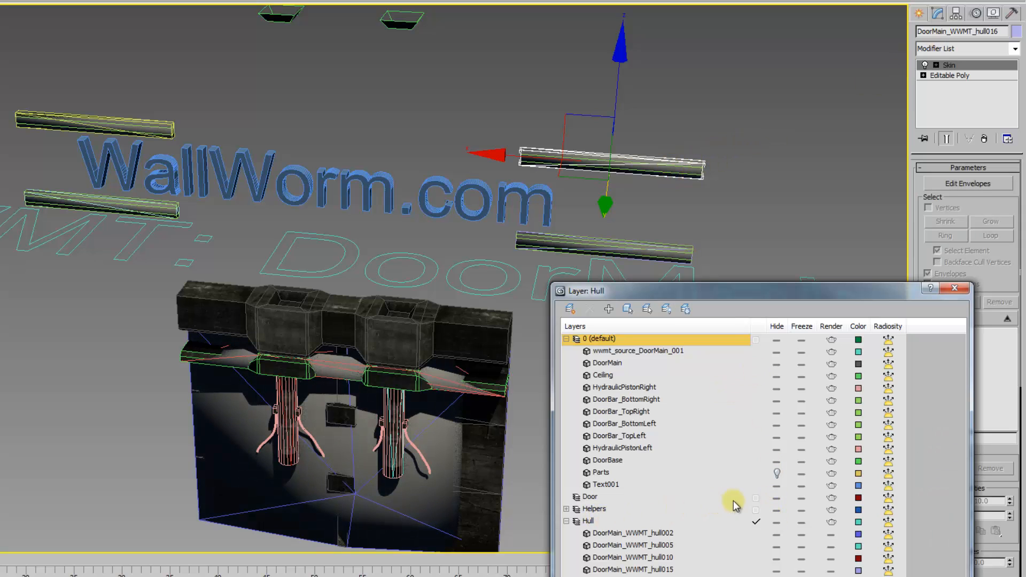
left_click(776, 522)
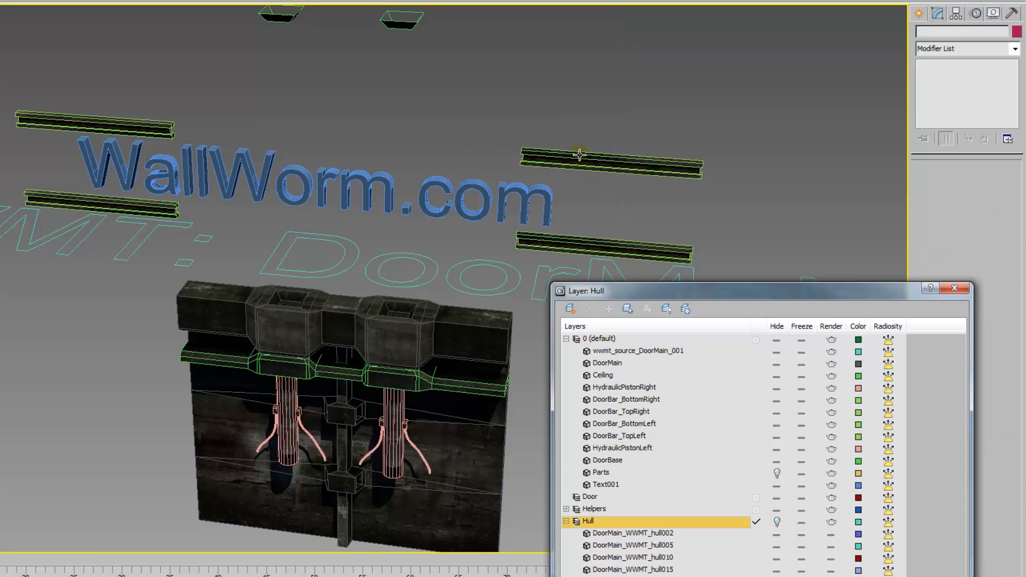
left_click(579, 158)
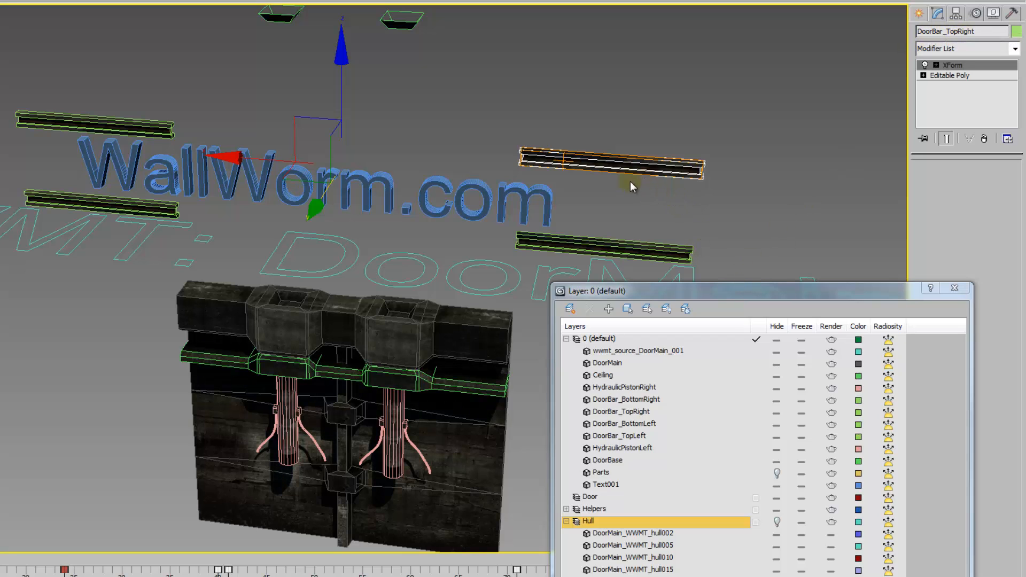
left_click(780, 521)
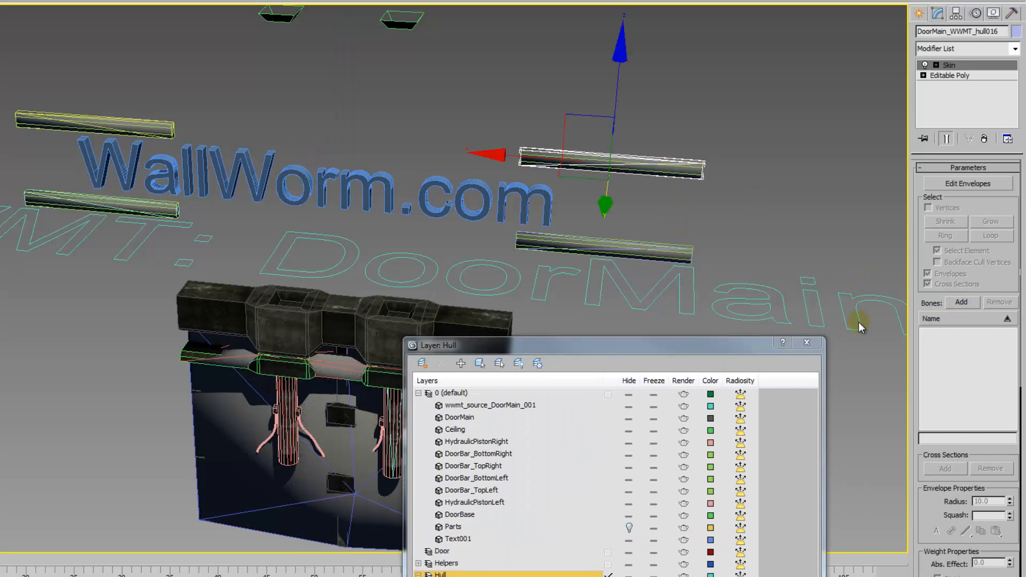
Bind hull016 to DoorBar_TopRight and hull015, hull018, hull017 to their door bars (hull017 to DoorBar_BottomLeft)
left_click(962, 302)
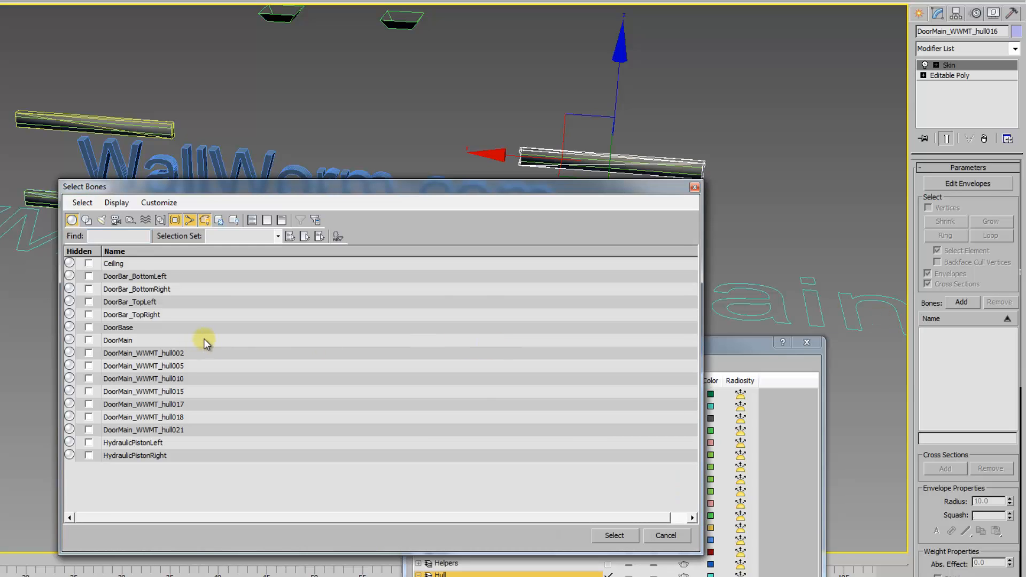
mouse_move(123, 292)
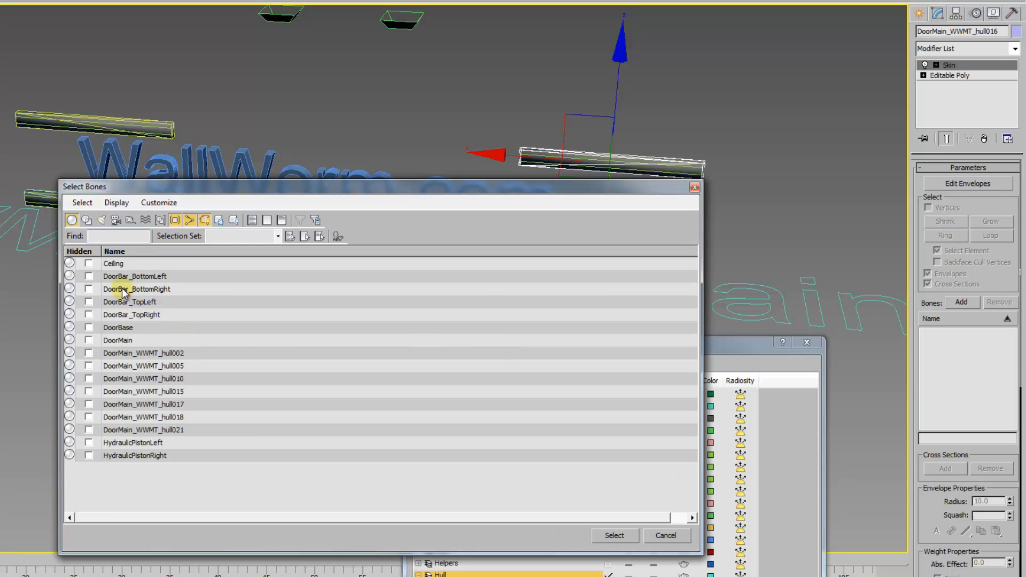
mouse_move(120, 317)
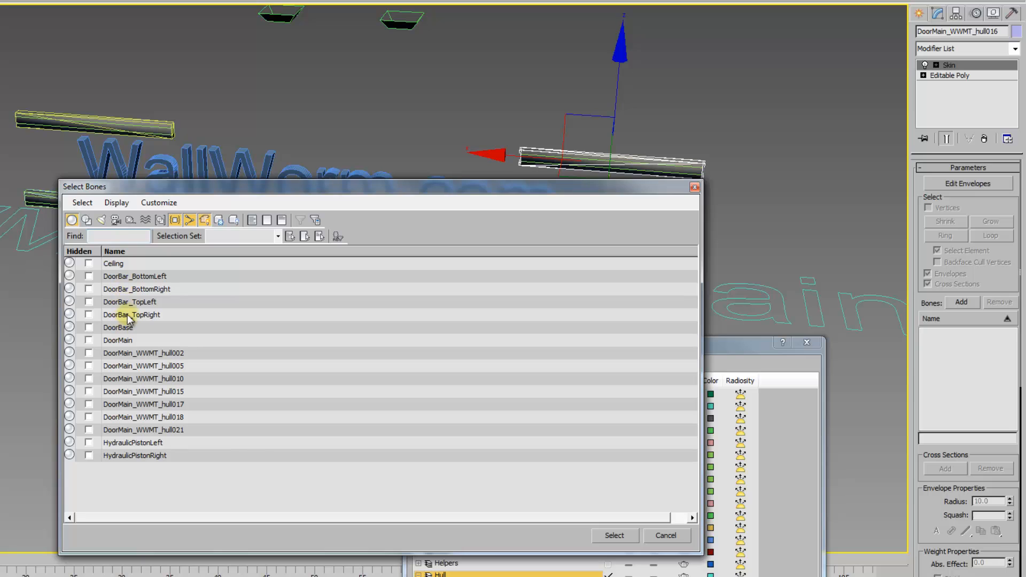
left_click(615, 536)
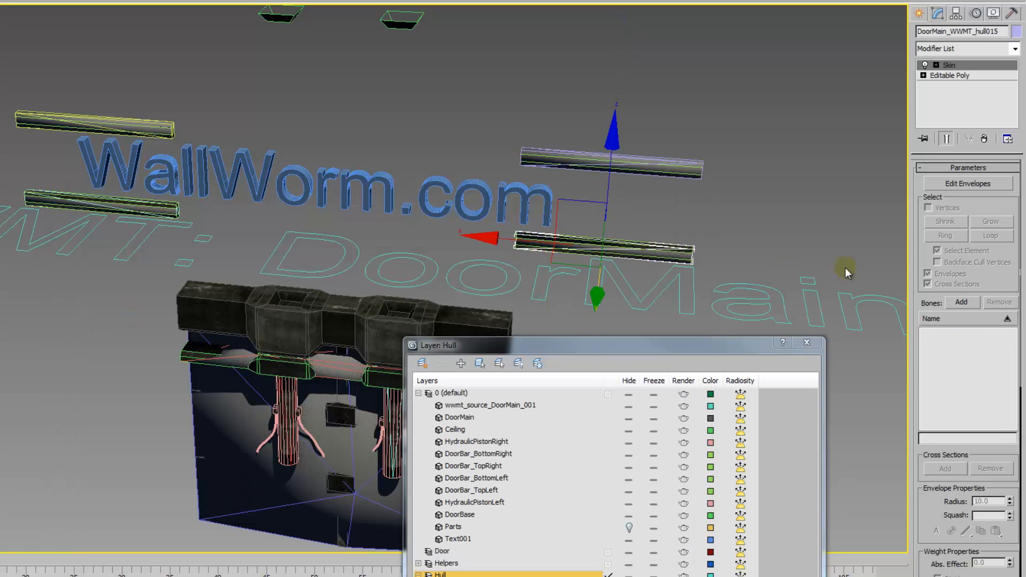
left_click(962, 302)
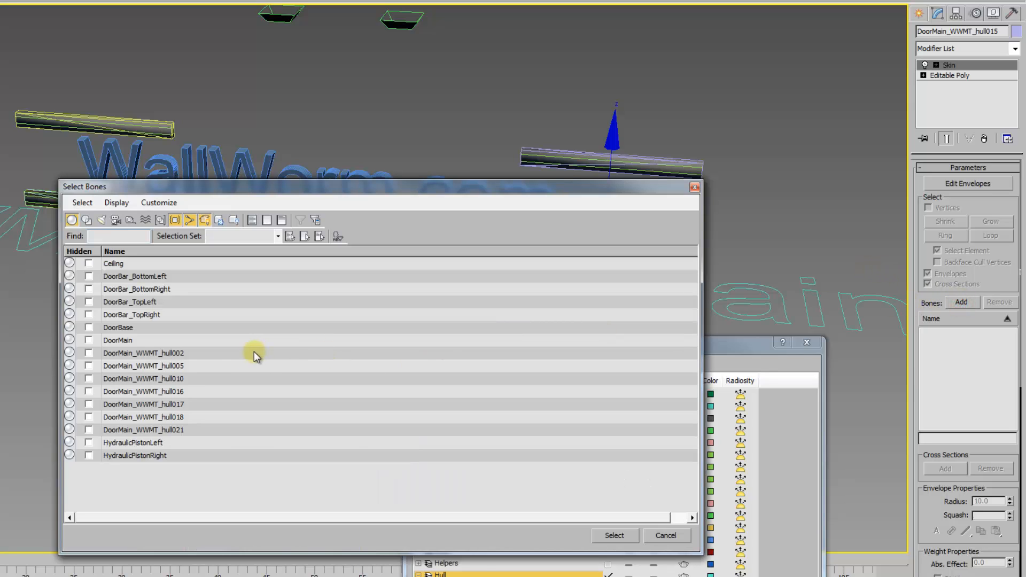
mouse_move(145, 316)
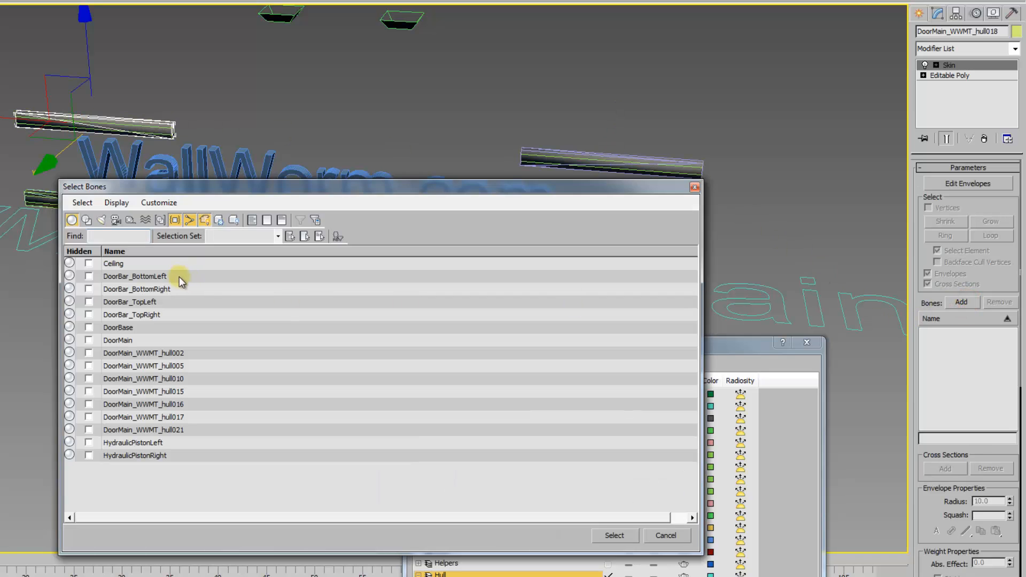
left_click(131, 301)
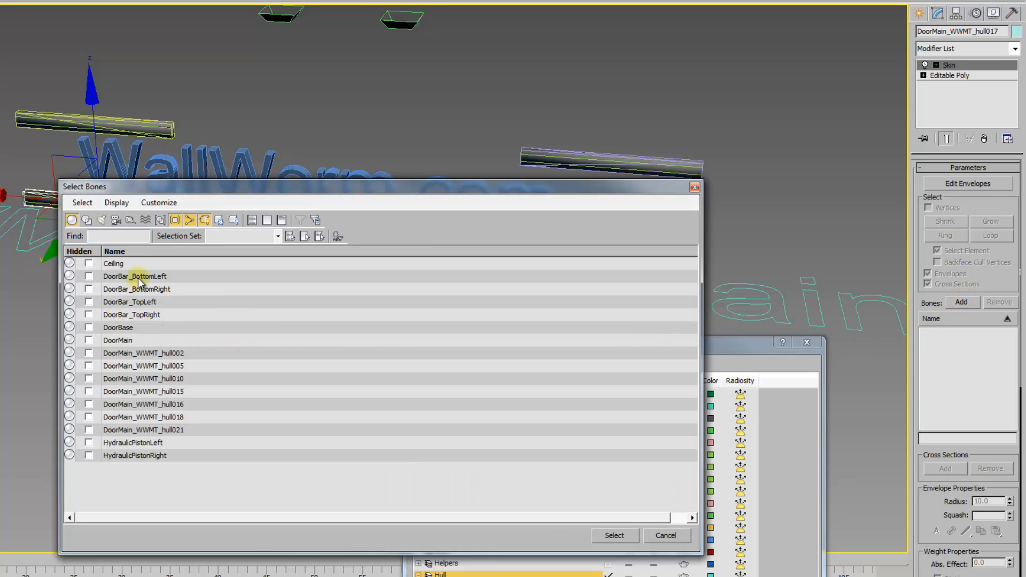
left_click(140, 276)
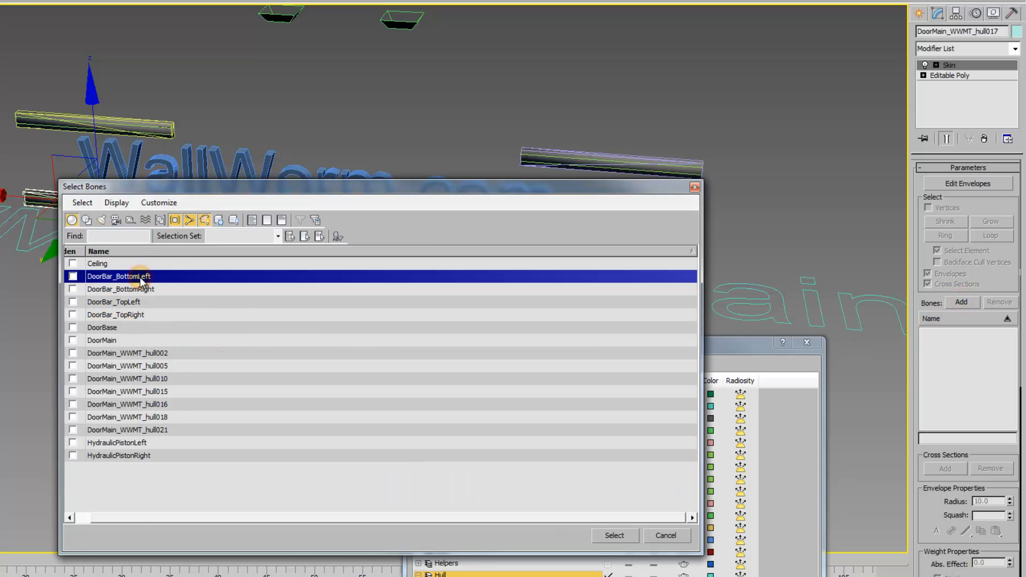
left_click(616, 535)
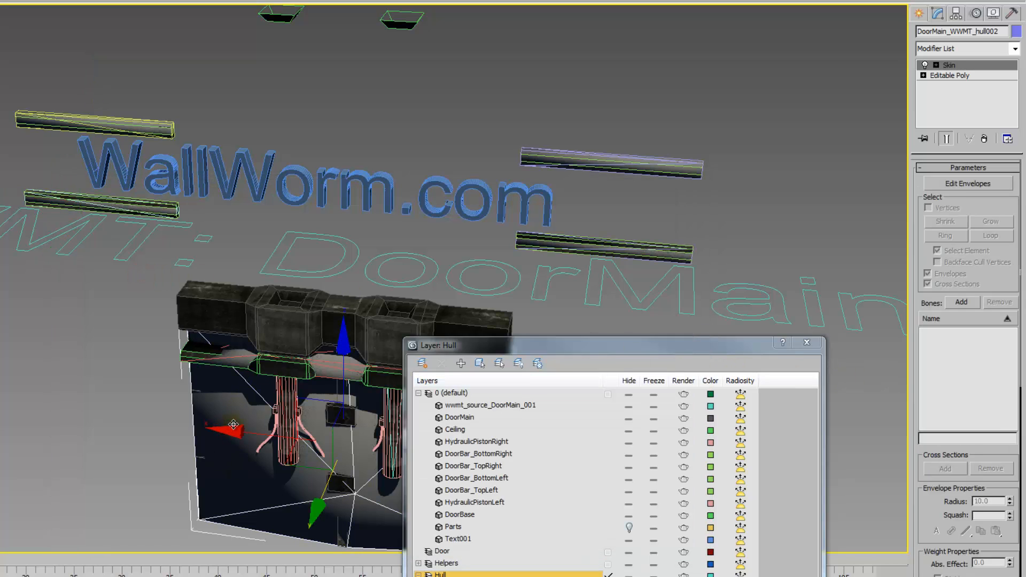
Bind hull002, hull021, hull005 and hull010 each to their matching door bone
left_click(963, 303)
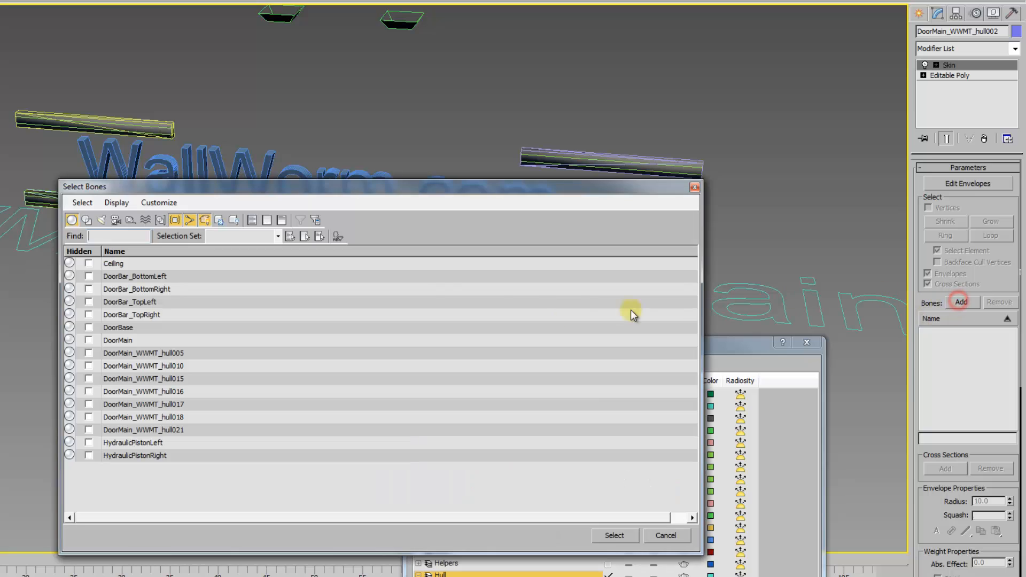
left_click(119, 340)
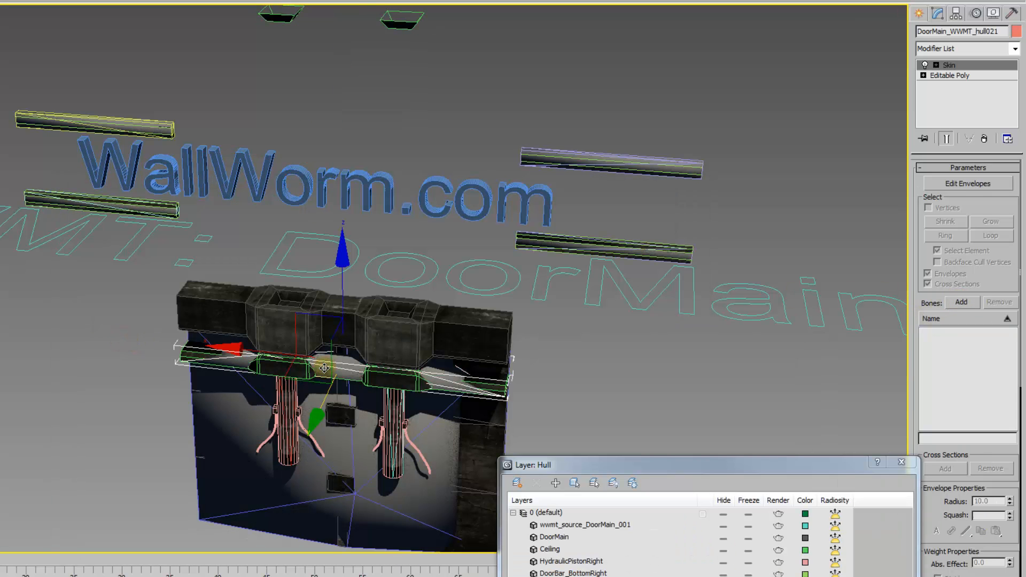
left_click(963, 303)
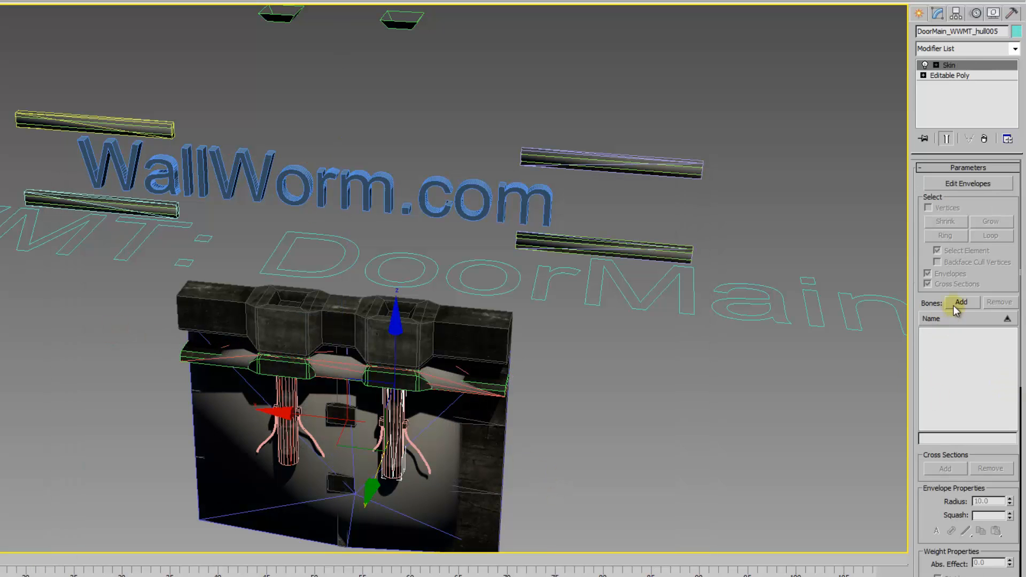
left_click(962, 302)
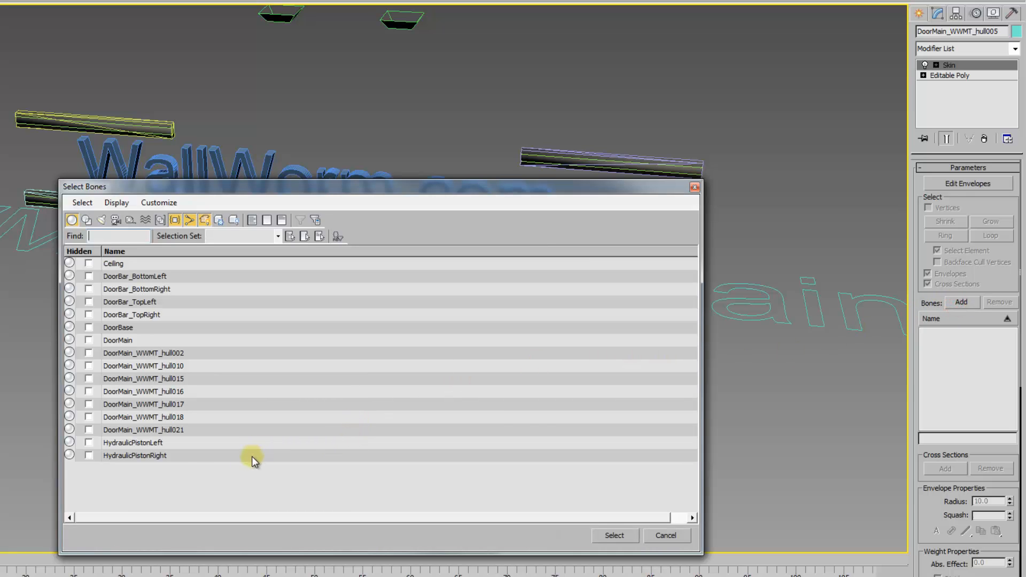
mouse_move(122, 458)
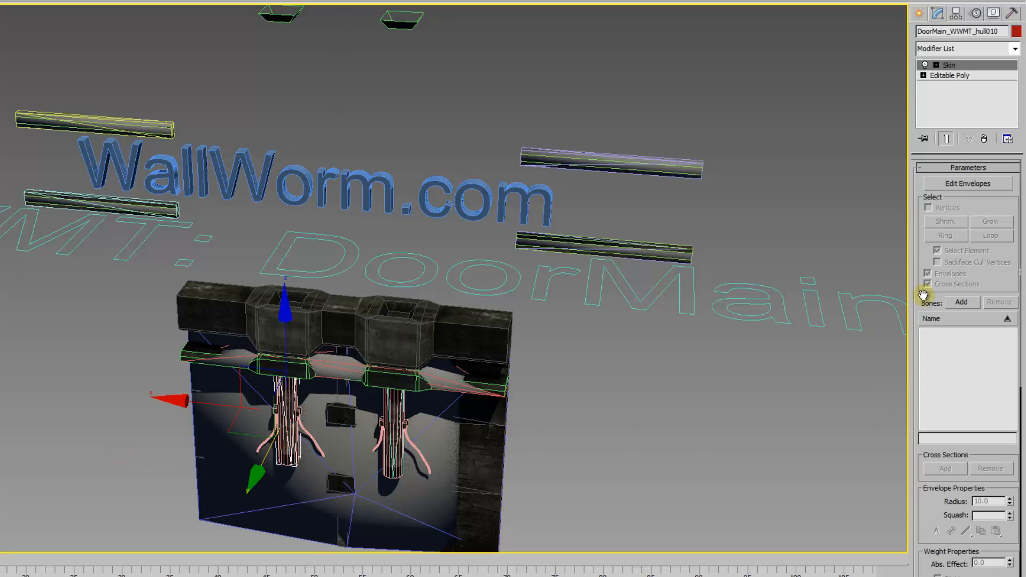
left_click(962, 303)
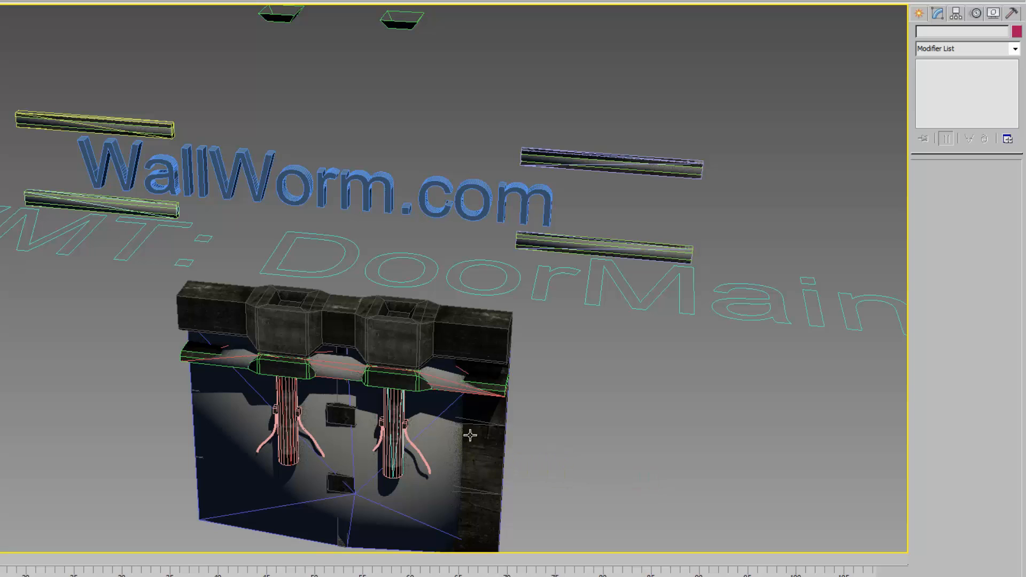
mouse_move(60, 140)
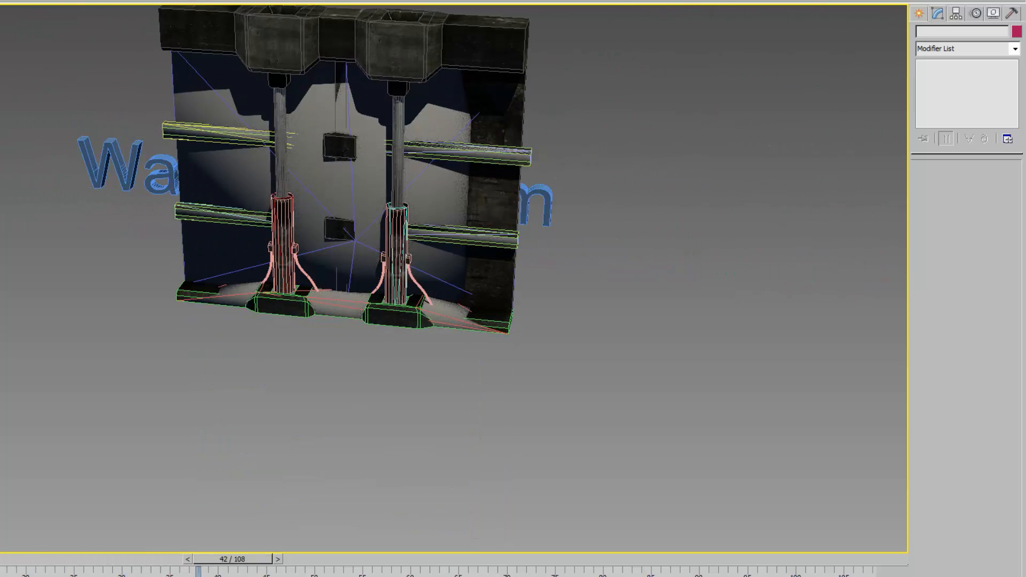
Scrub the door animation to check the hulls follow, then orbit to the door's other side
left_click_drag(200, 558, 742, 558)
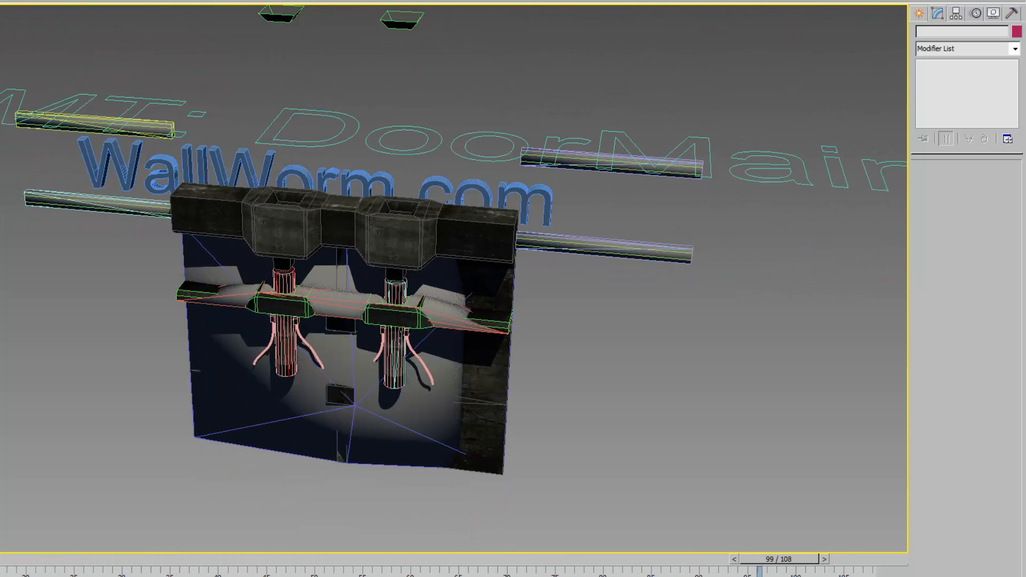
left_click_drag(772, 558, 314, 558)
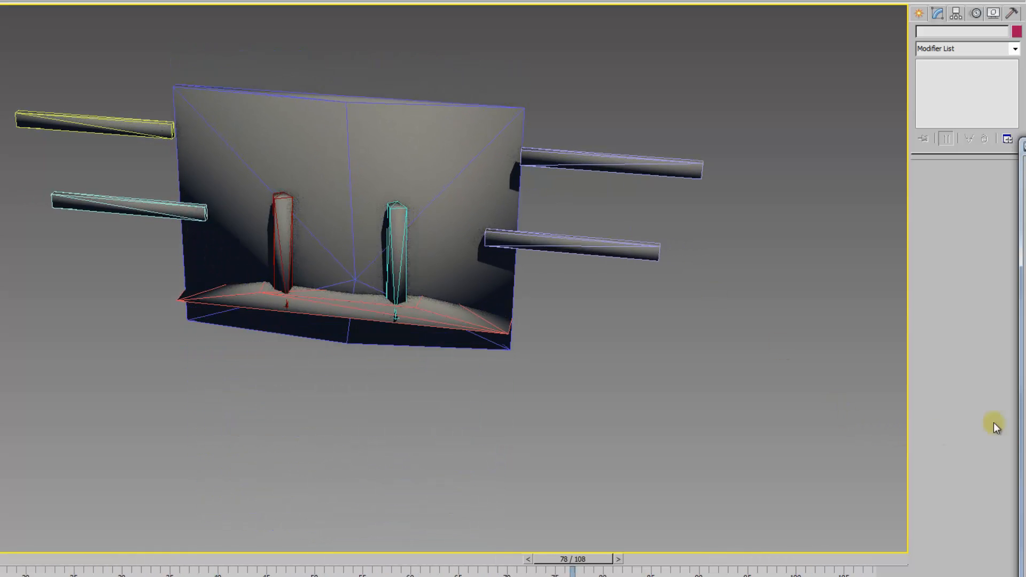
left_click_drag(570, 558, 121, 558)
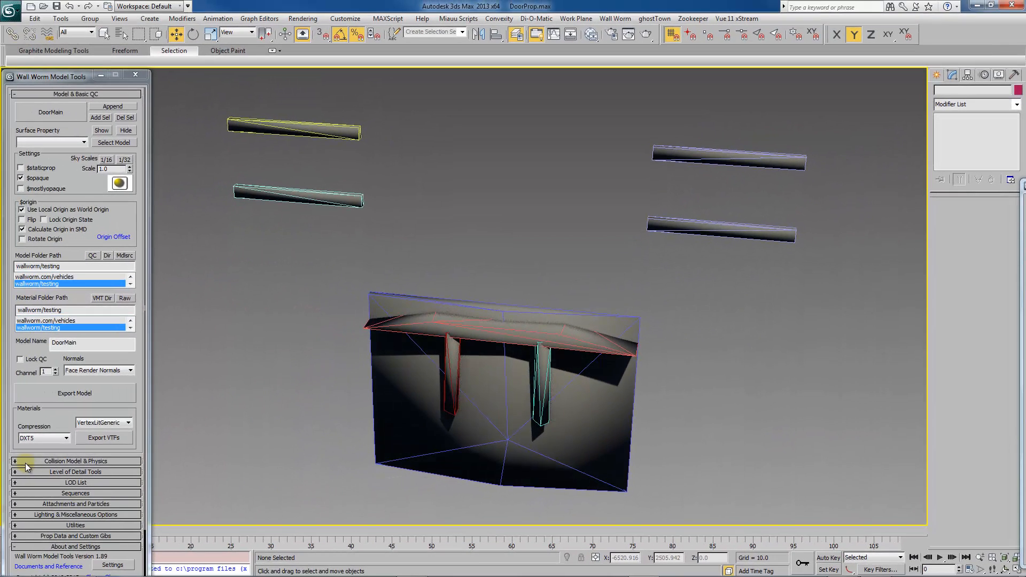
Add the eight selected hull pieces as the door's collision model and unhide them
left_click(74, 462)
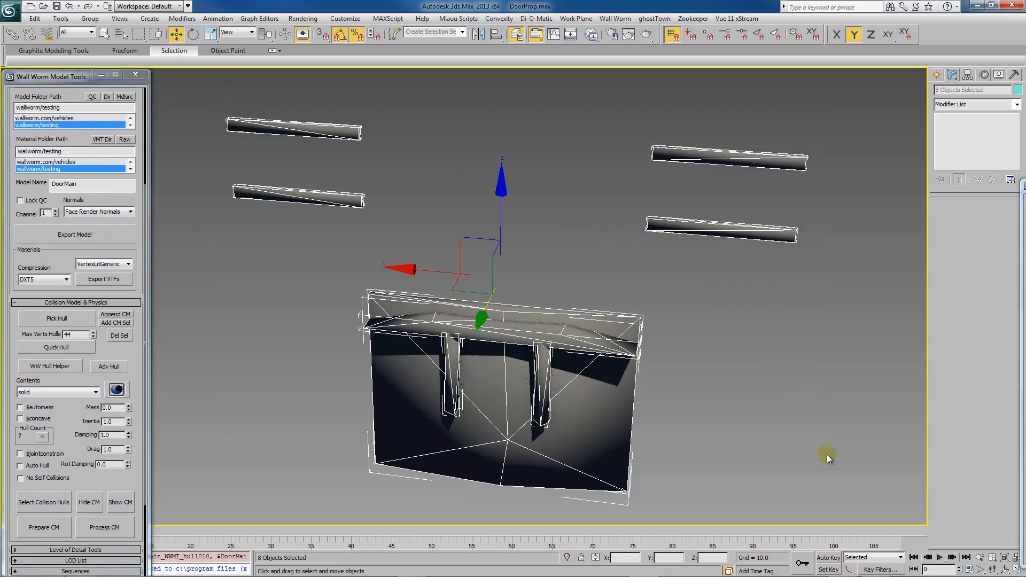
mouse_move(961, 100)
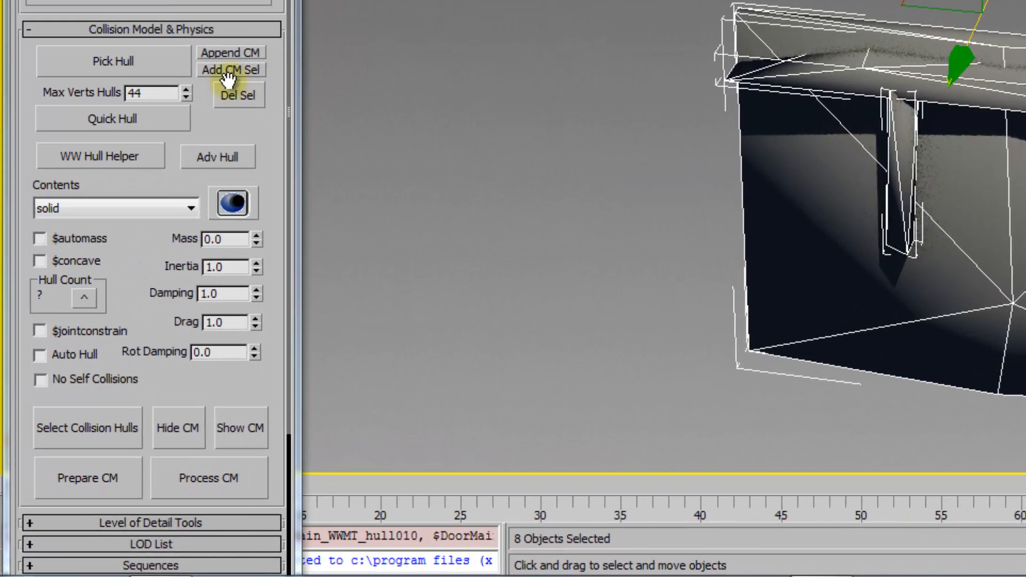
mouse_move(242, 85)
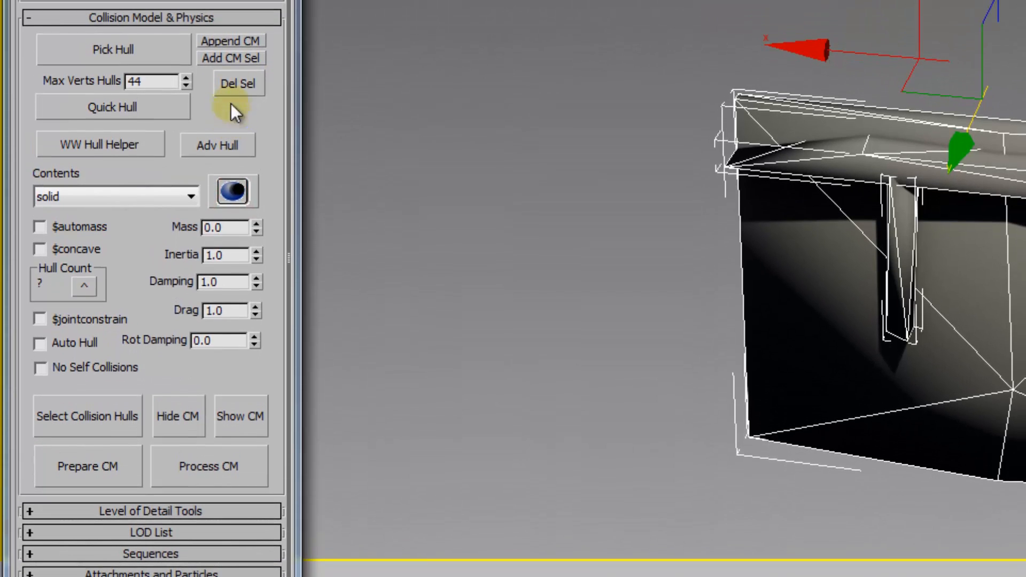
left_click(231, 58)
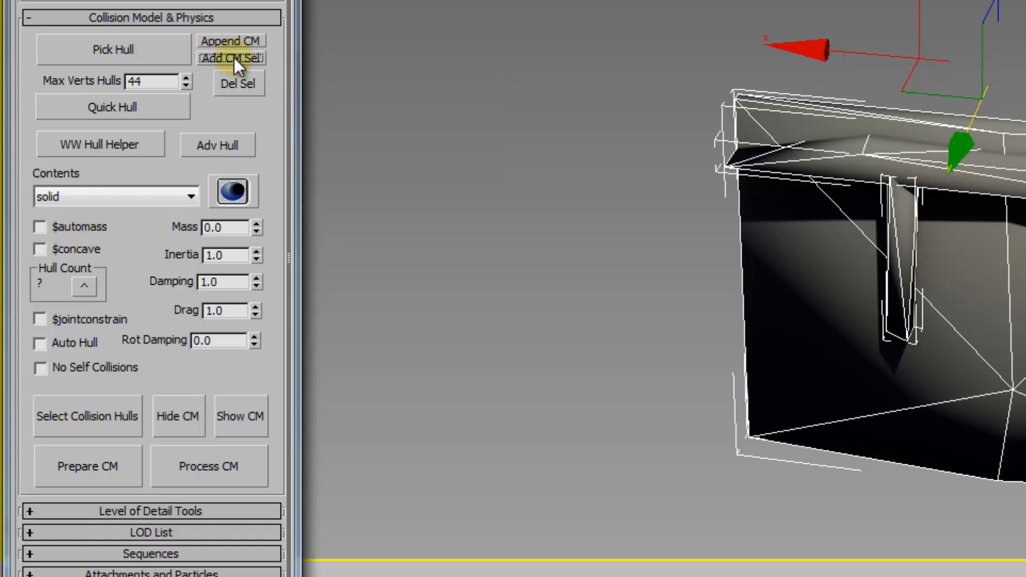
mouse_move(241, 428)
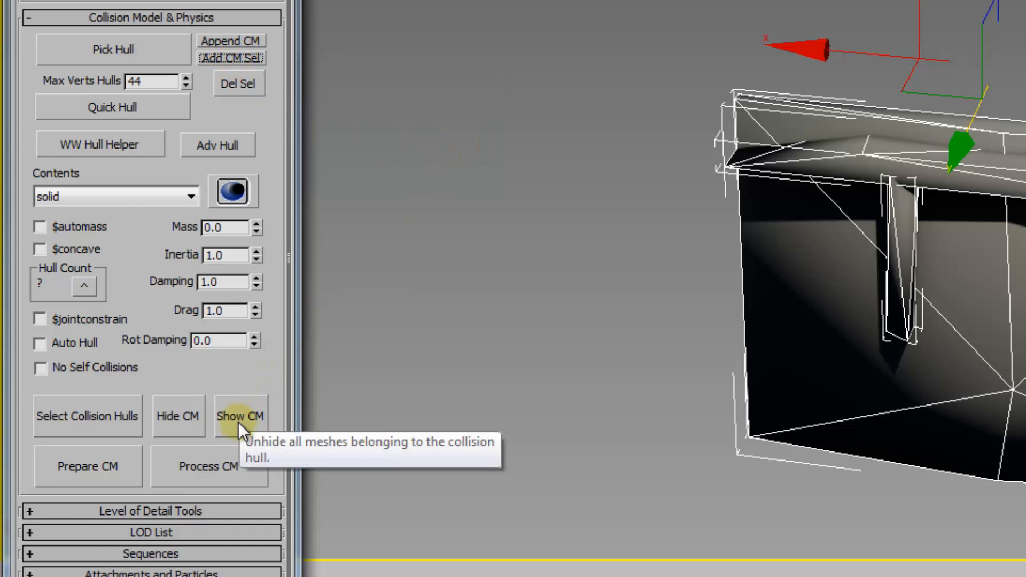
left_click(239, 416)
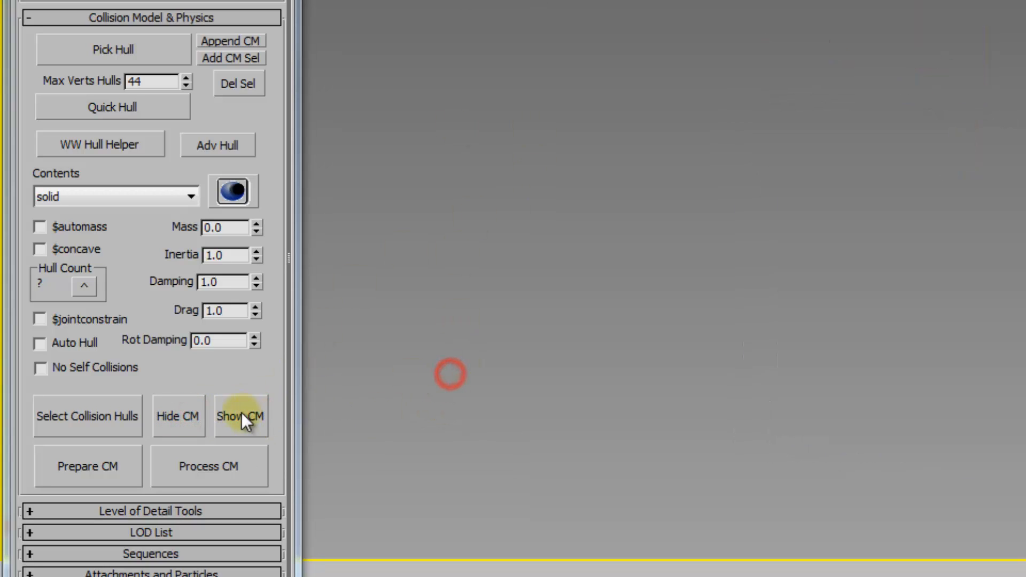
Clear the selection and reselect all collision hull pieces via Select Collision Hulls
left_click(241, 416)
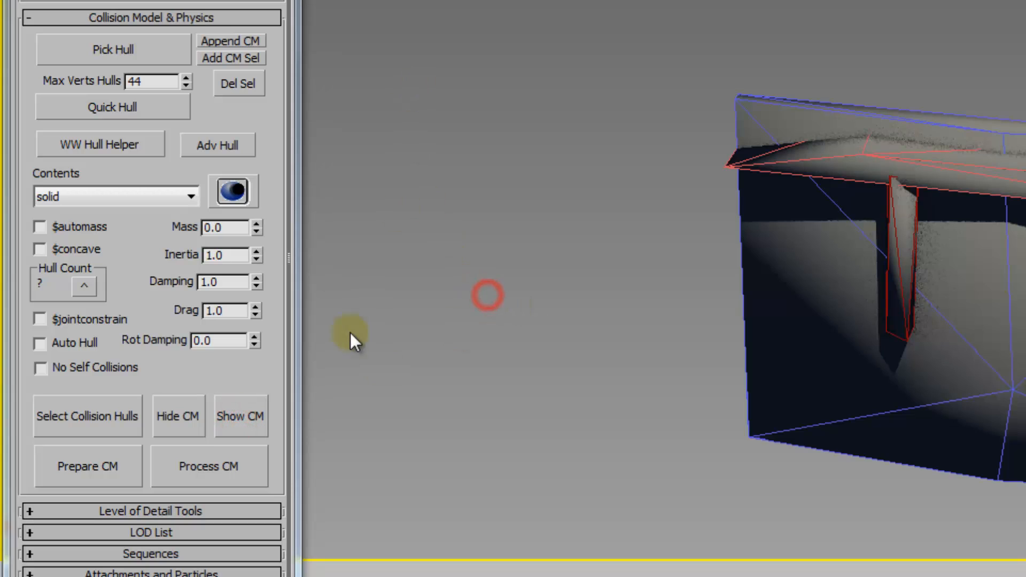
left_click(75, 421)
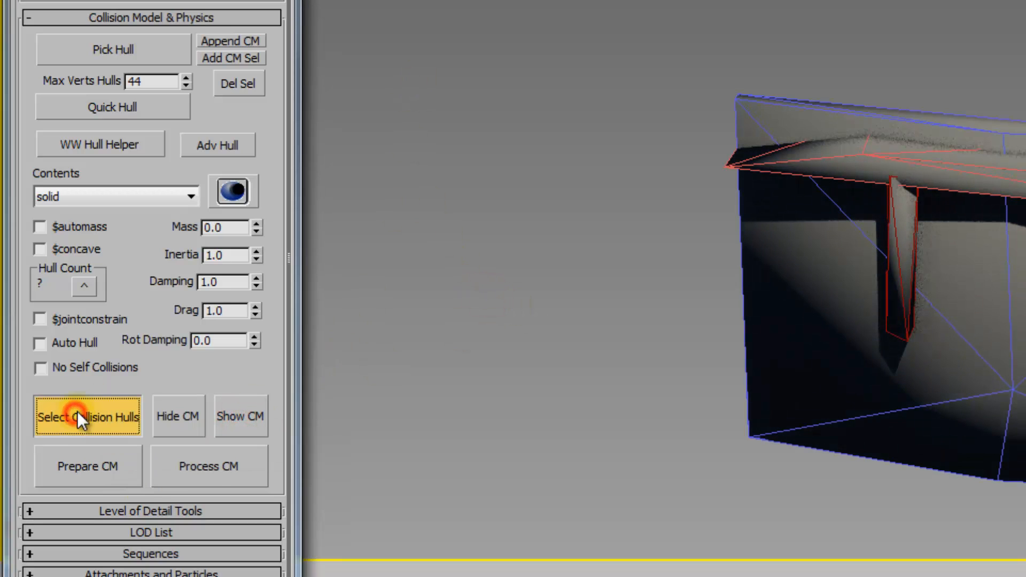
left_click(81, 417)
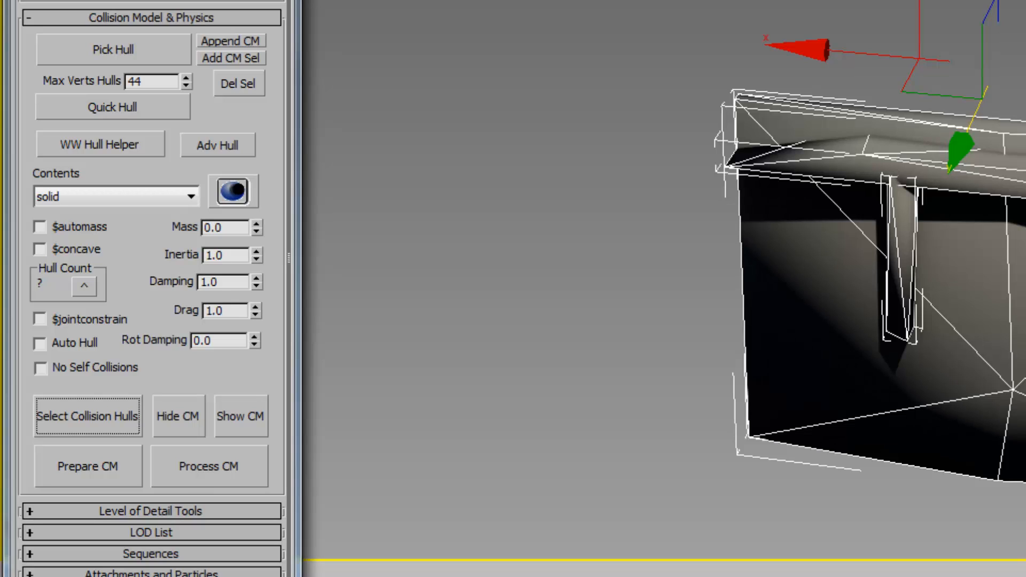
left_click(87, 415)
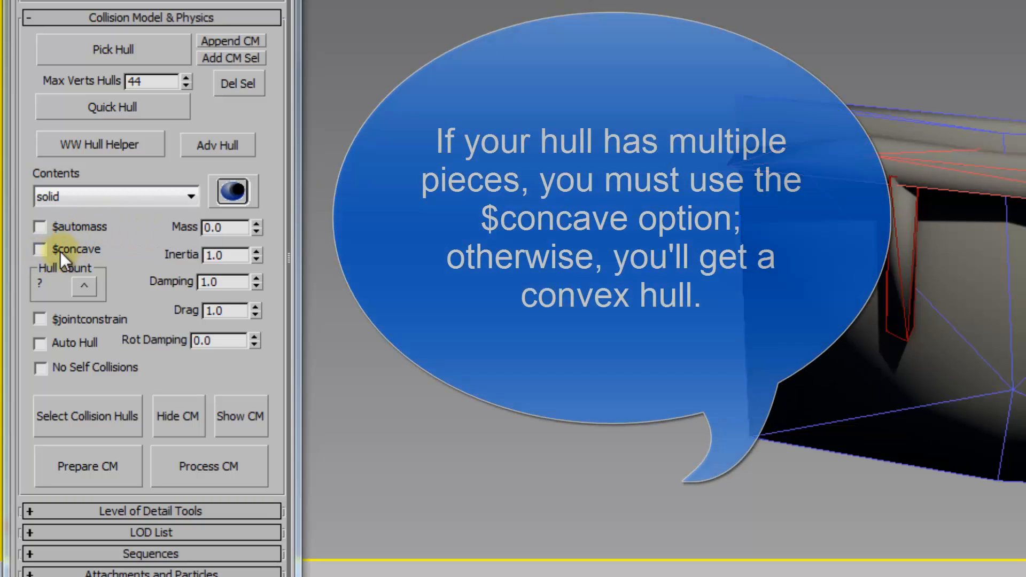
Enable $concave on DoorMain's collision model and update the hull count to 8
left_click(40, 249)
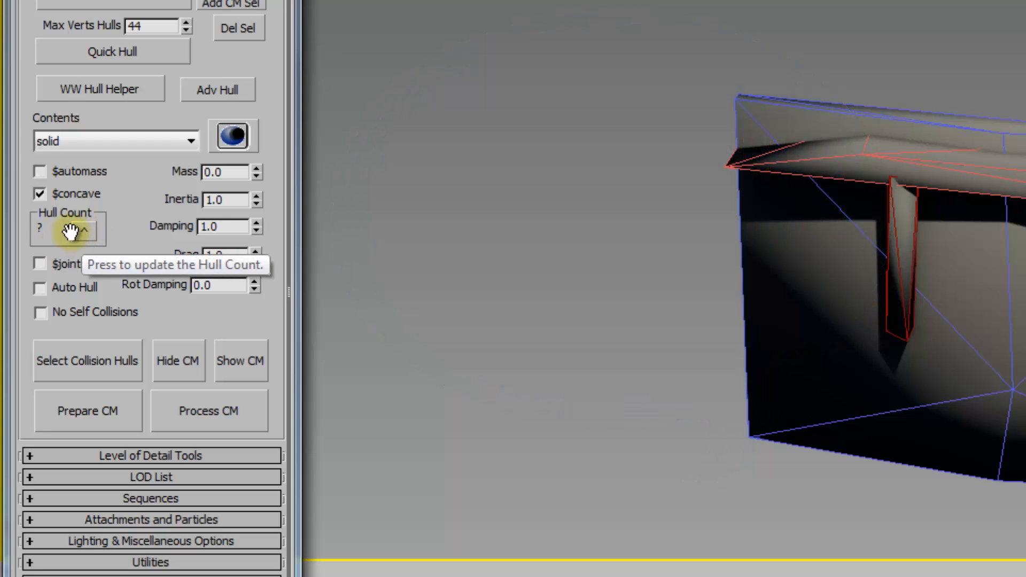
left_click(80, 228)
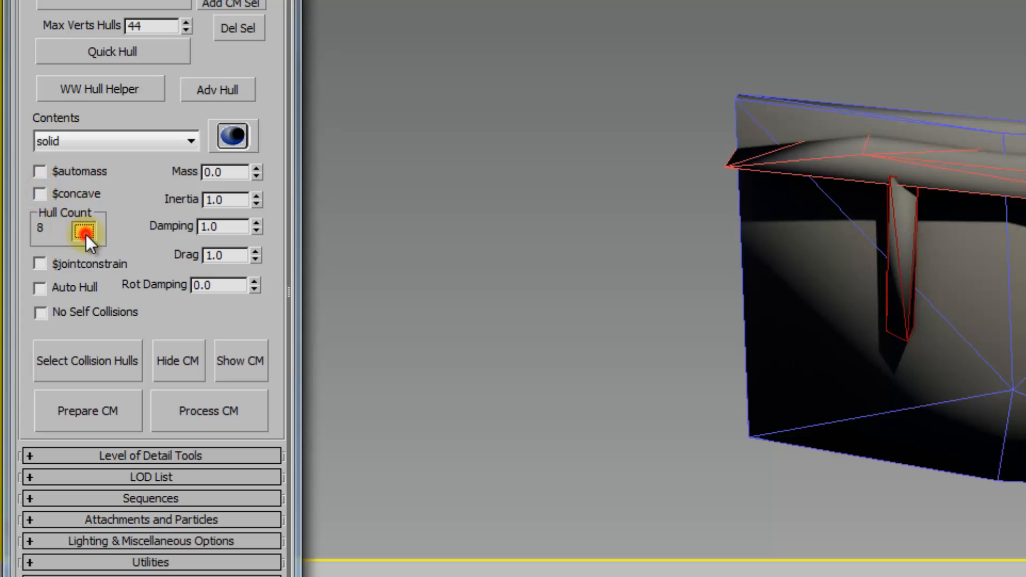
left_click(83, 229)
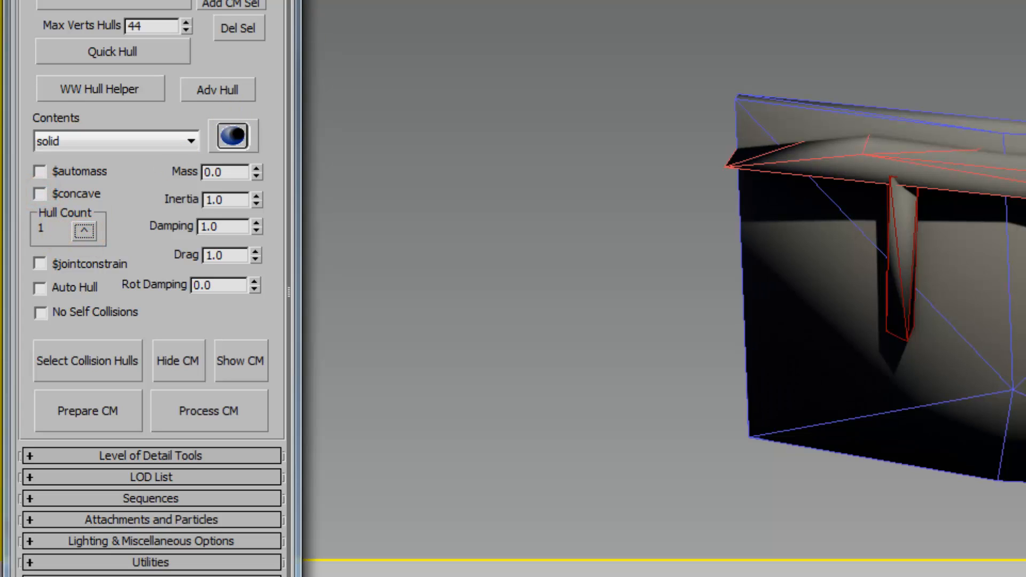
left_click(39, 193)
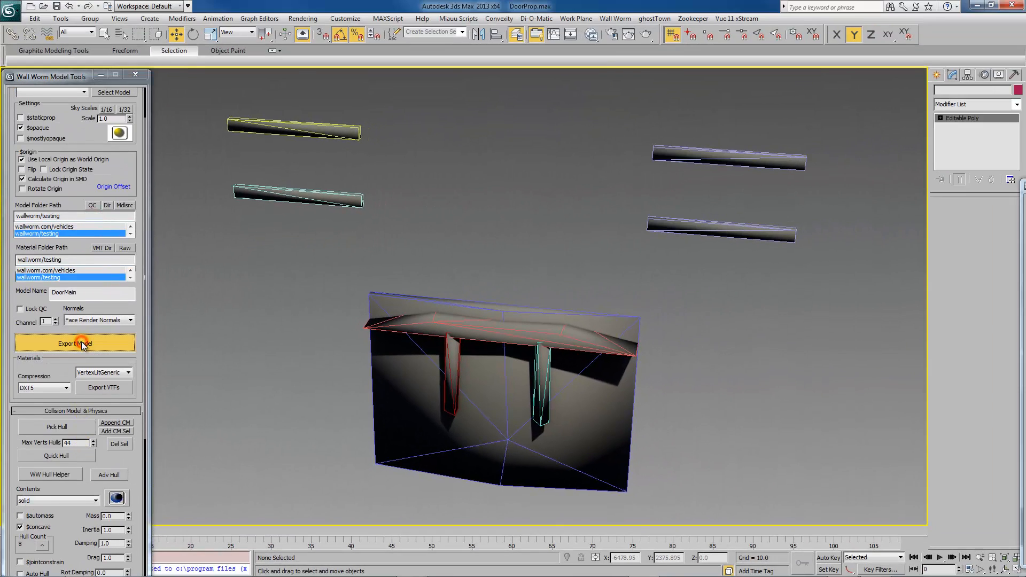
Export DoorMain with Wall Worm, compiling its eight-piece jointed collision model
left_click(75, 343)
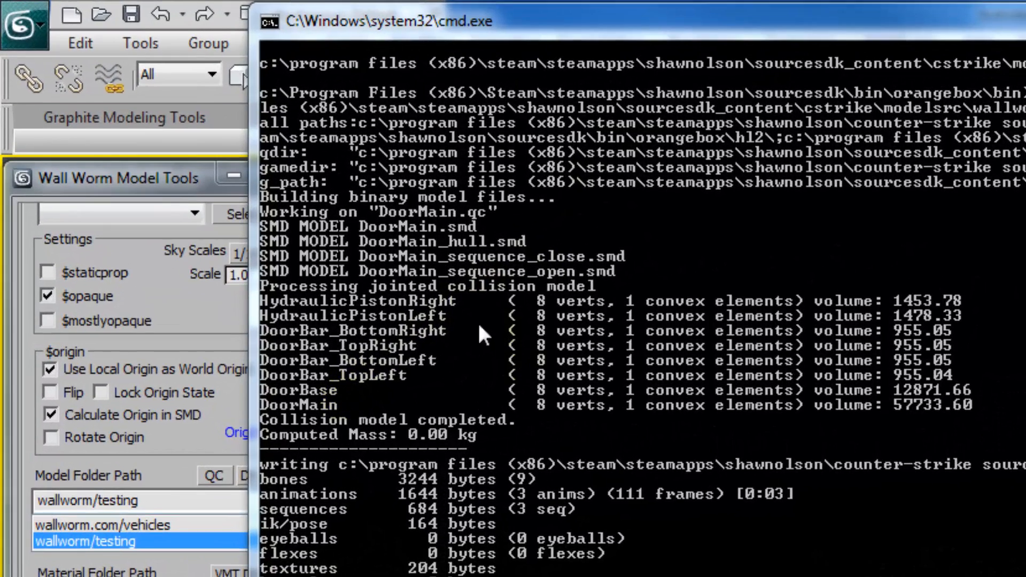
mouse_move(652, 321)
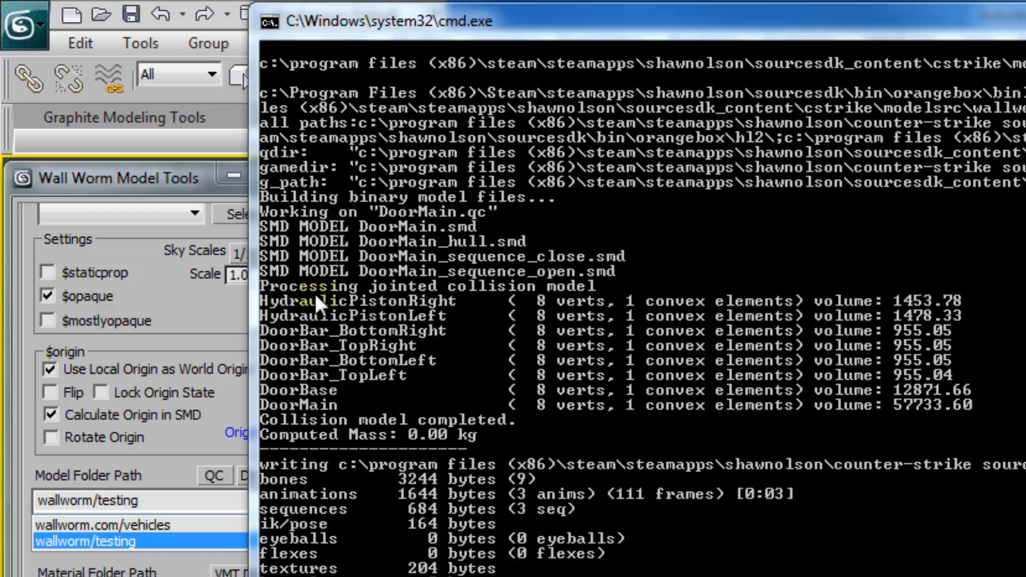
mouse_move(475, 306)
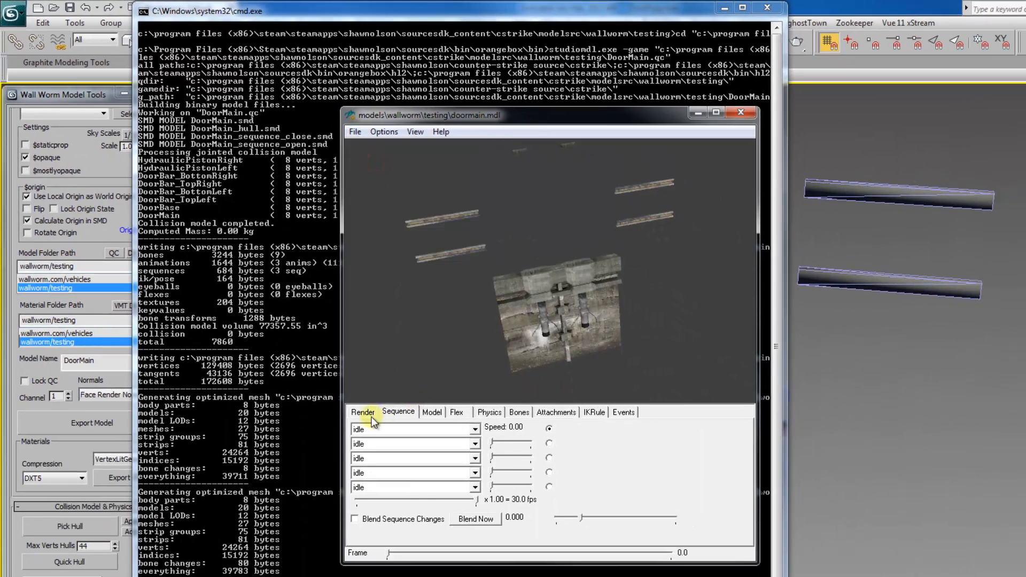
Show the Physics Model in HLMV's Render options and rotate the door to inspect the hulls
left_click(363, 412)
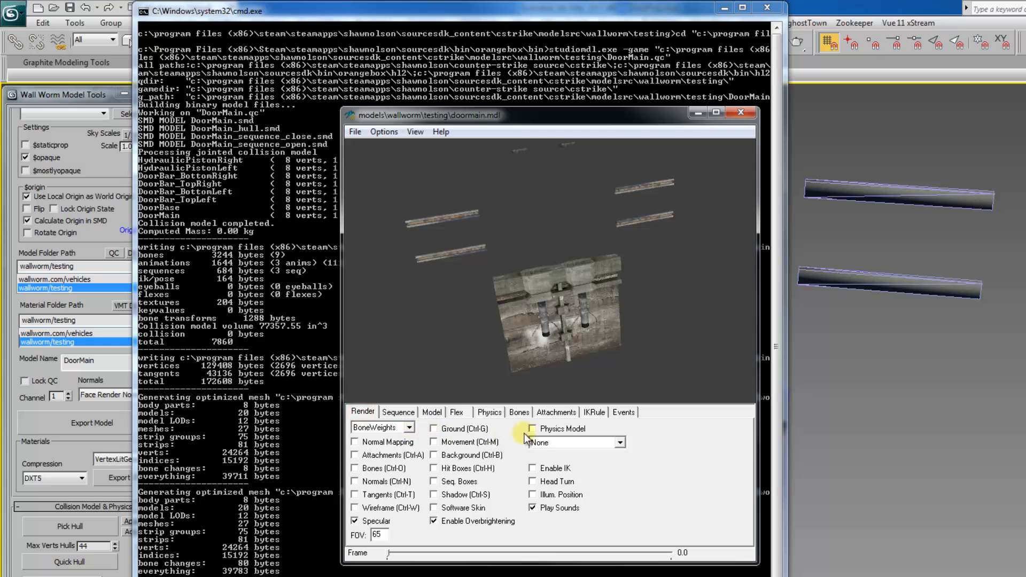
left_click(532, 430)
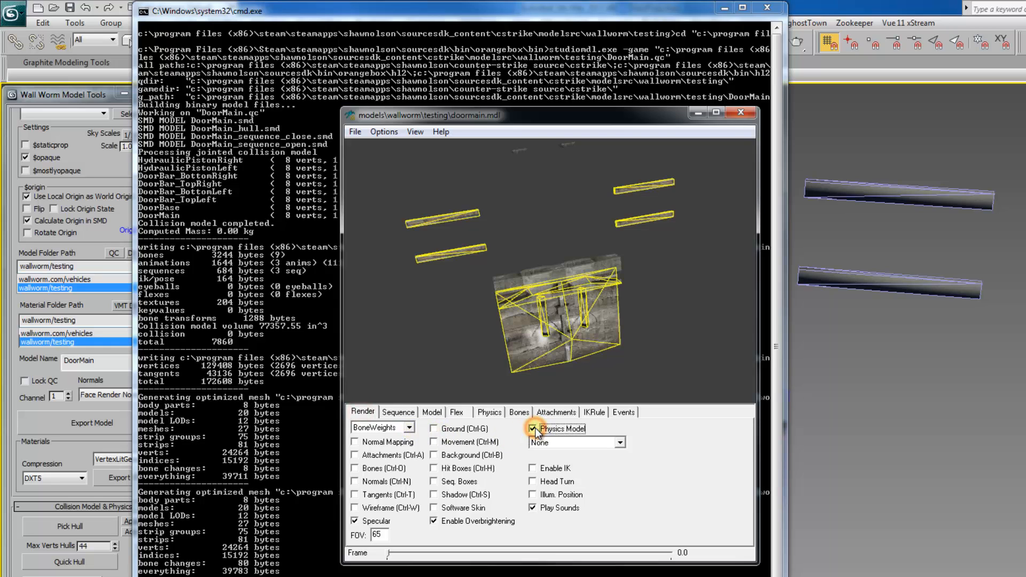
left_click_drag(537, 288, 573, 287)
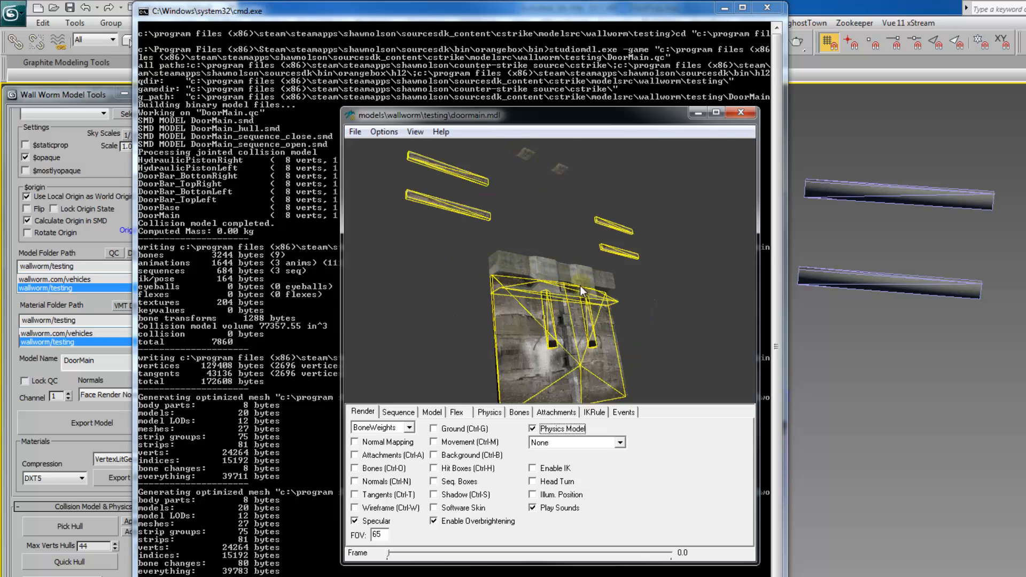
left_click_drag(583, 290, 540, 308)
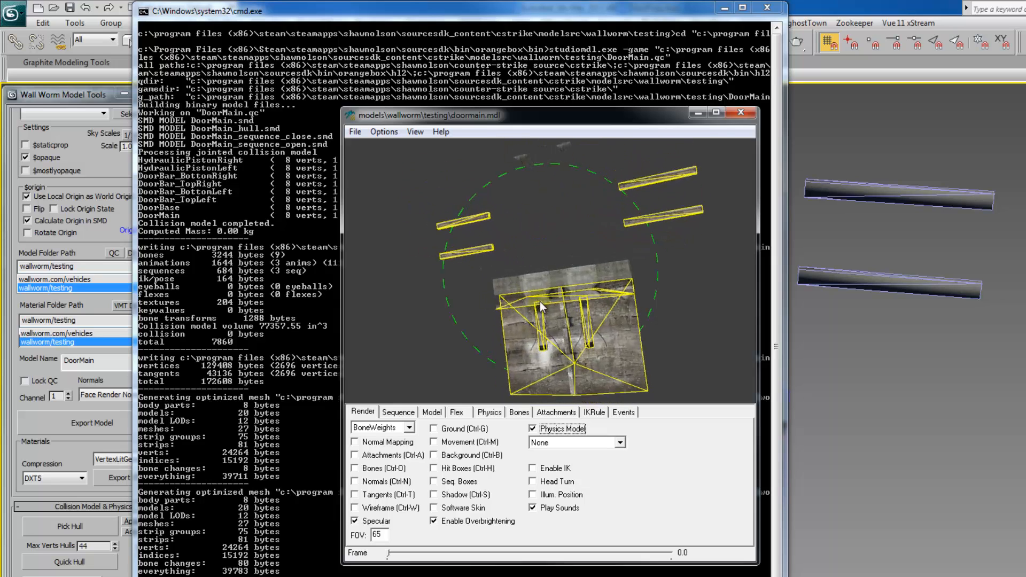
left_click_drag(540, 308, 592, 320)
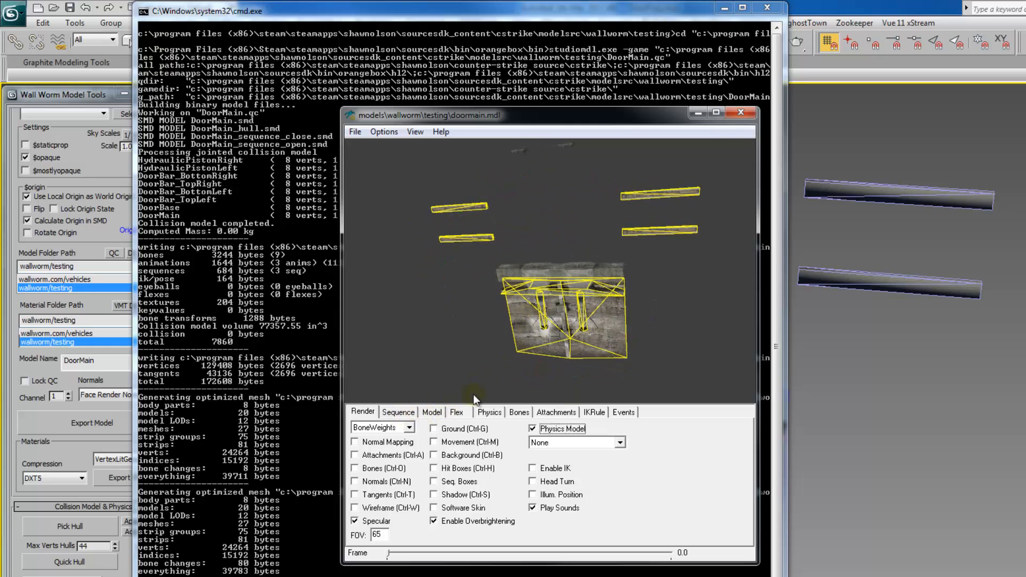
left_click(398, 413)
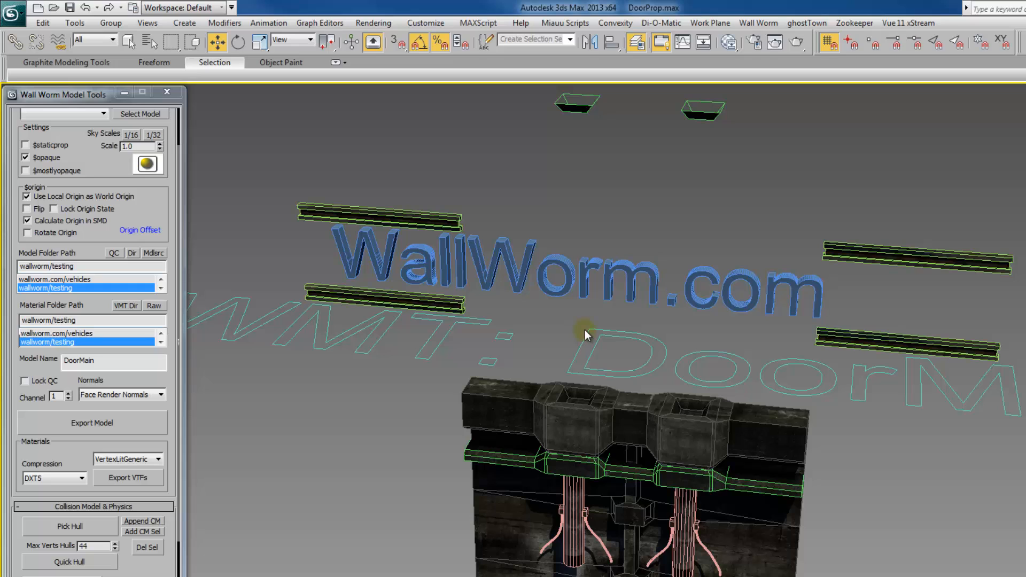
mouse_move(646, 289)
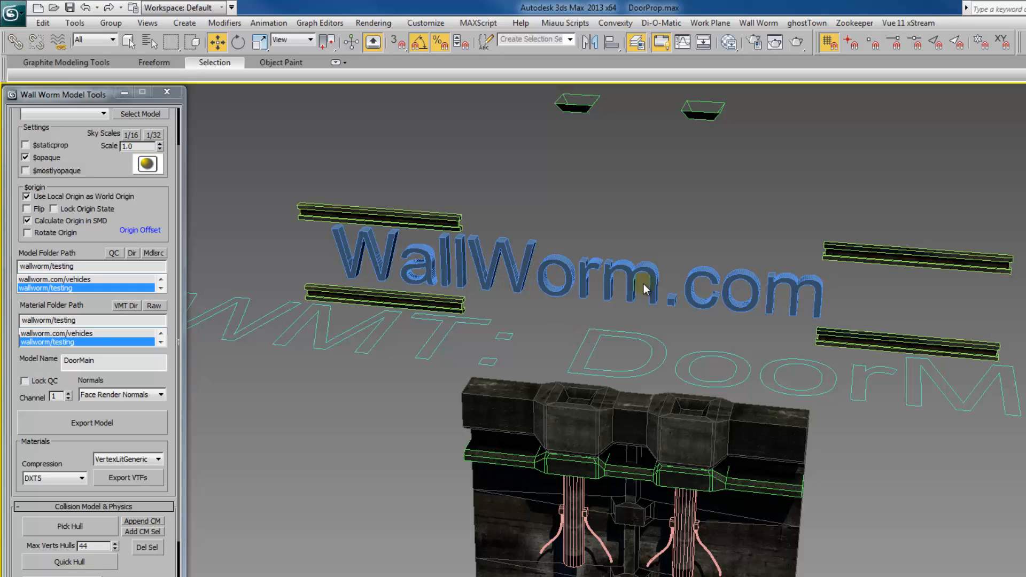
mouse_move(870, 457)
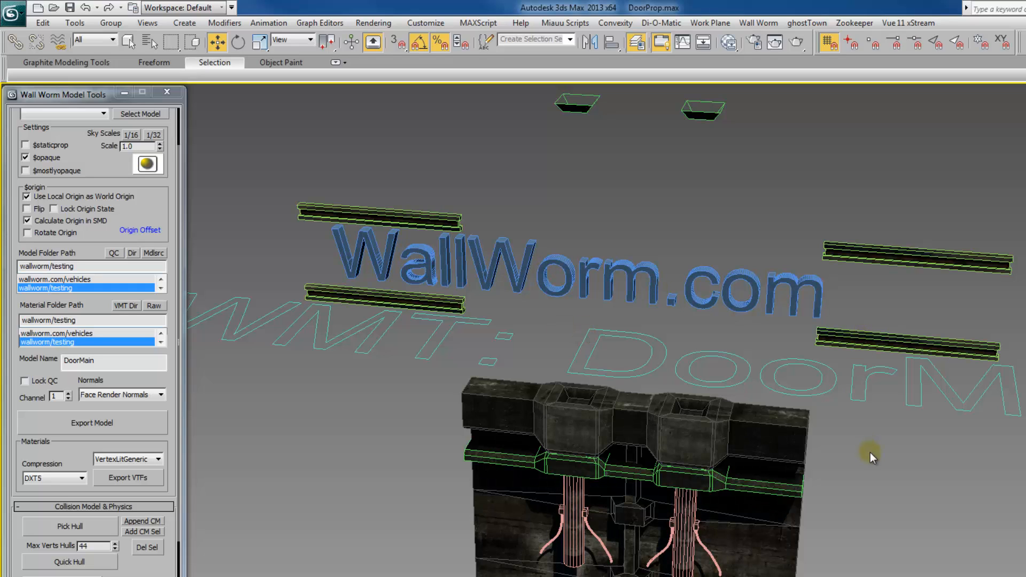